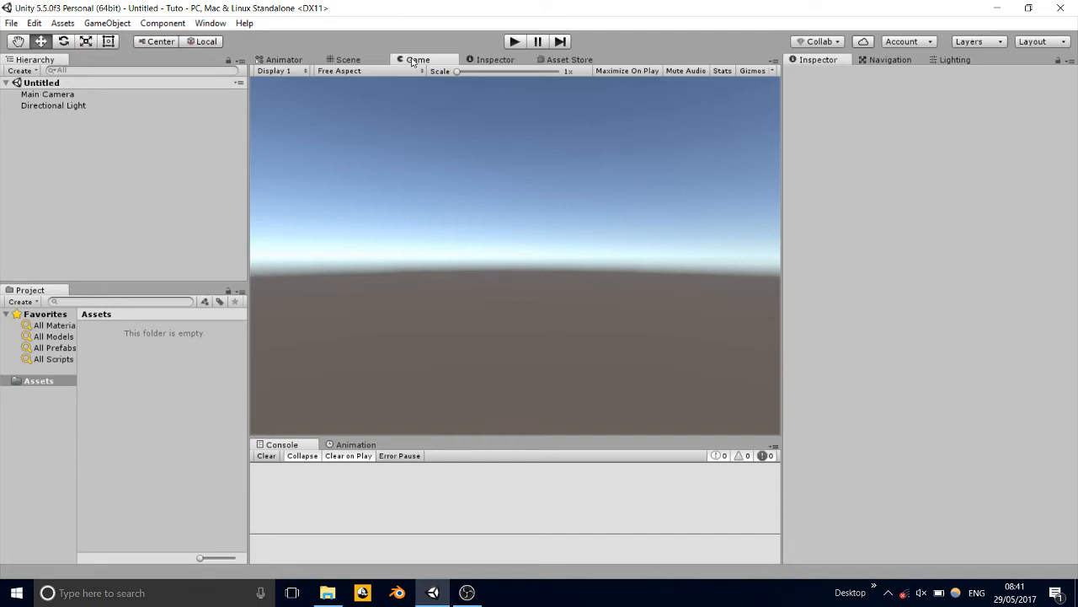
Step: Add a UI Text named 'Main Text' under a Canvas and delete its 'New Text' content
{"action": "left_click", "coordinate": [348, 59]}
{"action": "type", "text": "Main Text"}
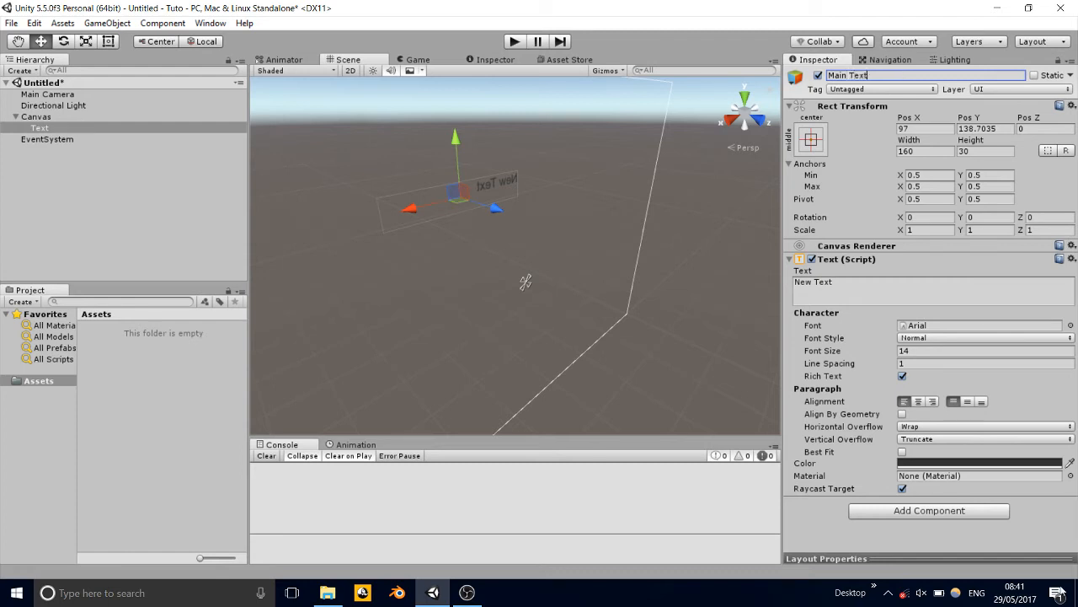
{"action": "left_click", "coordinate": [904, 292]}
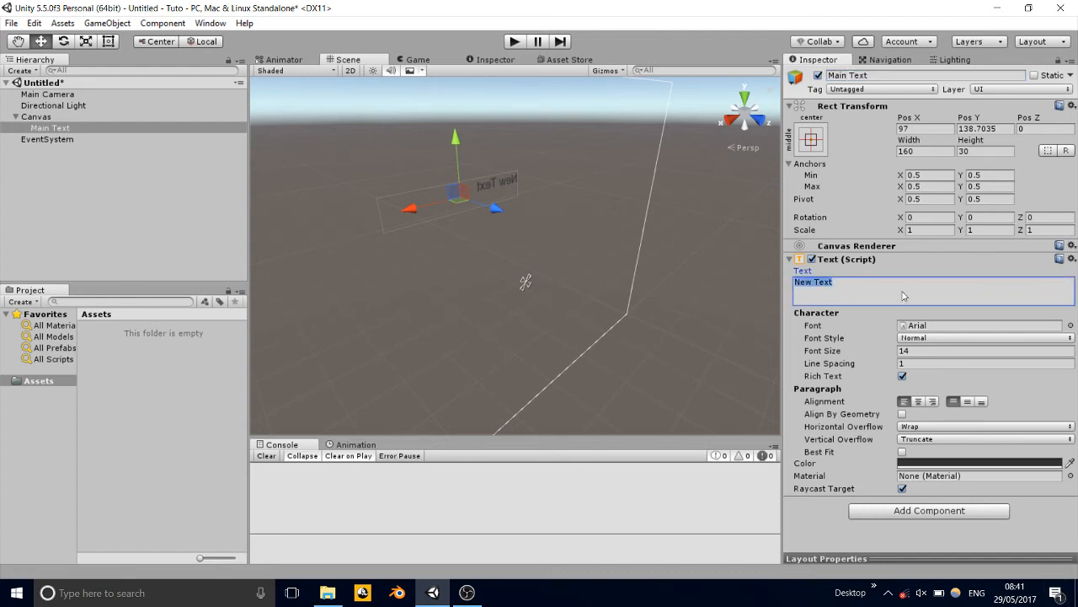
{"action": "key", "text": "Delete"}
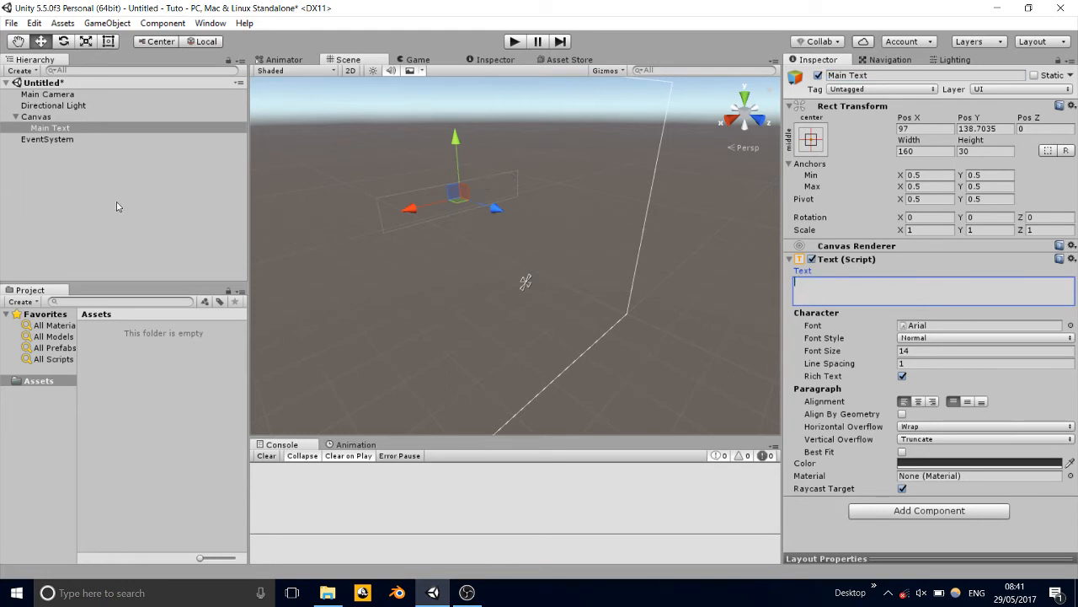
Step: Duplicate Main Text twice and rename the copies 'opt1 text' and 'opt2 text'
{"action": "left_click", "coordinate": [51, 127]}
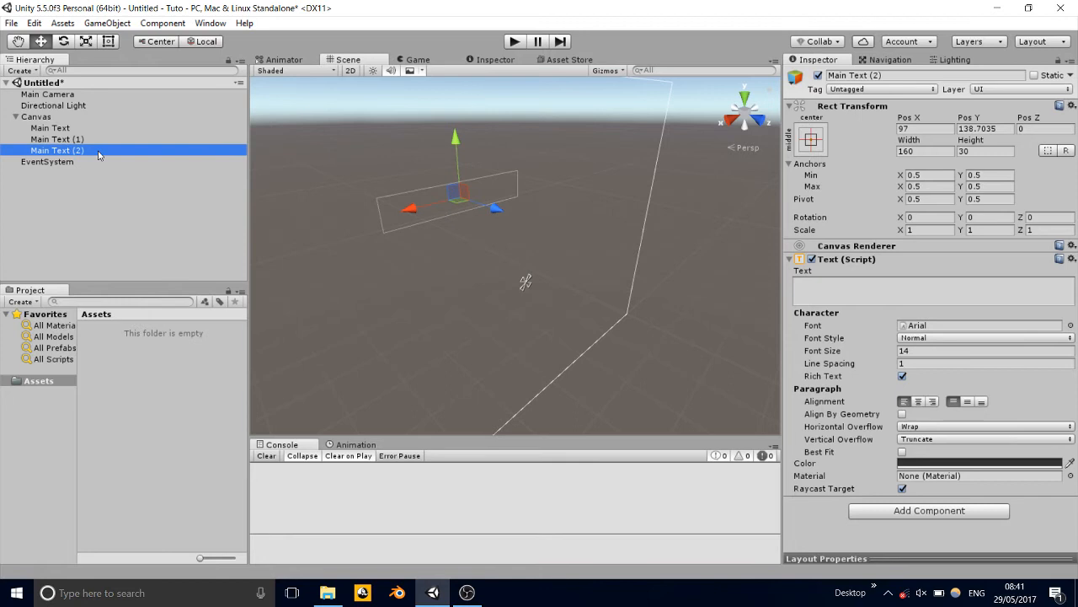
{"action": "double_click", "coordinate": [853, 75]}
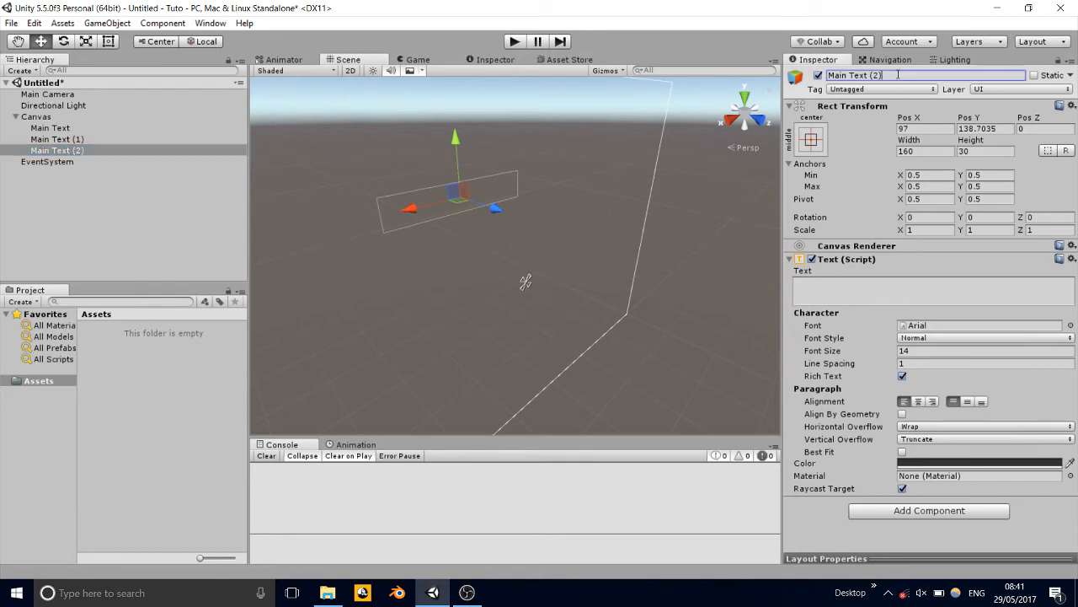
{"action": "type", "text": "opti"}
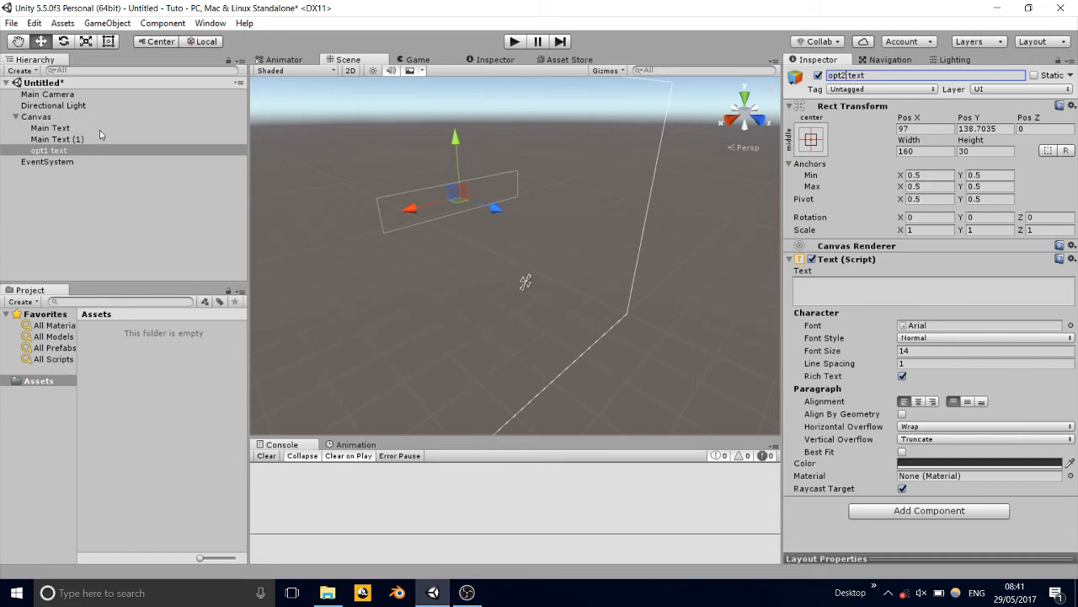
{"action": "left_click", "coordinate": [58, 139]}
{"action": "type", "text": "opt1"}
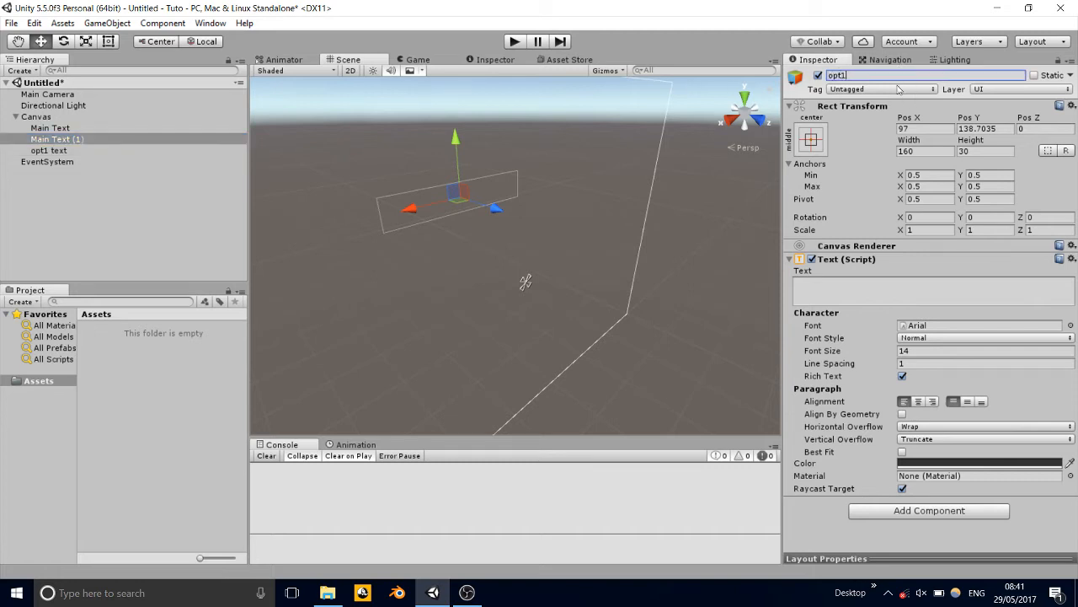
{"action": "type", "text": "text"}
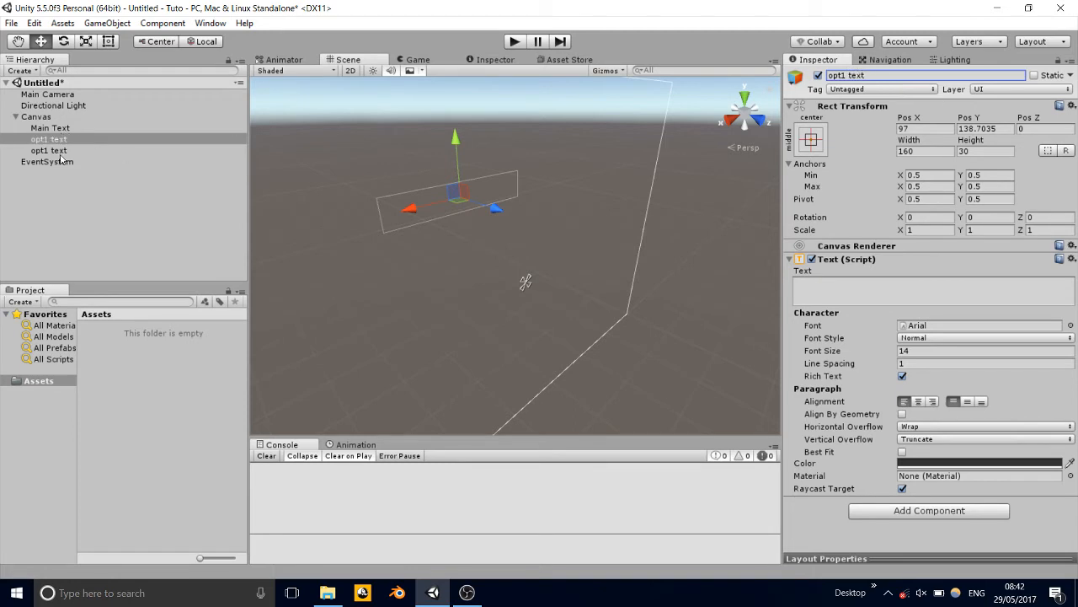
{"action": "left_click", "coordinate": [49, 150]}
{"action": "type", "text": "2"}
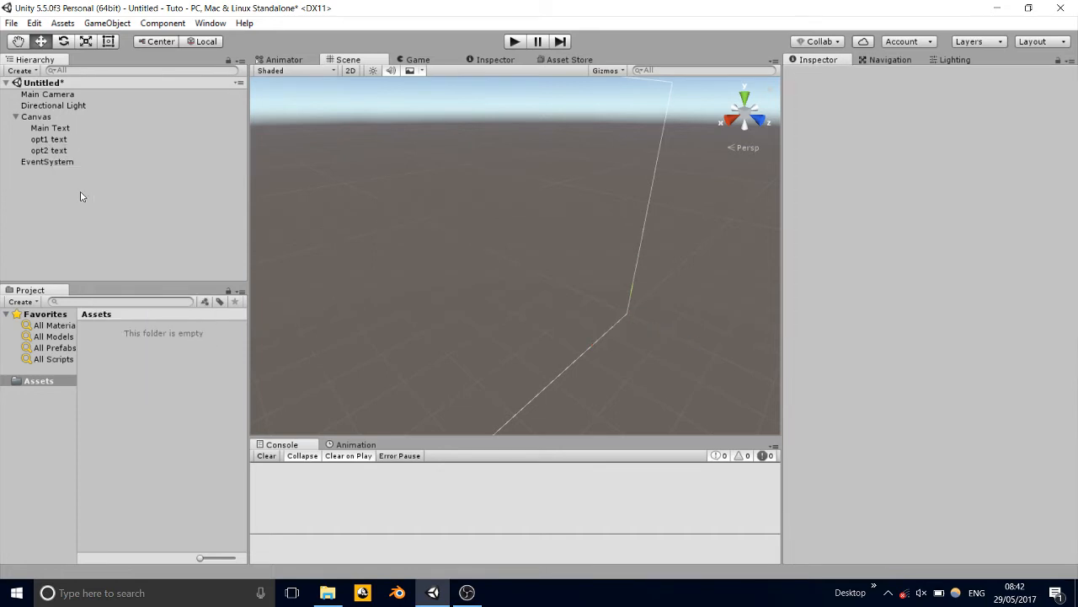
Step: Create an empty game object named 'Text Manager' in the Hierarchy
{"action": "right_click", "coordinate": [81, 196]}
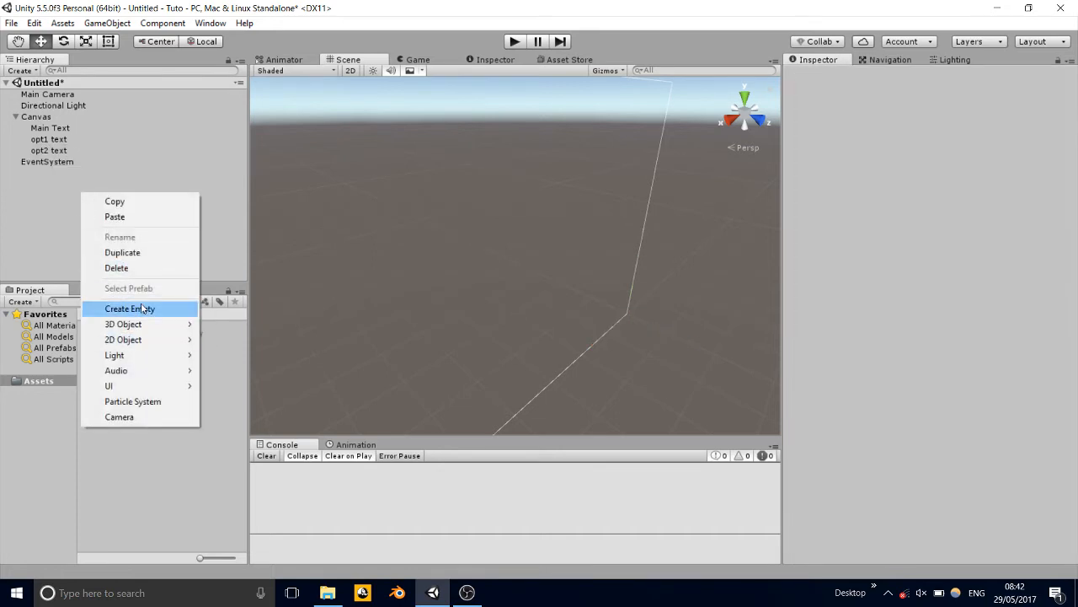
{"action": "left_click", "coordinate": [129, 308]}
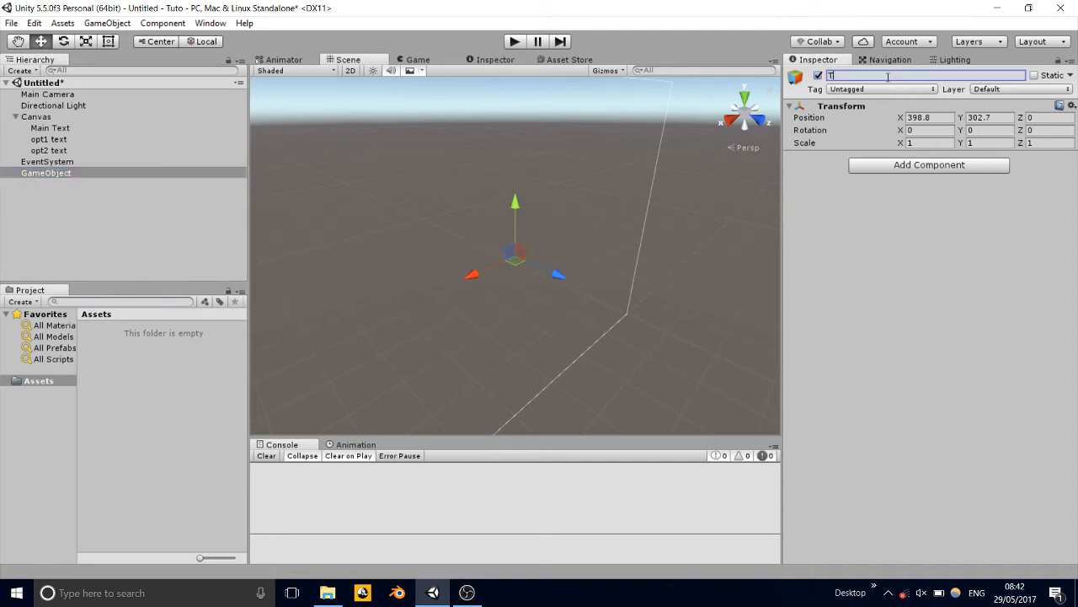
{"action": "type", "text": "Text Manager"}
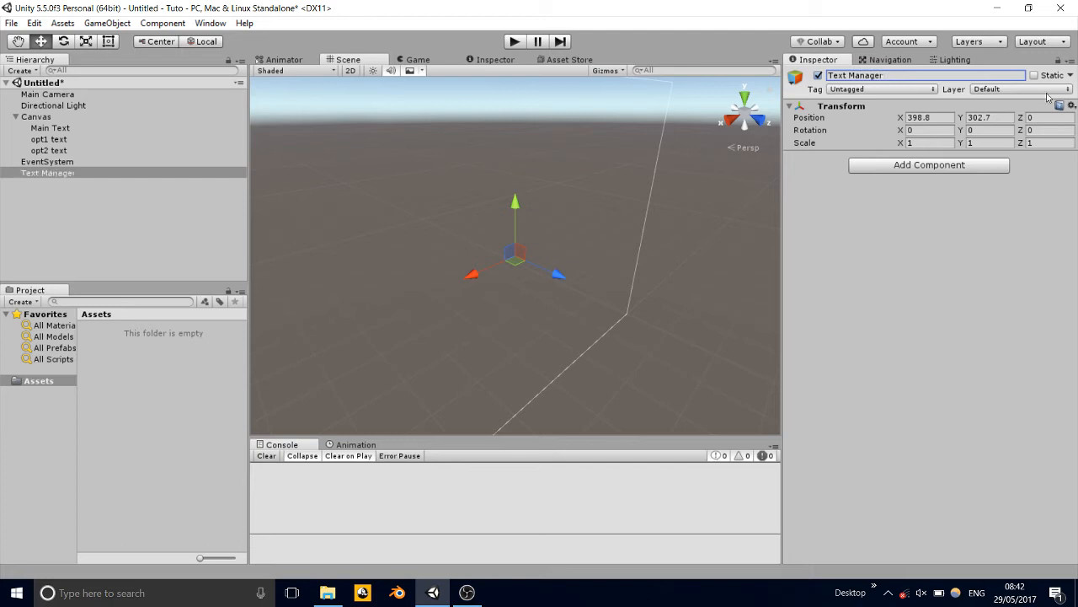
Step: Add a new TextManager script component and open it in Visual Studio
{"action": "left_click", "coordinate": [929, 164]}
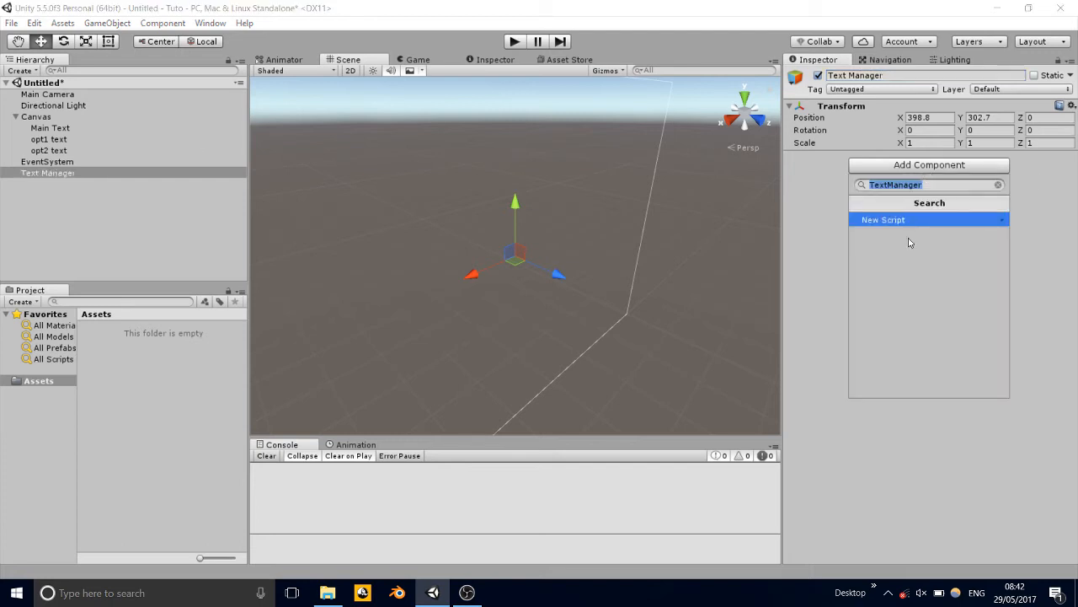
{"action": "left_click", "coordinate": [883, 219]}
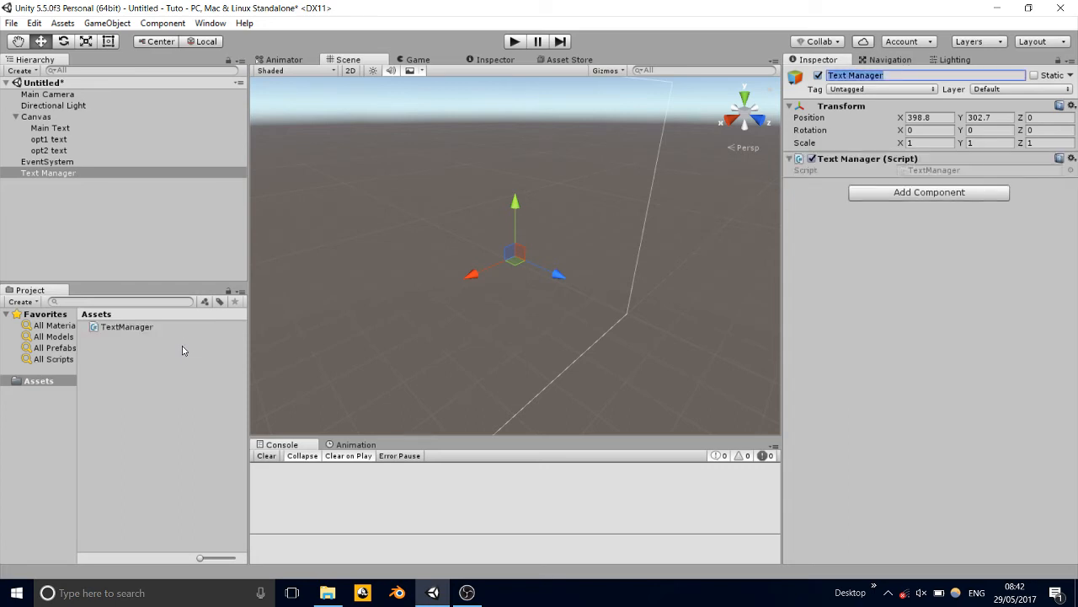
{"action": "left_click", "coordinate": [126, 326]}
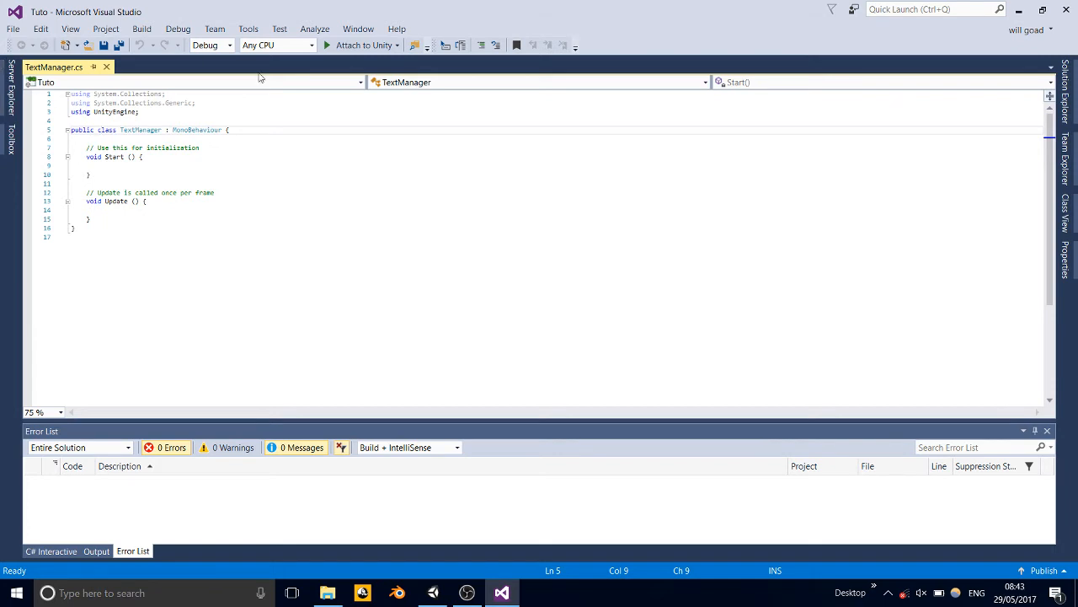
Step: Add 'using UnityEngine.UI;' to the TextManager using directives and save
{"action": "left_click", "coordinate": [140, 111]}
{"action": "type", "text": "u"}
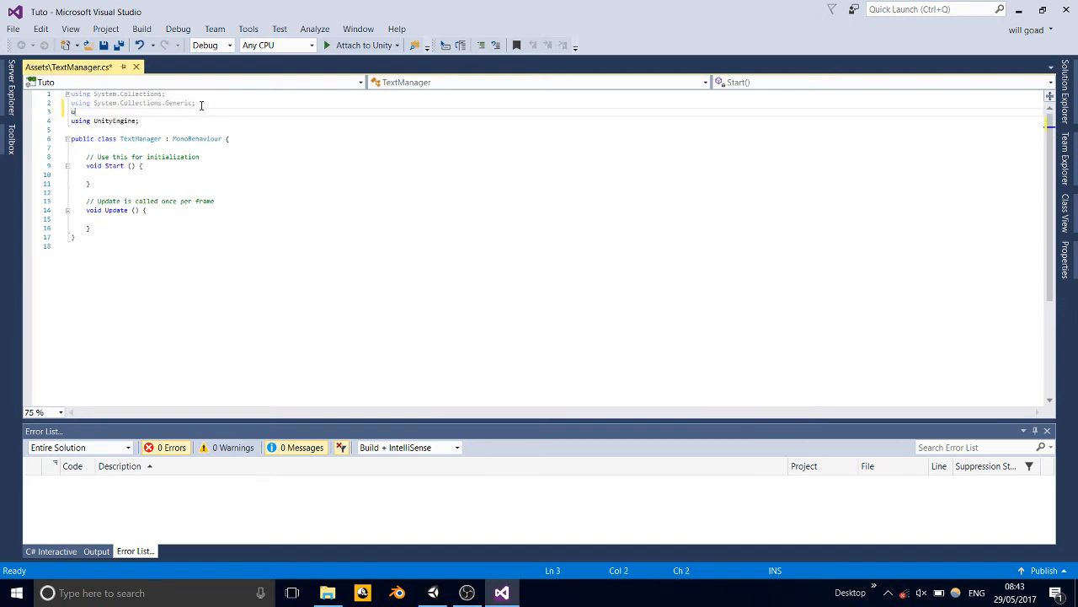
{"action": "type", "text": "Unit"}
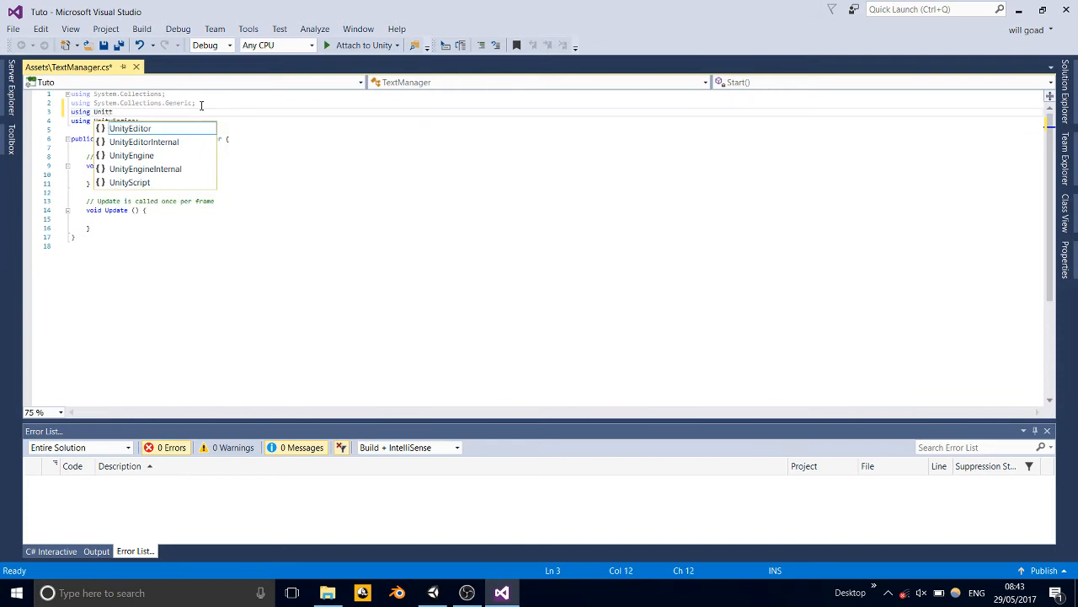
{"action": "type", "text": "y"}
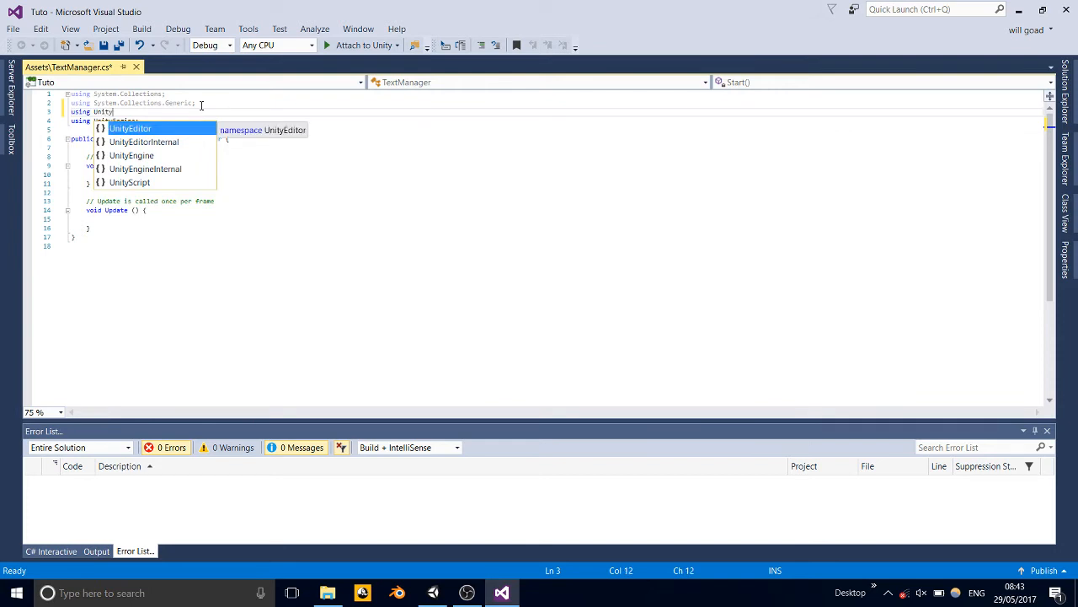
{"action": "key", "text": "down"}
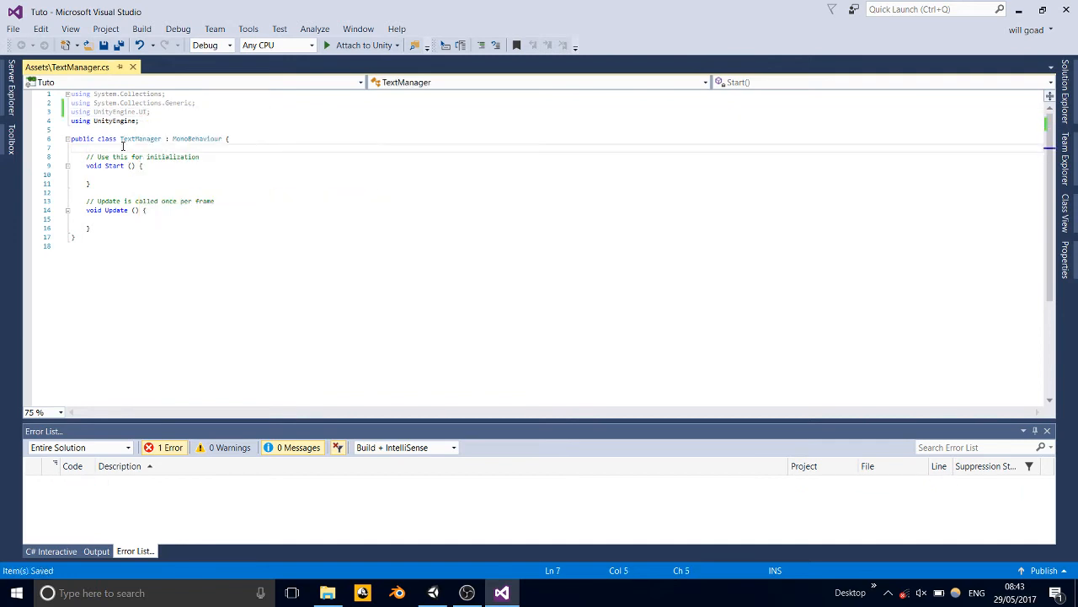
Step: Declare 'private enum states {farm, beans, wheat};' and a 'private states myState;' field
{"action": "key", "text": "enter"}
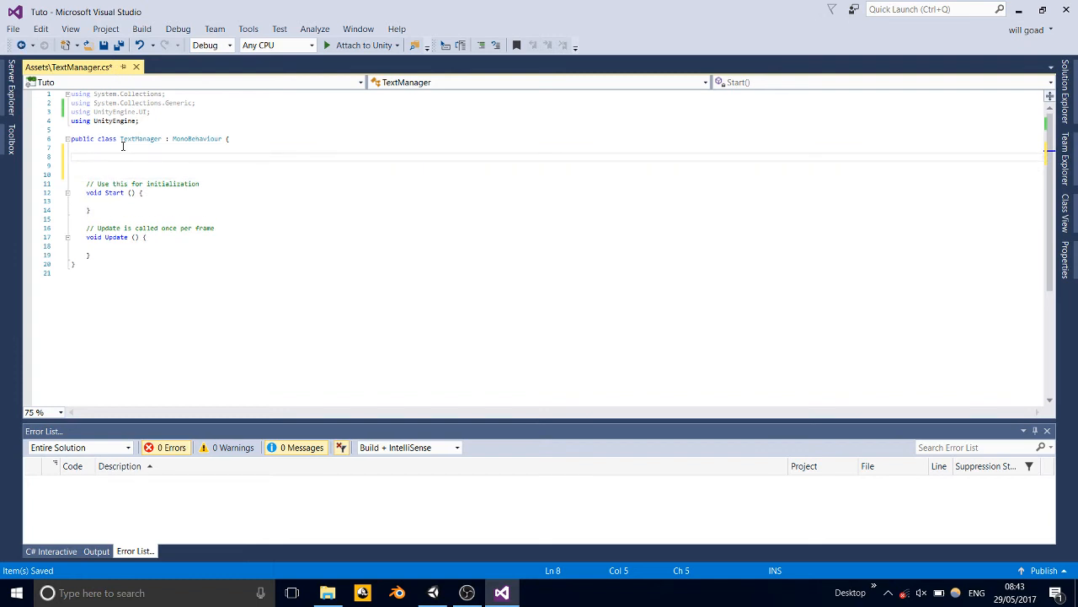
{"action": "type", "text": "private"}
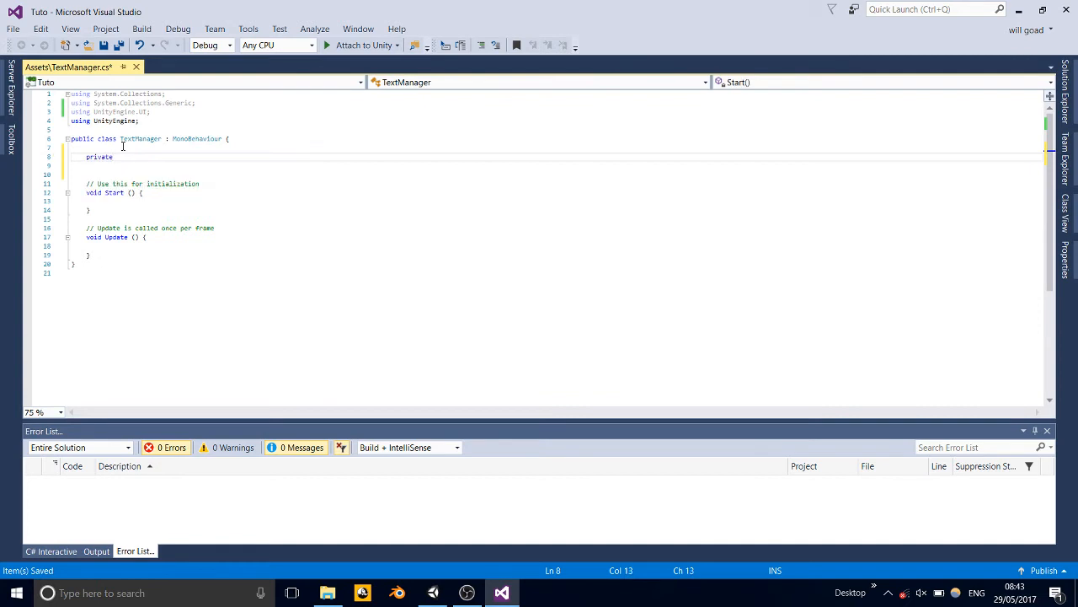
{"action": "type", "text": "enum"}
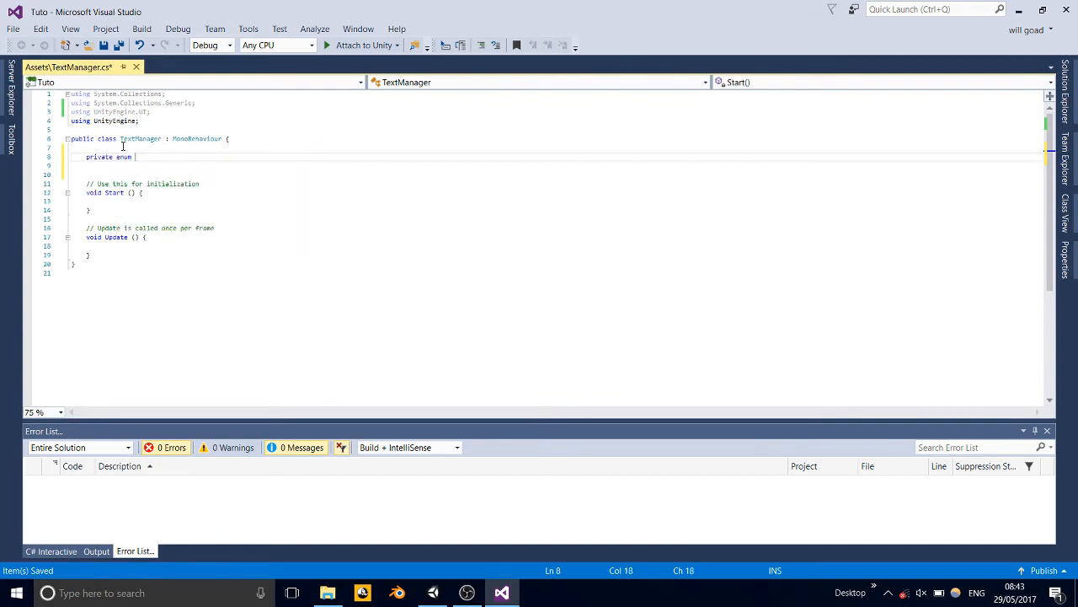
{"action": "type", "text": "st"}
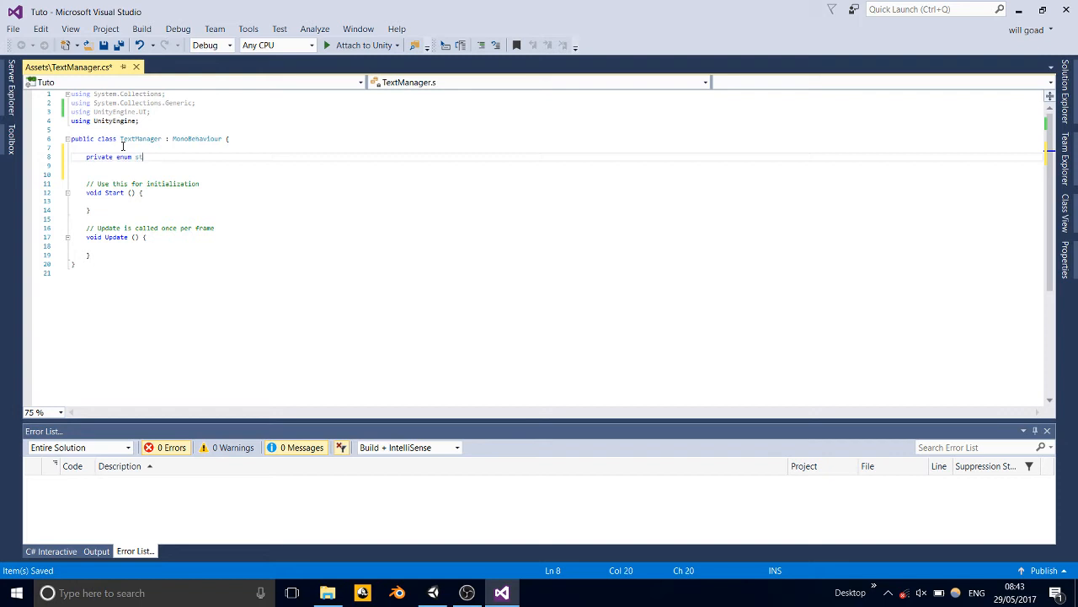
{"action": "type", "text": "ates"}
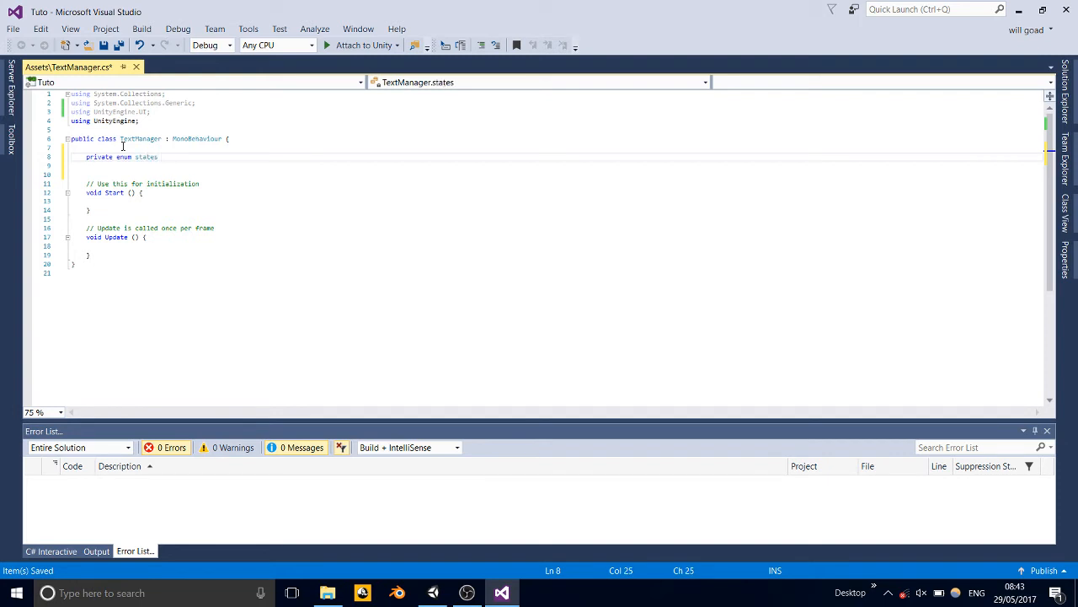
{"action": "type", "text": "{ };"}
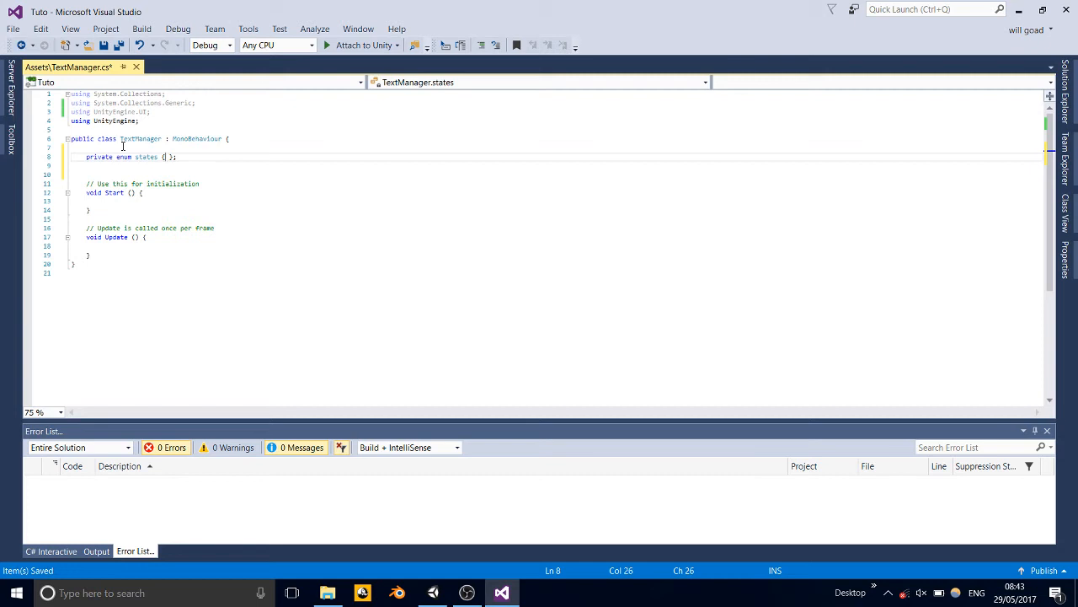
{"action": "type", "text": "farm"}
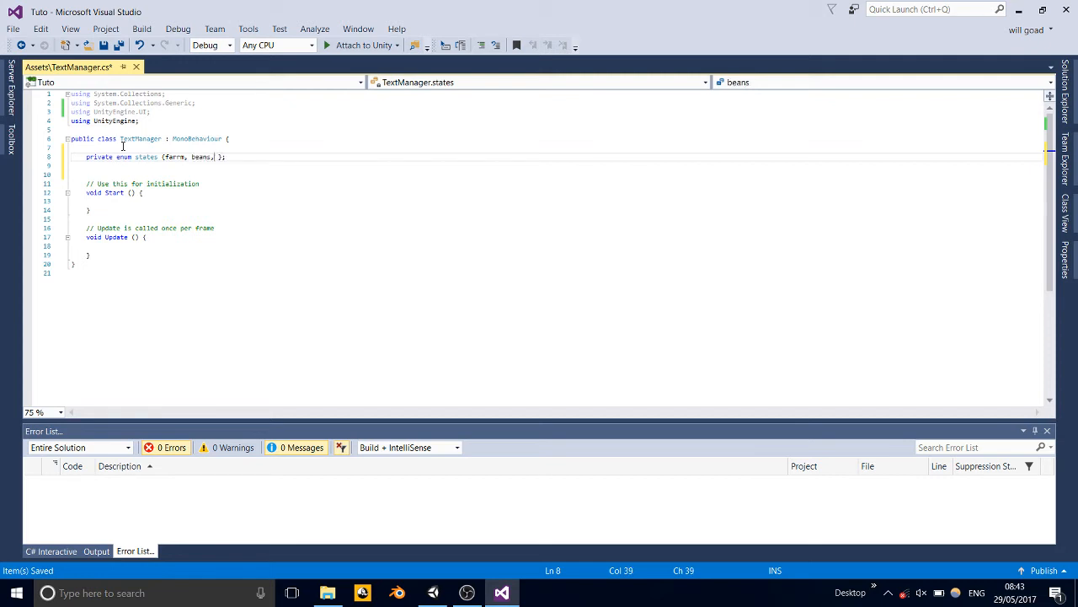
{"action": "type", "text": "wheat"}
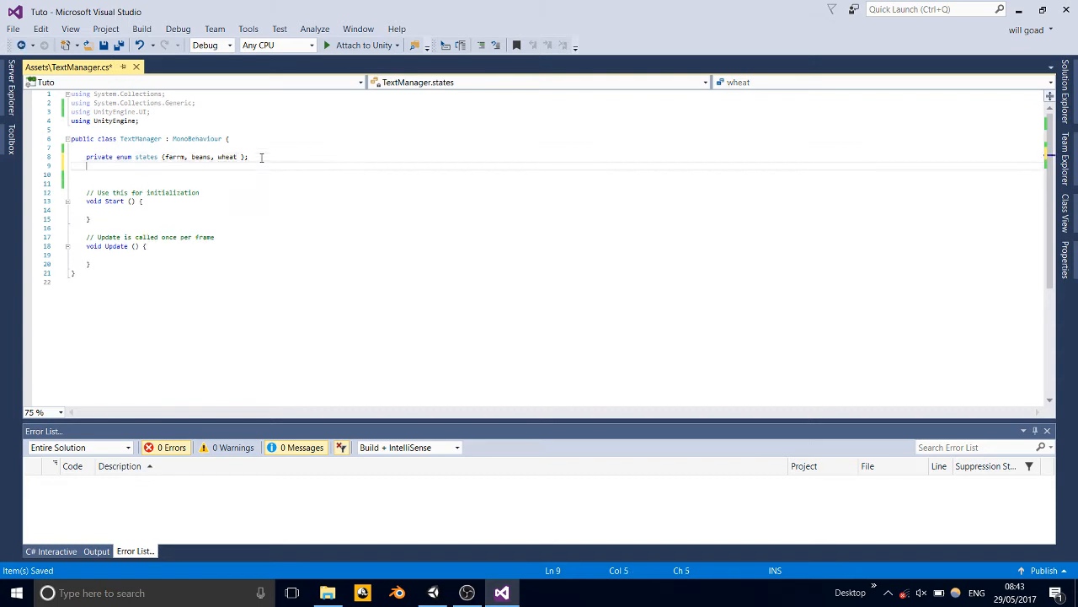
{"action": "type", "text": "private"}
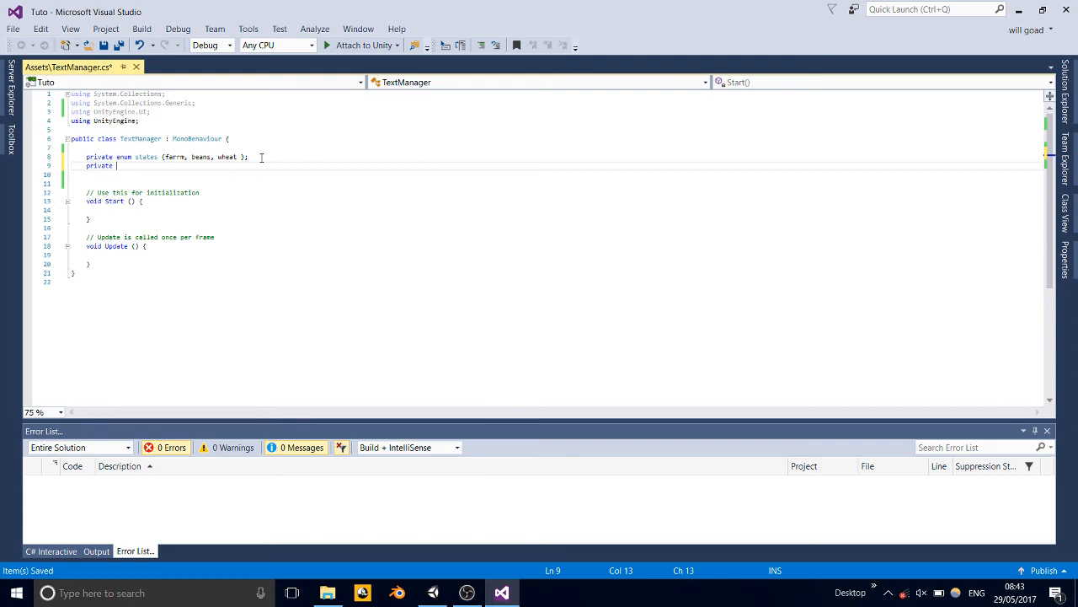
{"action": "type", "text": "states myState;"}
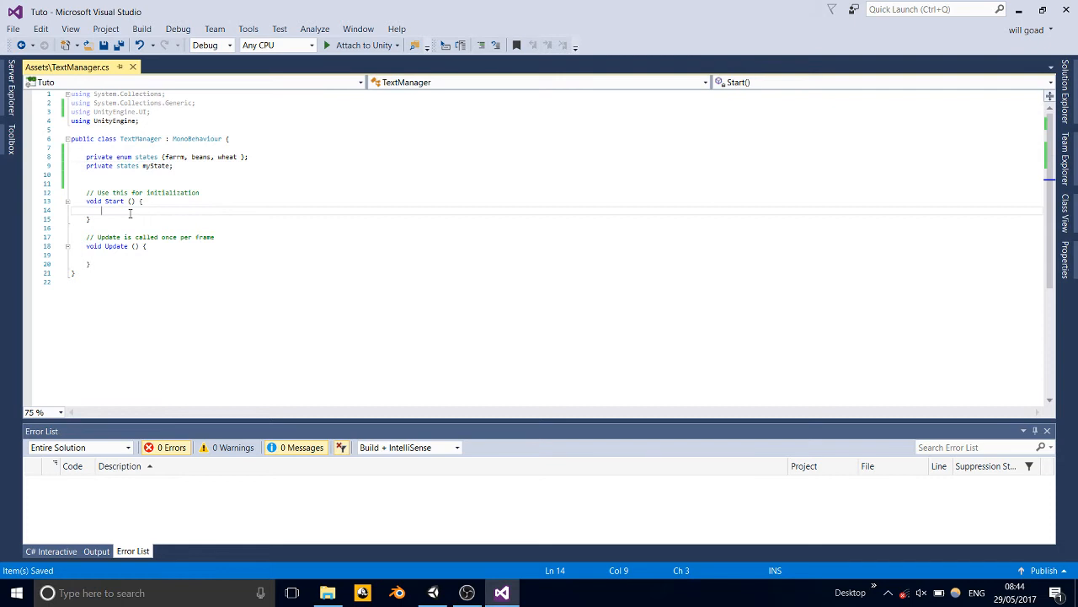
Step: Write 'myState = states.farm;' in Start and save TextManager.cs
{"action": "type", "text": "myState = states"}
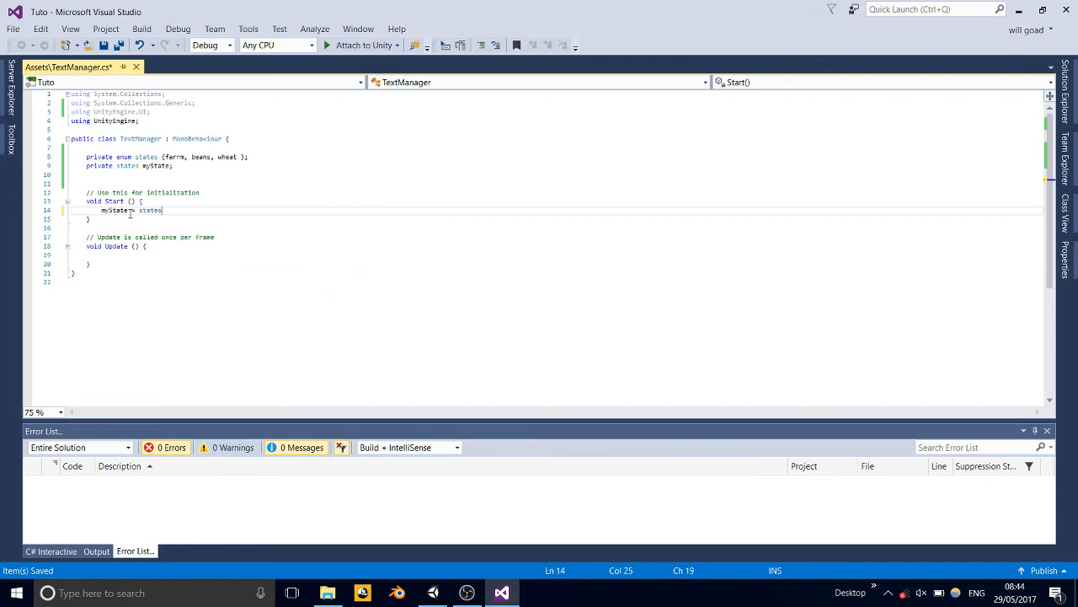
{"action": "type", "text": ".farm"}
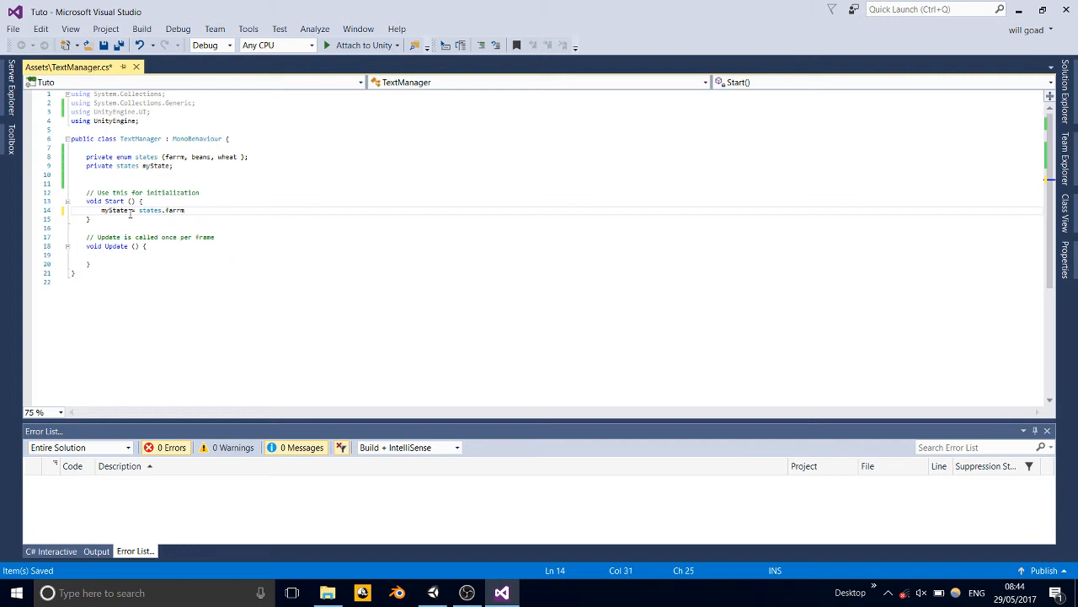
{"action": "type", "text": ";"}
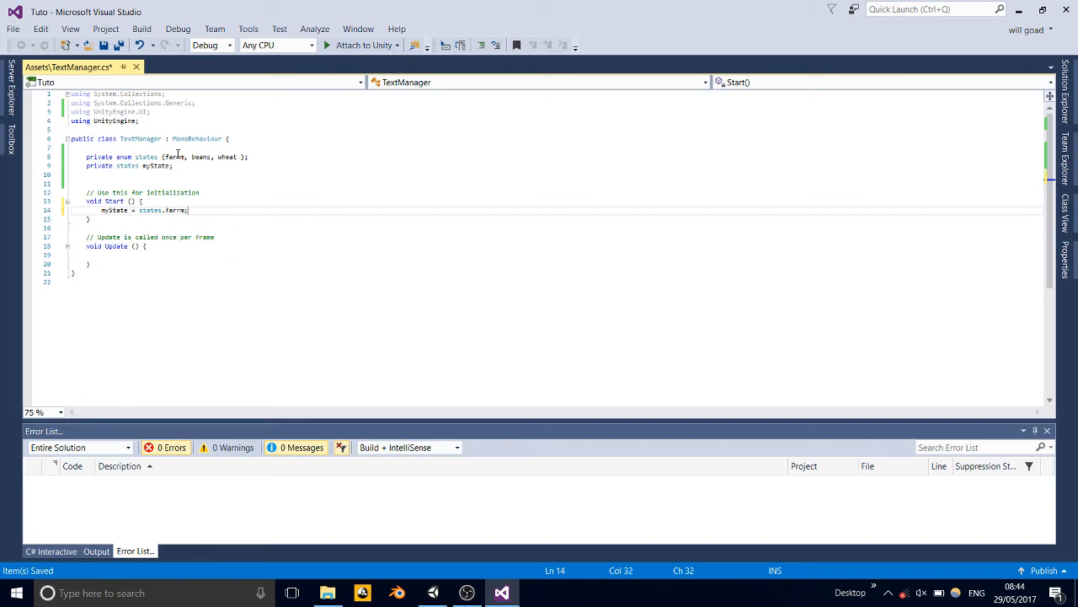
{"action": "left_click", "coordinate": [175, 157]}
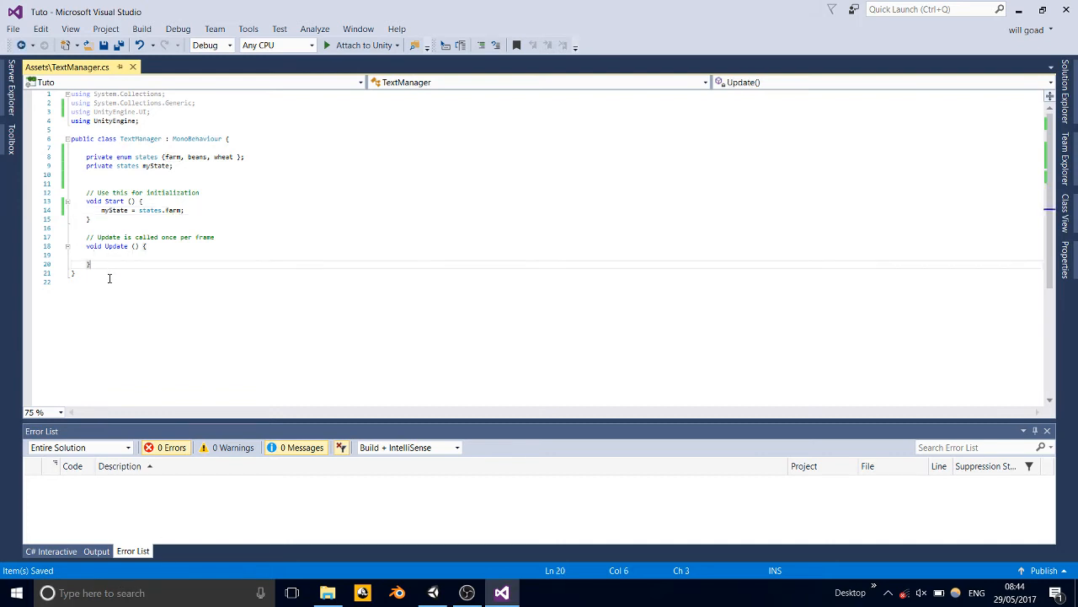
Step: Add empty public void methods State_Farm, State_beans and State_wheat below Update
{"action": "key", "text": "enter"}
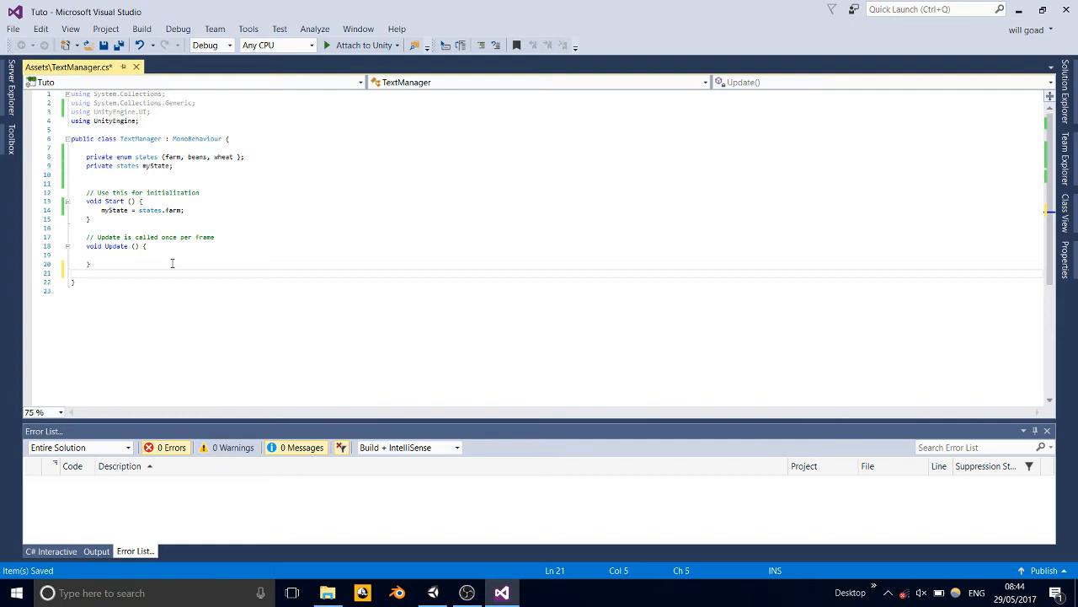
{"action": "key", "text": "enter"}
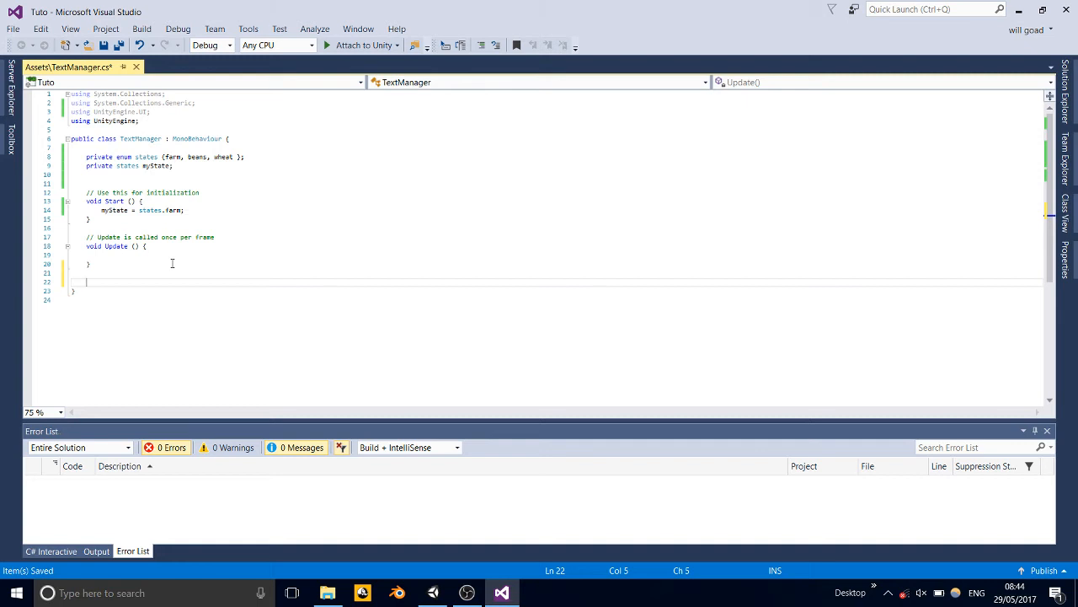
{"action": "type", "text": "public void"}
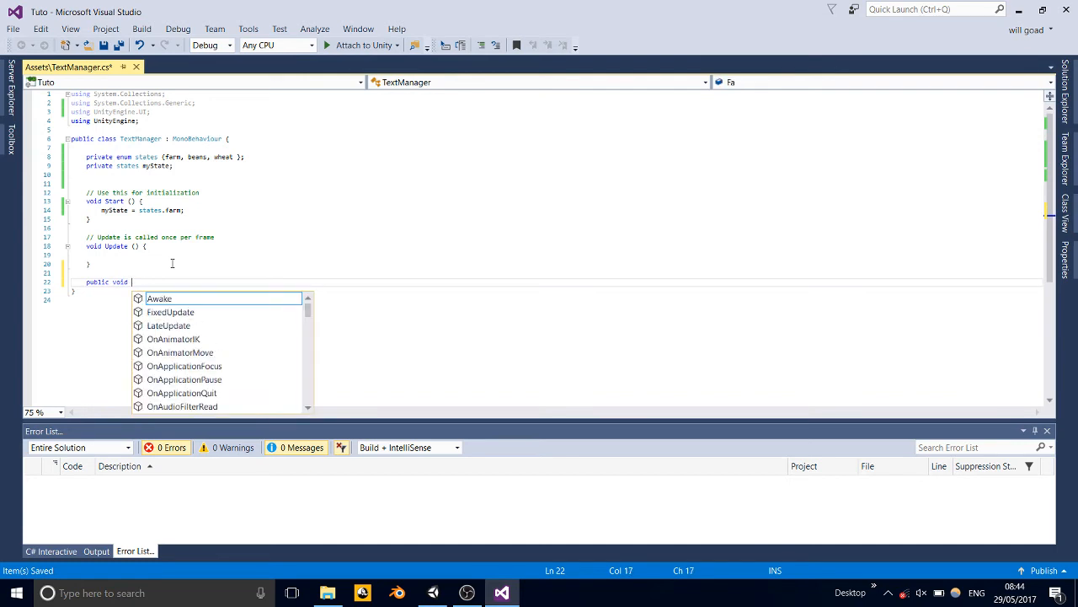
{"action": "type", "text": "State_"}
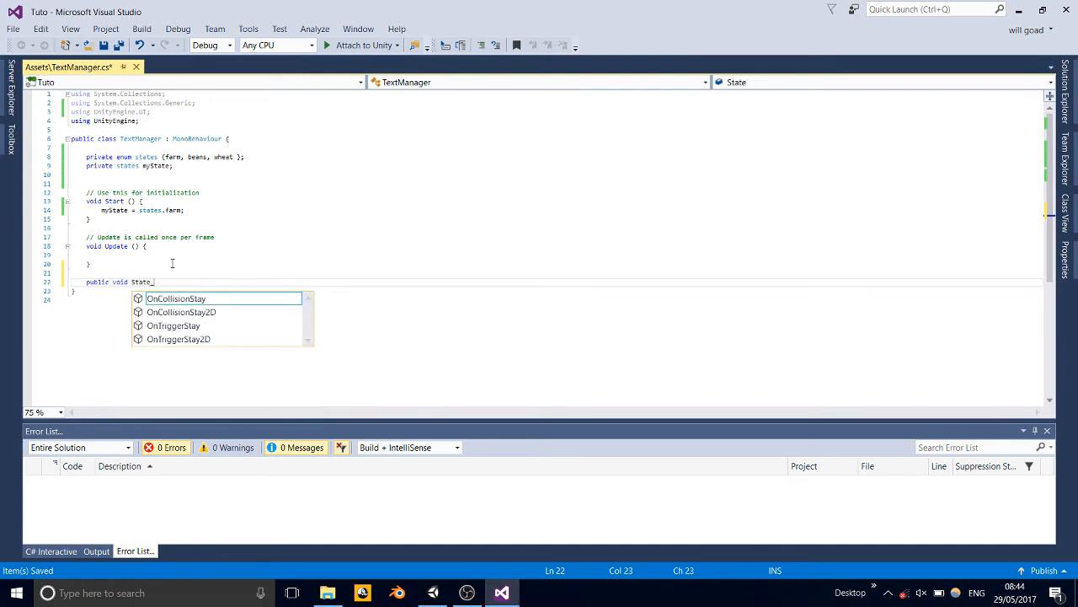
{"action": "type", "text": "Farm"}
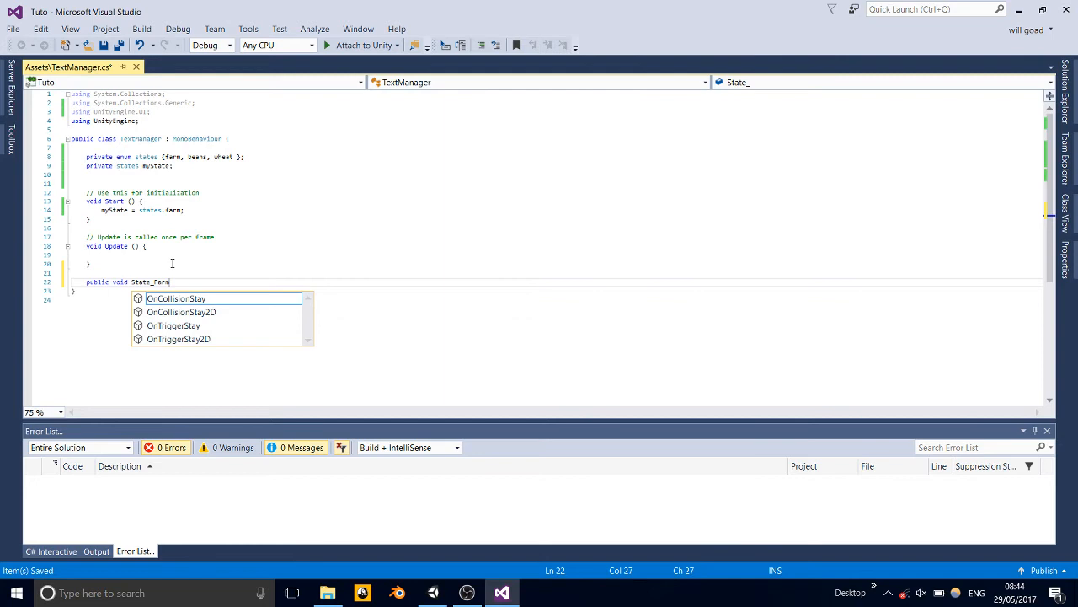
{"action": "type", "text": "()"}
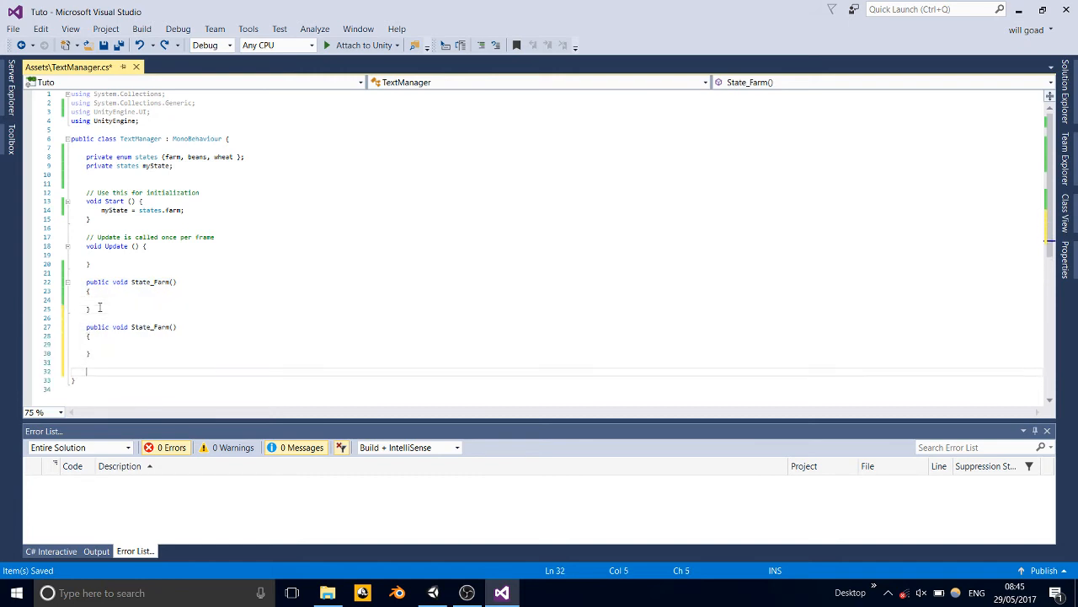
{"action": "type", "text": "public void State_Farm()"}
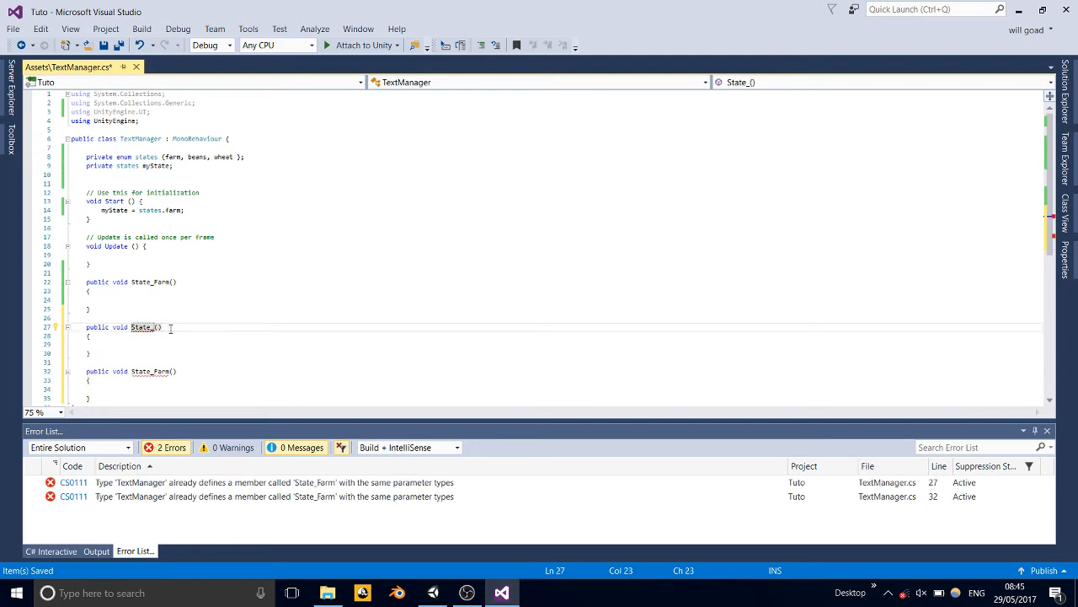
{"action": "type", "text": "beans"}
{"action": "left_click", "coordinate": [564, 371]}
{"action": "type", "text": "w"}
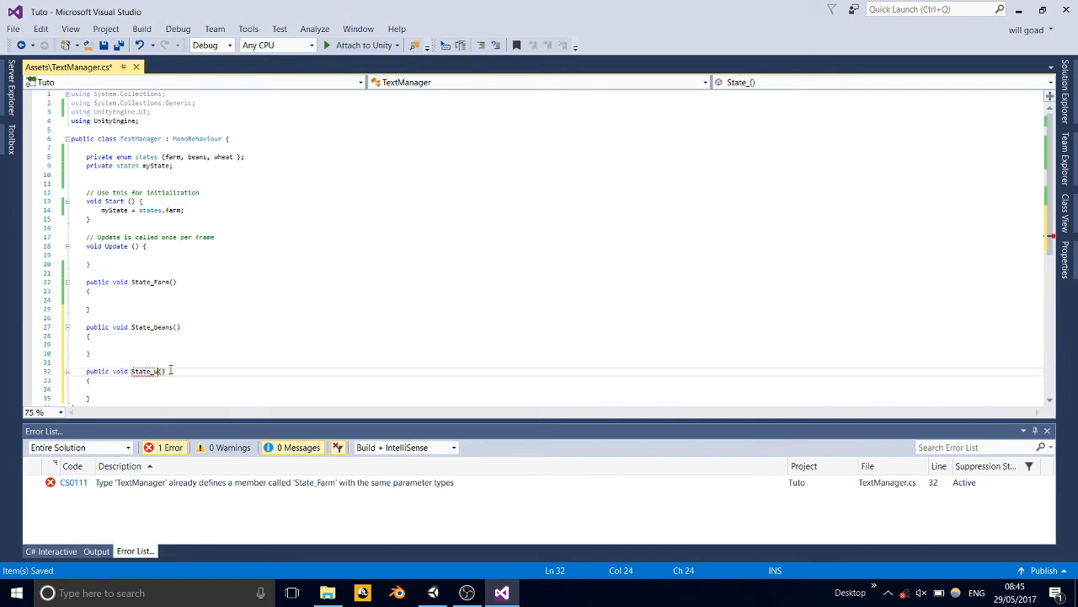
{"action": "type", "text": "heat"}
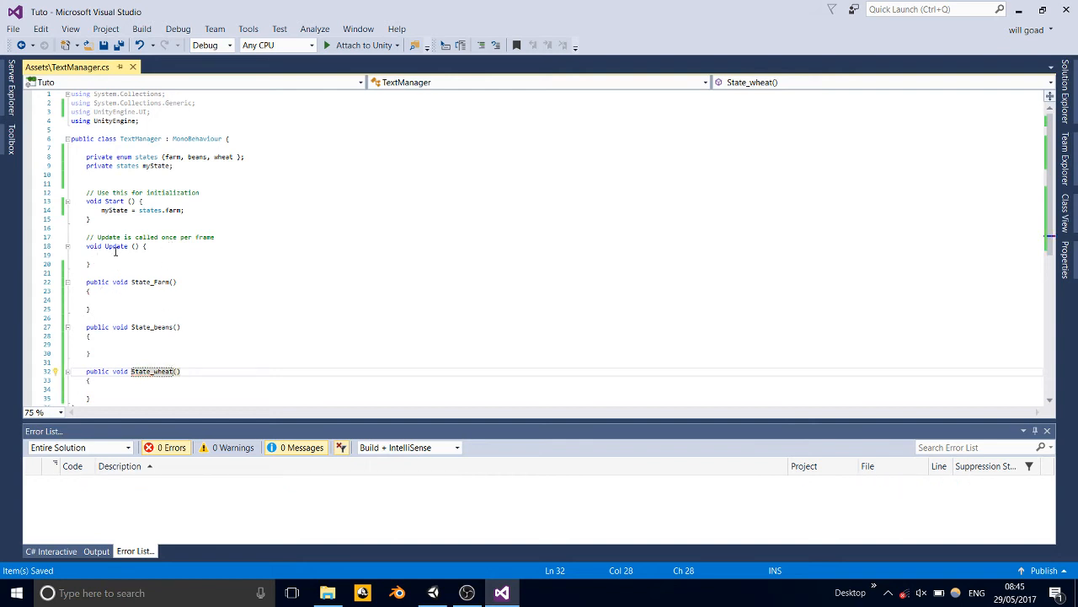
{"action": "left_click", "coordinate": [128, 129]}
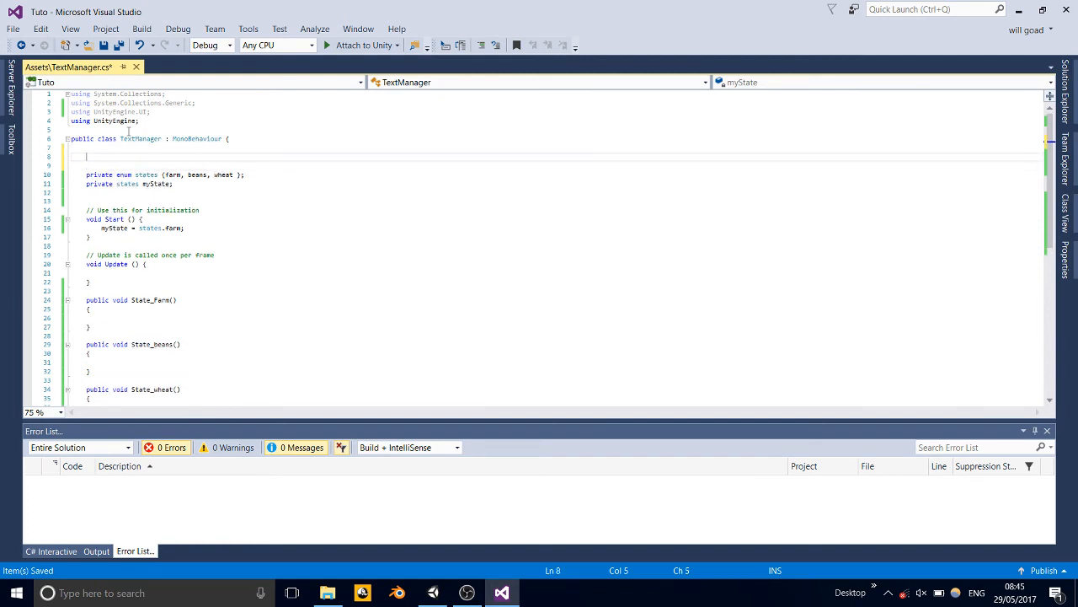
Step: Declare 'public Text mainText;', plus opt1 and opt2 Text fields, atop the class
{"action": "type", "text": "public"}
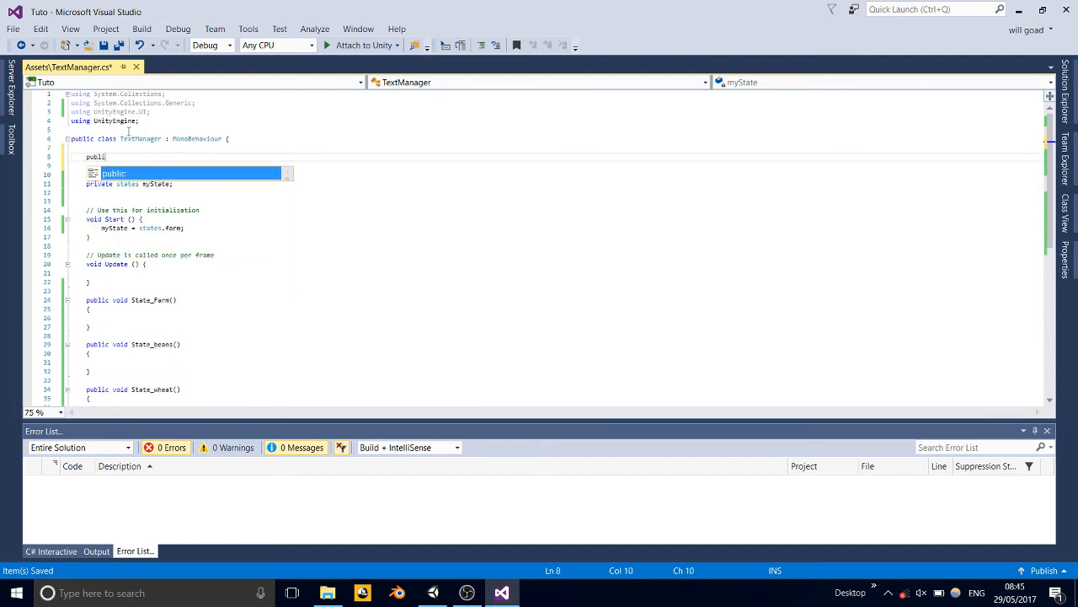
{"action": "type", "text": "Text"}
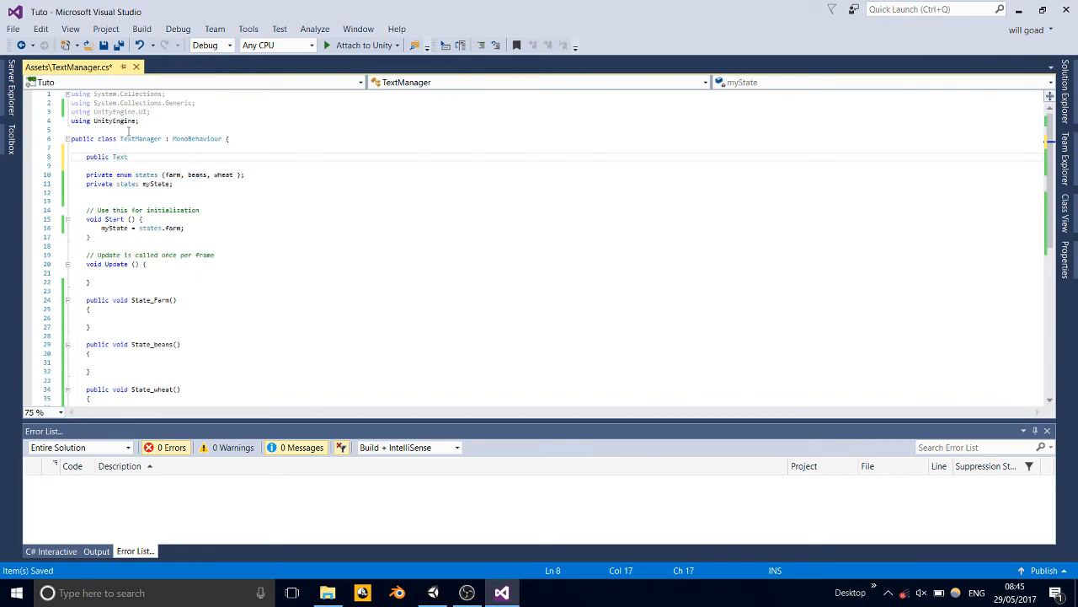
{"action": "type", "text": "mainText;"}
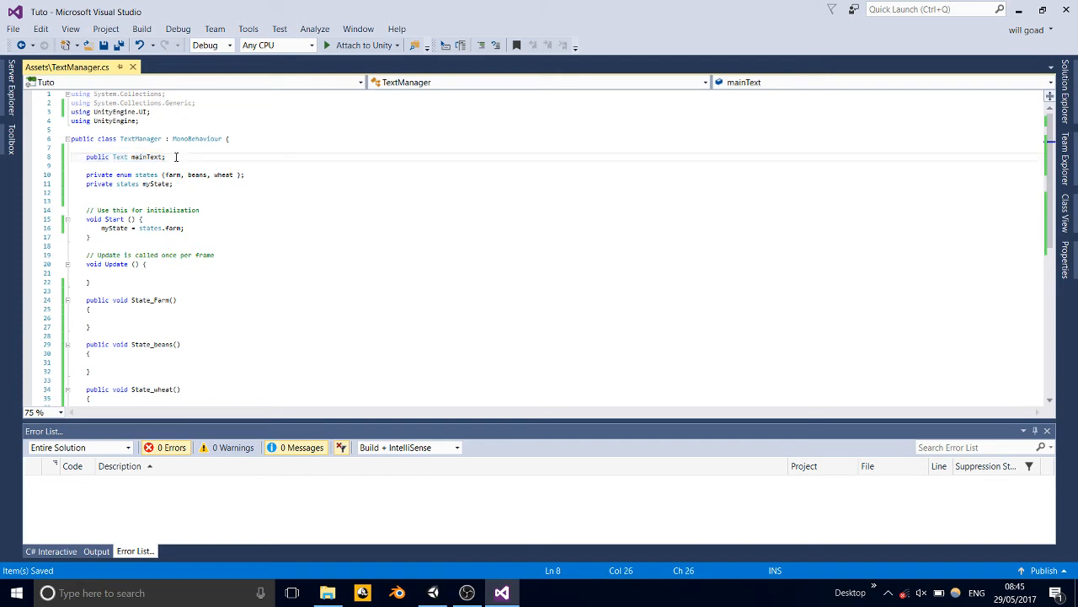
{"action": "type", "text": "public Text mainText;"}
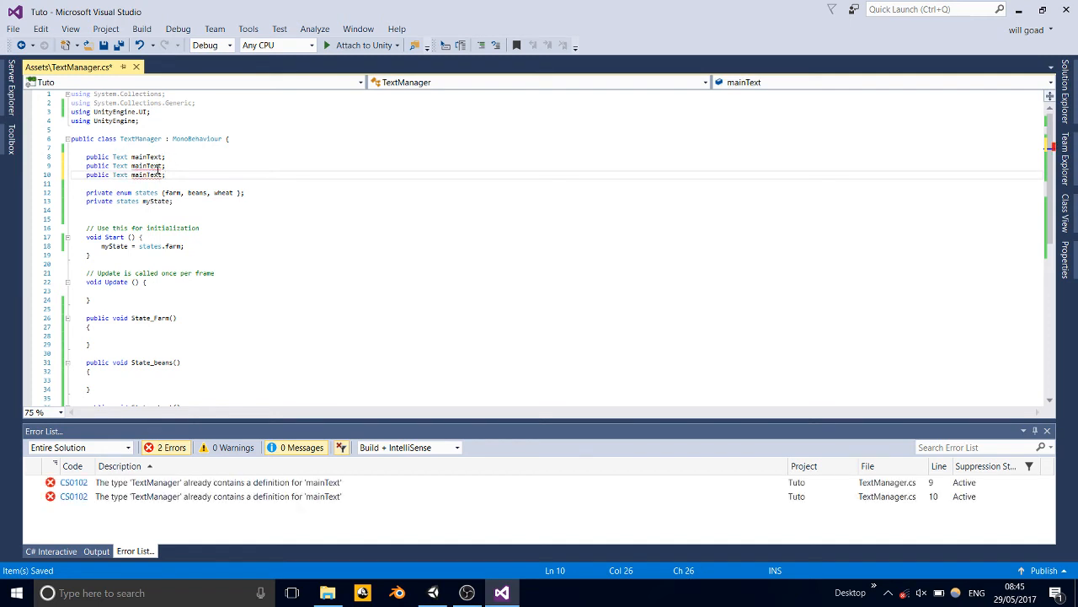
{"action": "type", "text": "bbb"}
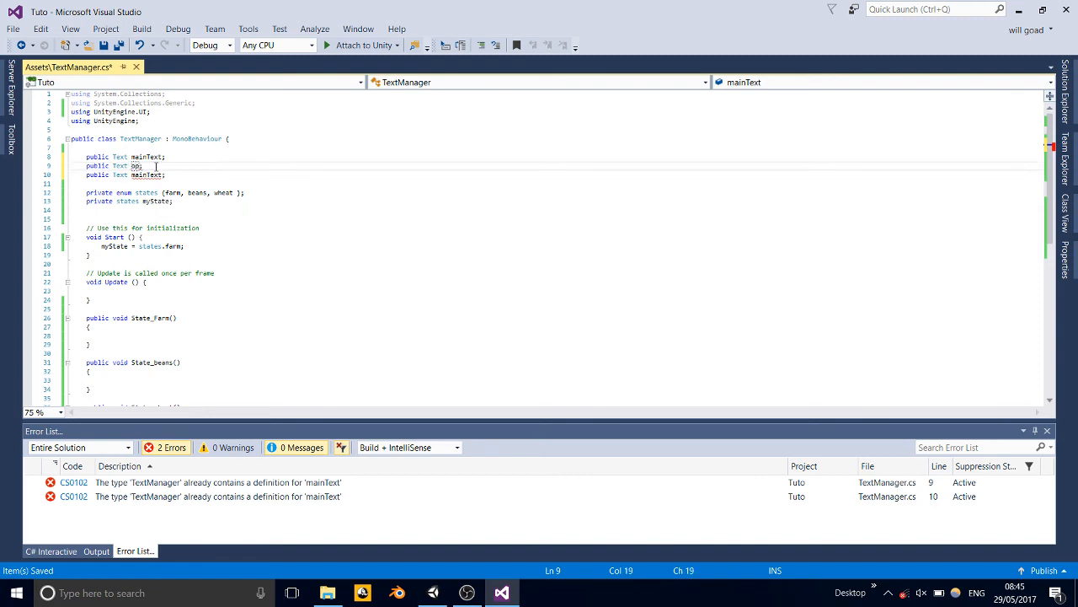
{"action": "type", "text": "opt1"}
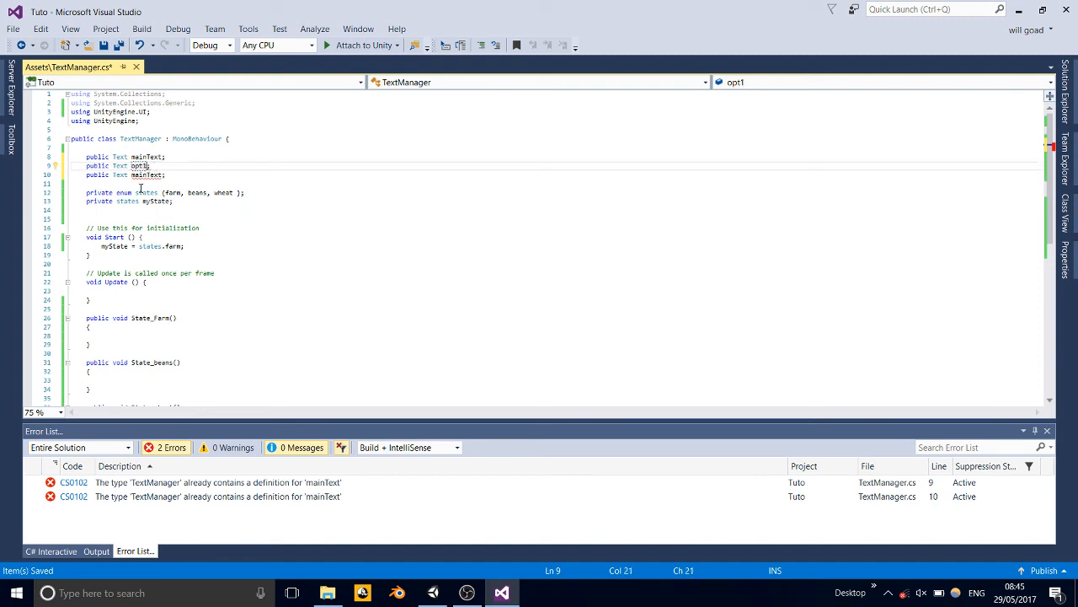
{"action": "double_click", "coordinate": [146, 176]}
{"action": "type", "text": "opt2"}
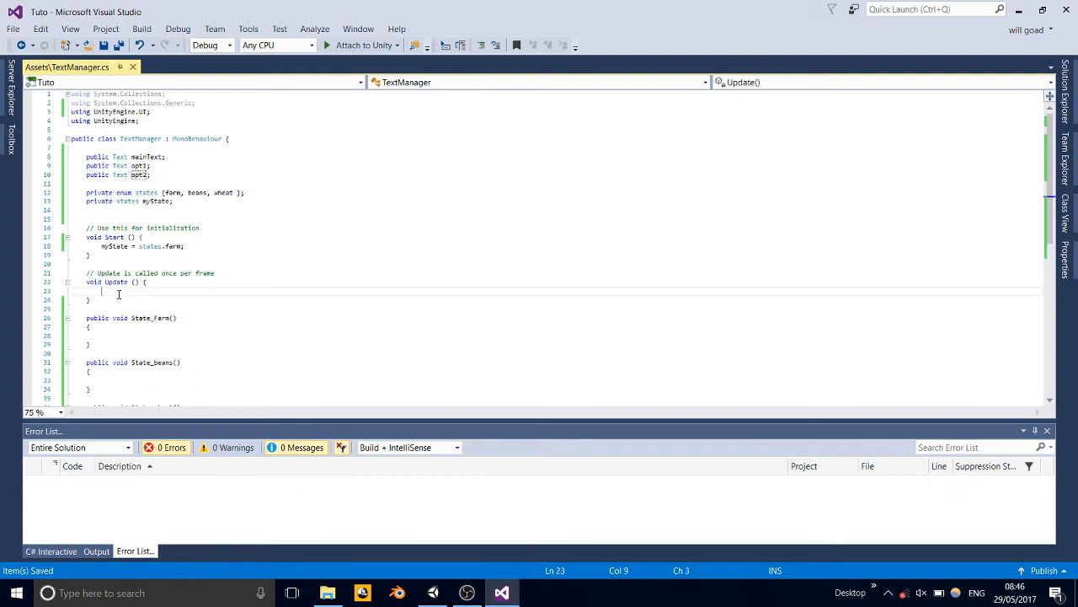
Step: In Update, add 'if (myState == states.beans)' calling State_beans();
{"action": "type", "text": "if("}
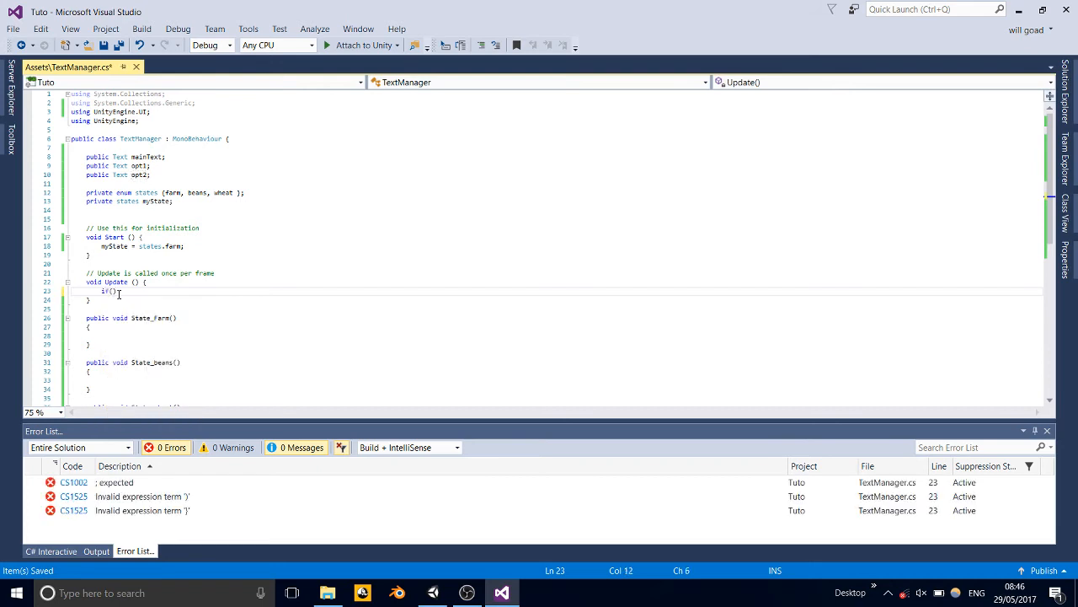
{"action": "type", "text": "myState =="}
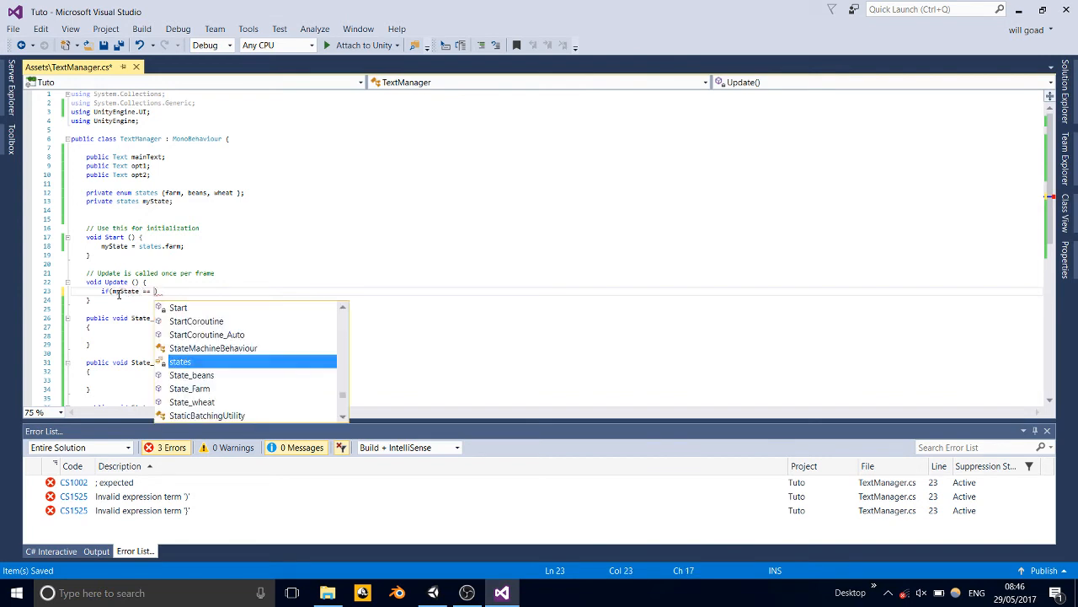
{"action": "type", "text": "states.beans"}
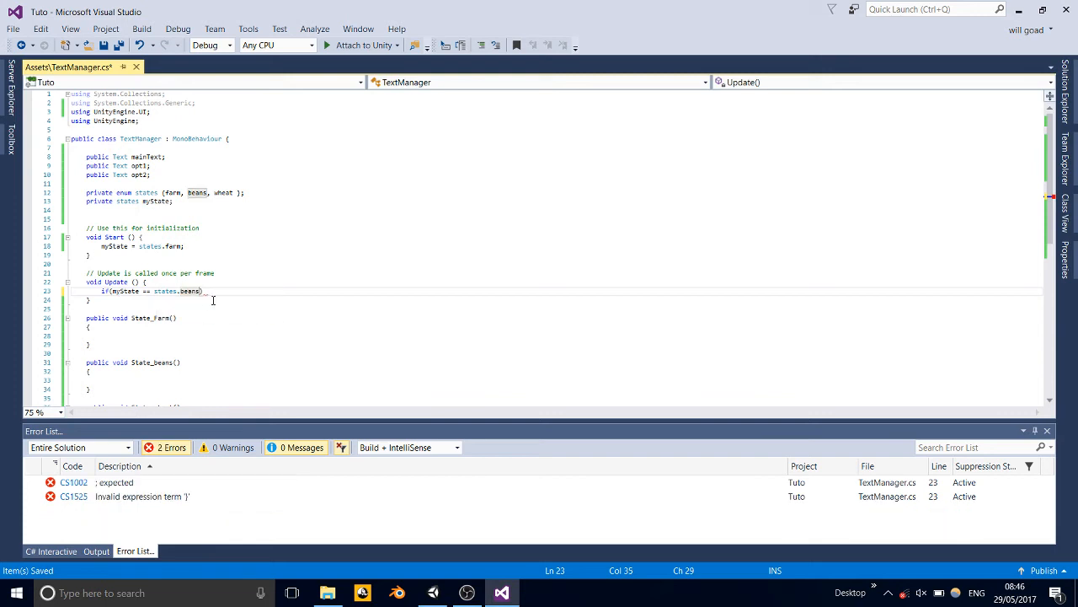
{"action": "key", "text": "Enter"}
{"action": "type", "text": "{"}
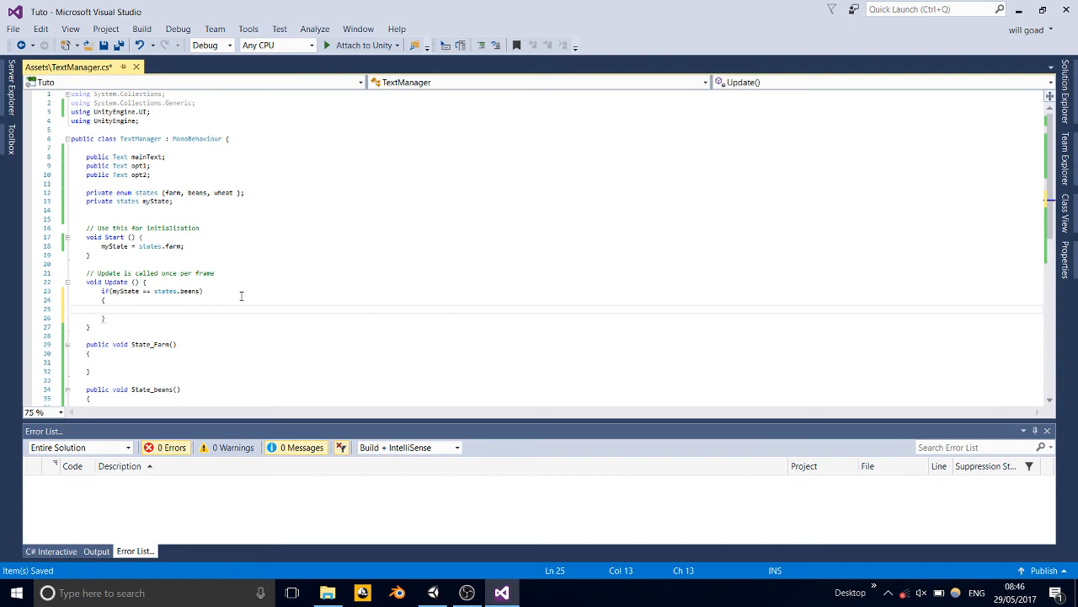
{"action": "type", "text": "s"}
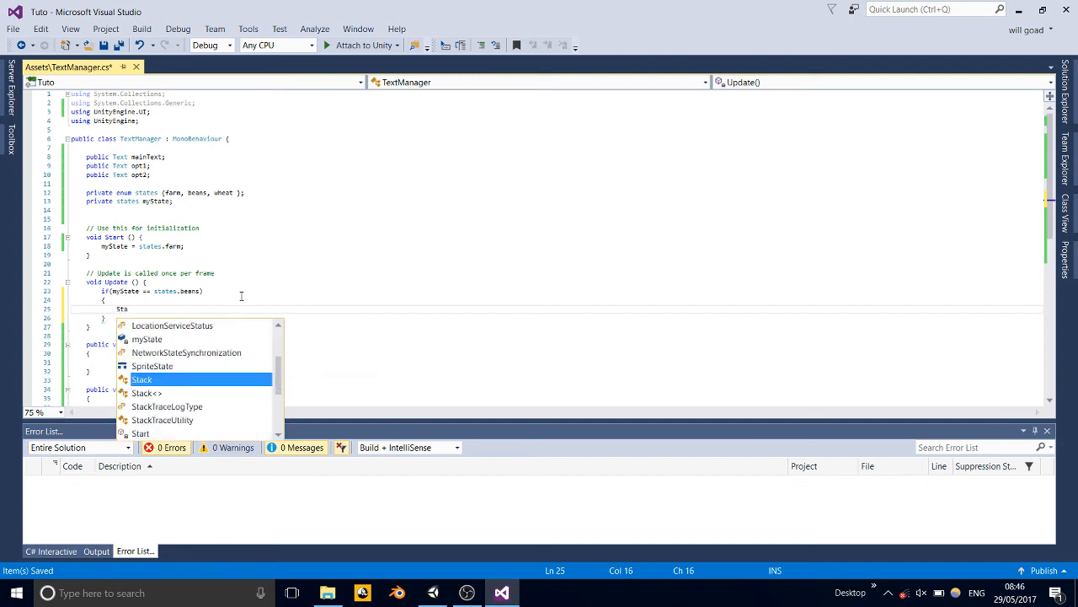
{"action": "type", "text": "te_beans"}
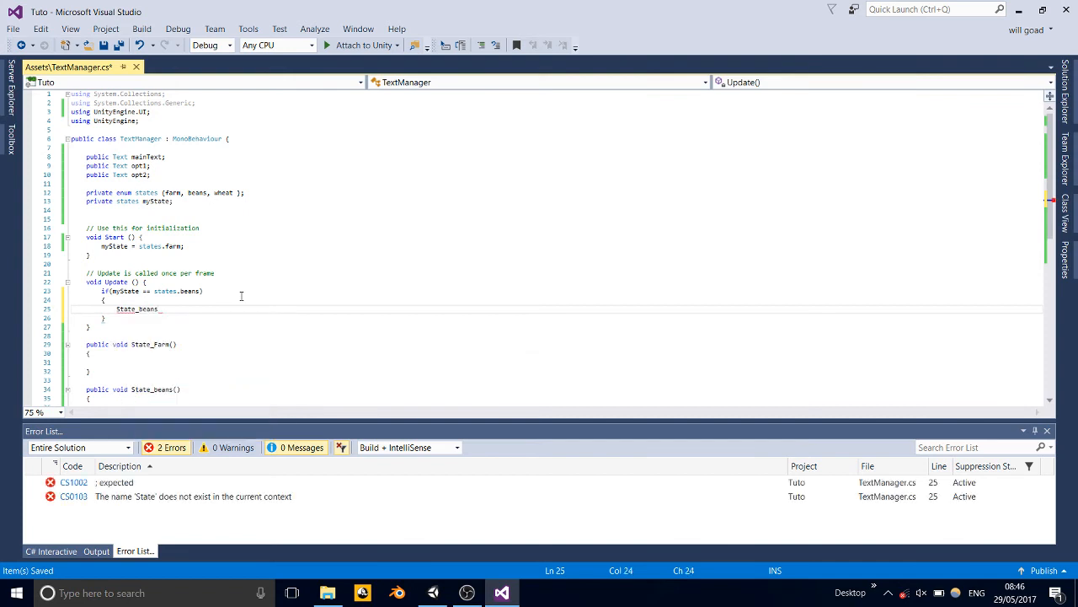
{"action": "type", "text": "();"}
{"action": "type", "text": "eee"}
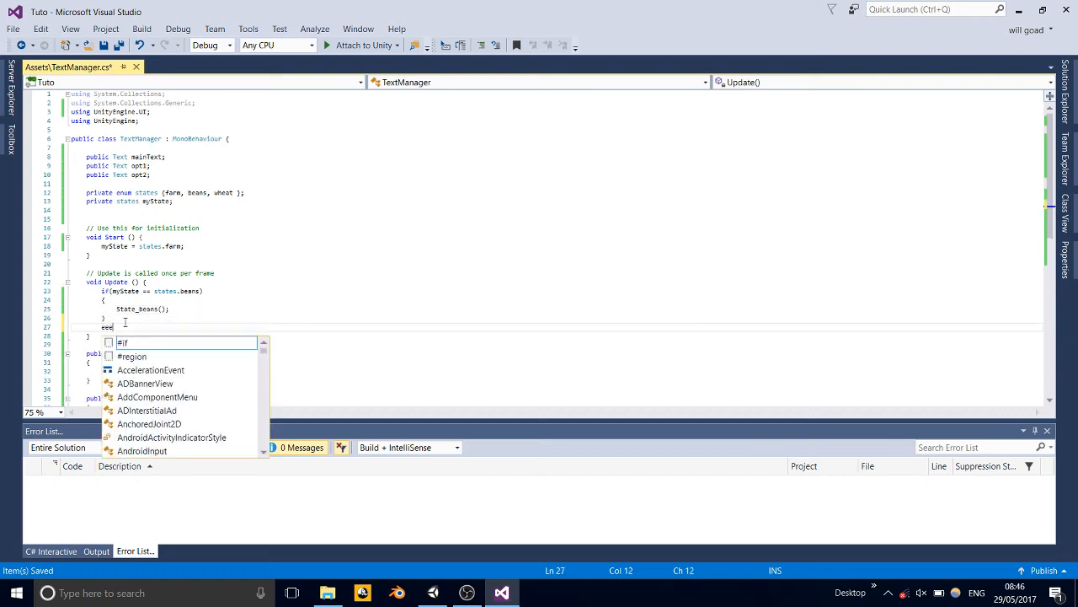
Step: Add an 'else if (myState == states.farm)' branch calling State_Farm();
{"action": "type", "text": "lse }"}
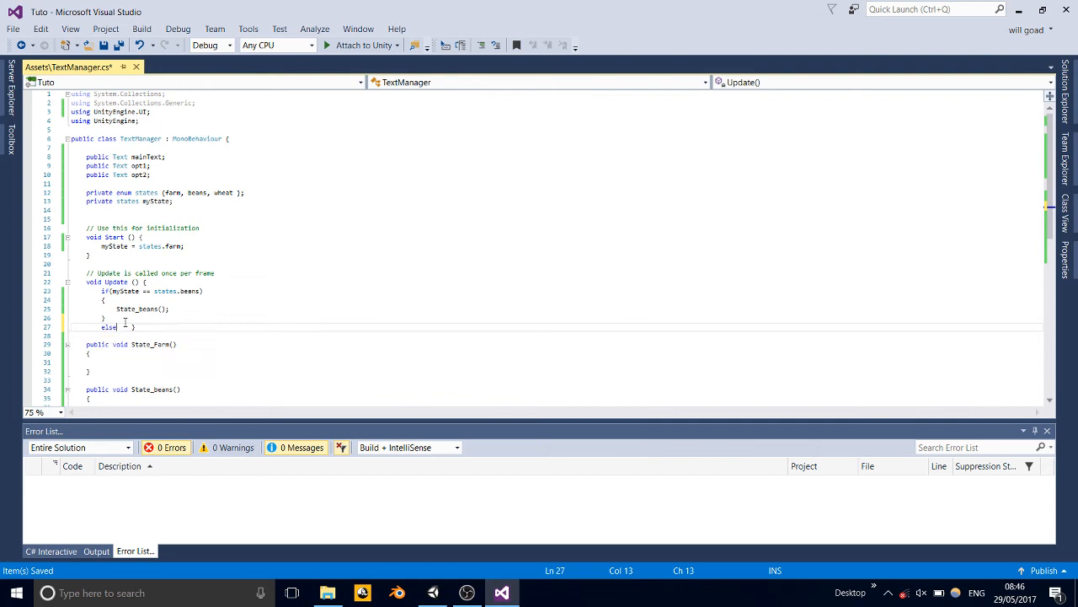
{"action": "type", "text": "if()"}
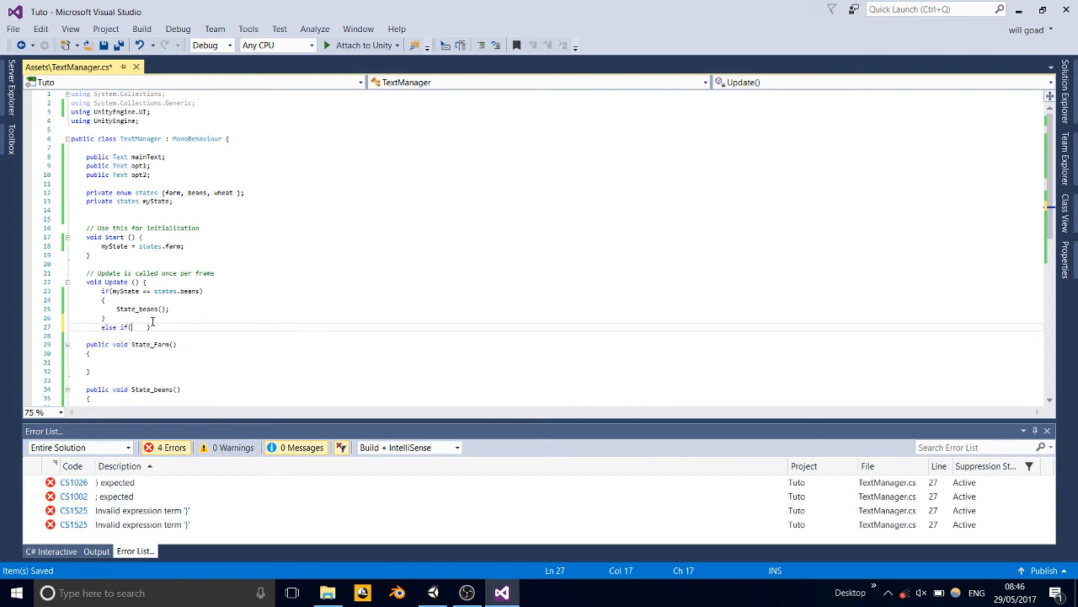
{"action": "type", "text": "("}
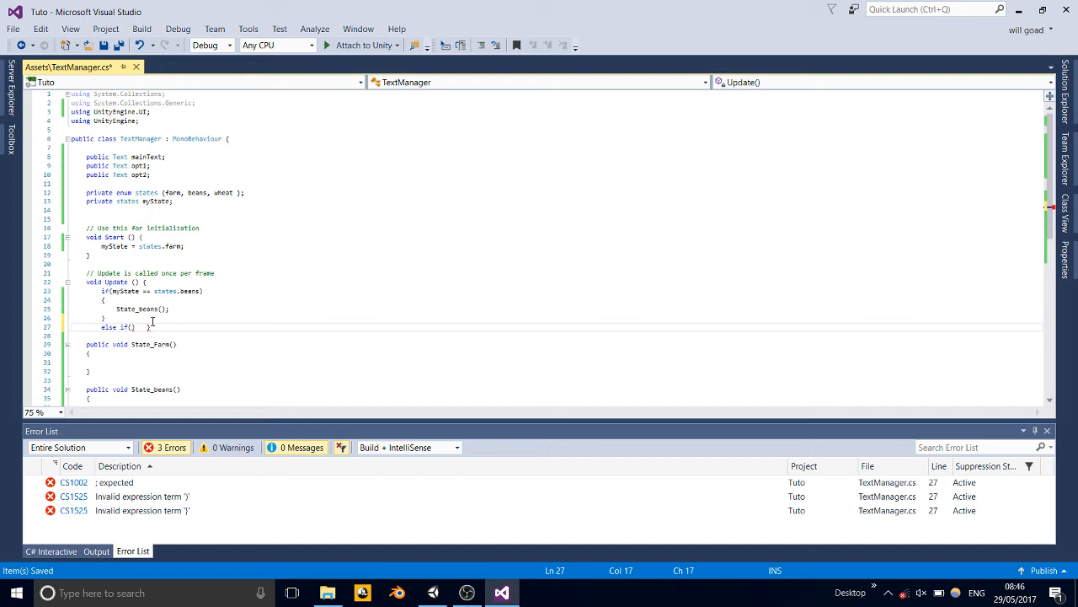
{"action": "type", "text": "myState =="}
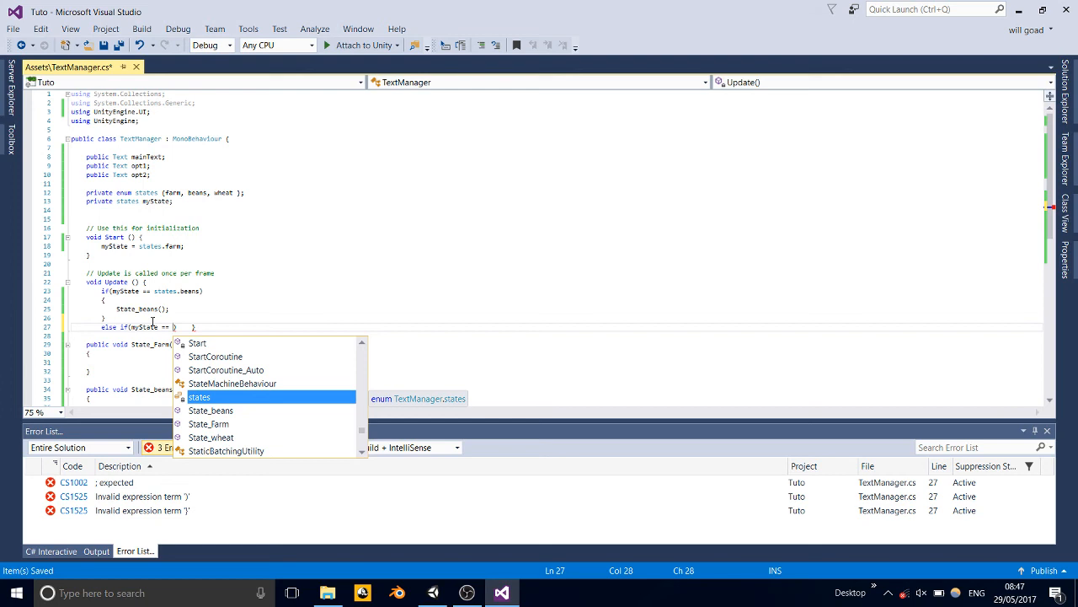
{"action": "type", "text": "states.farm"}
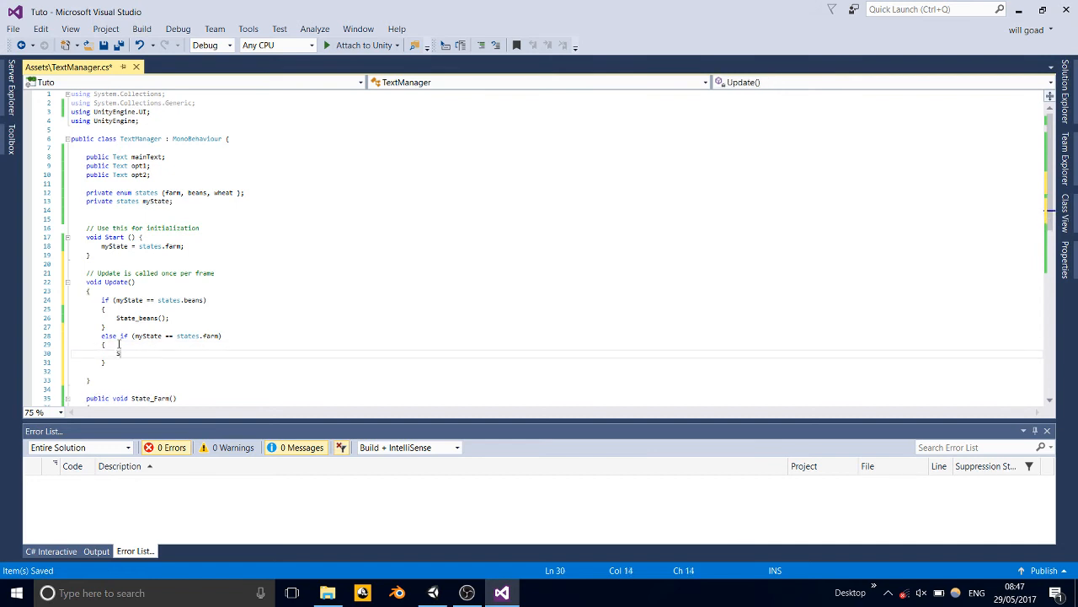
{"action": "type", "text": "State_"}
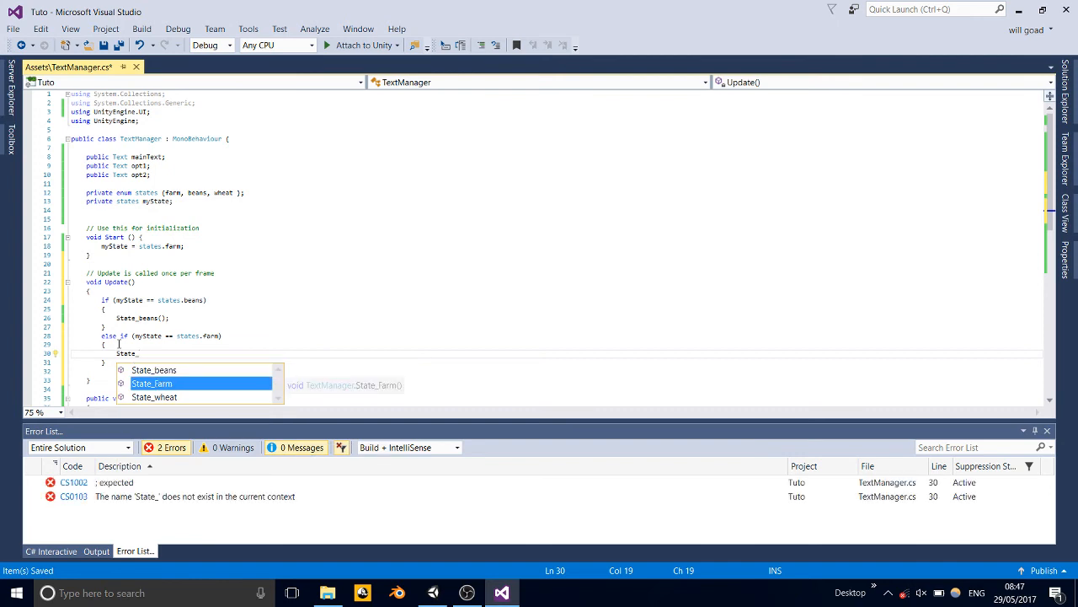
{"action": "type", "text": "State_Farm()"}
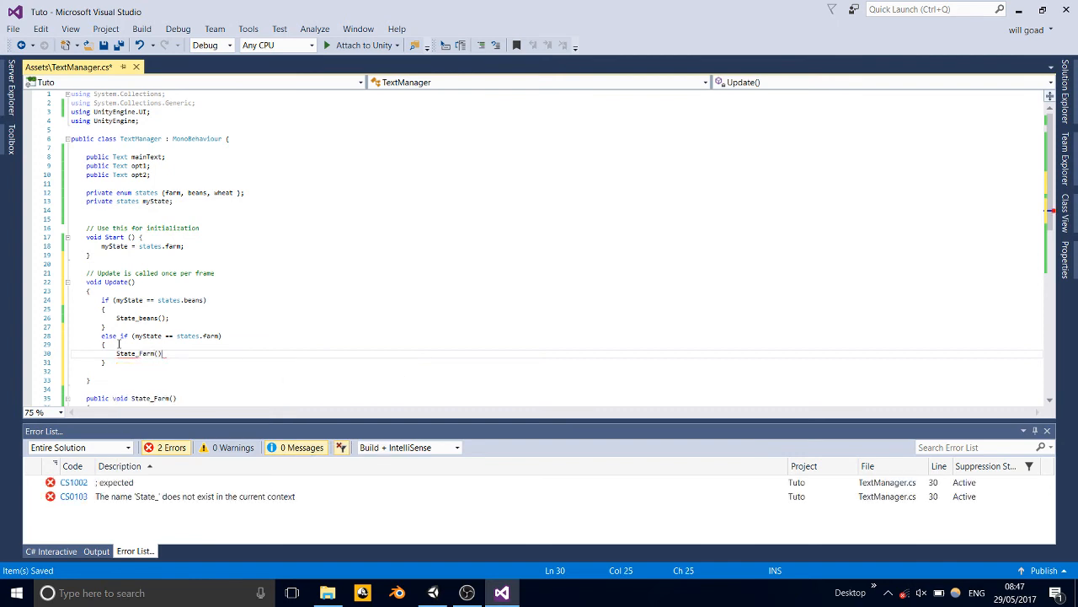
{"action": "type", "text": ";"}
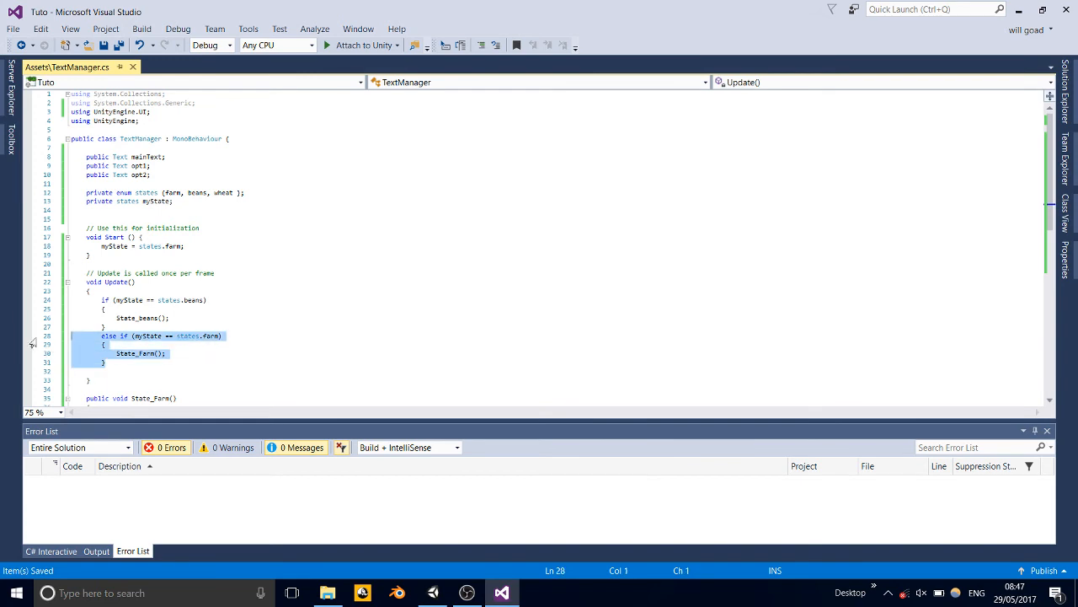
Step: Add an else-if branch in Update that calls State_wheat() for states.wheat, and save
{"action": "left_click", "coordinate": [125, 362]}
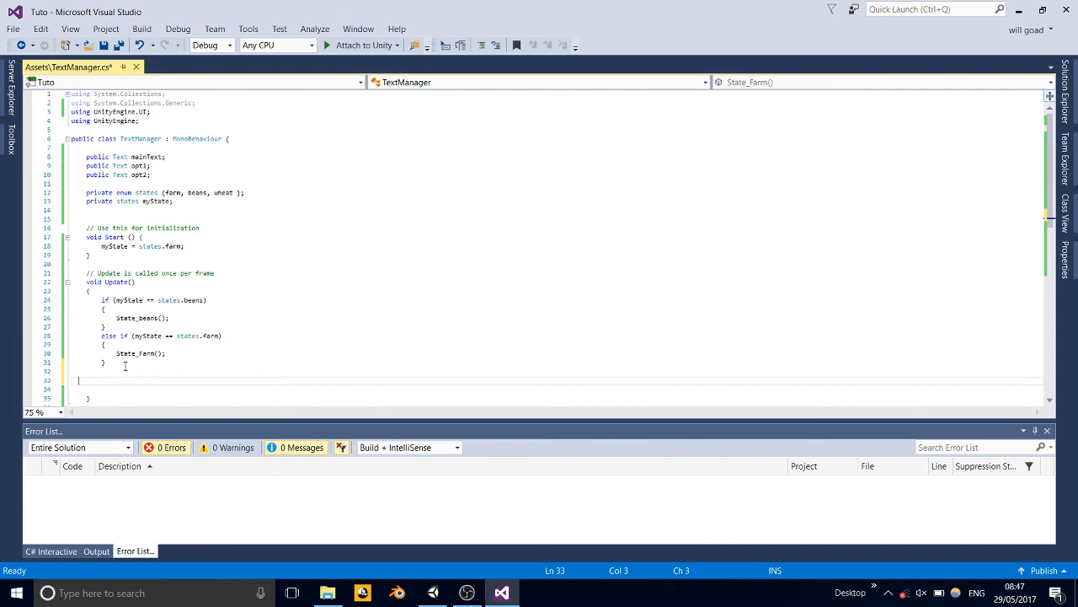
{"action": "type", "text": "else if (myState == states.farm)"}
{"action": "left_click", "coordinate": [558, 389]}
{"action": "type", "text": "State_wheat();"}
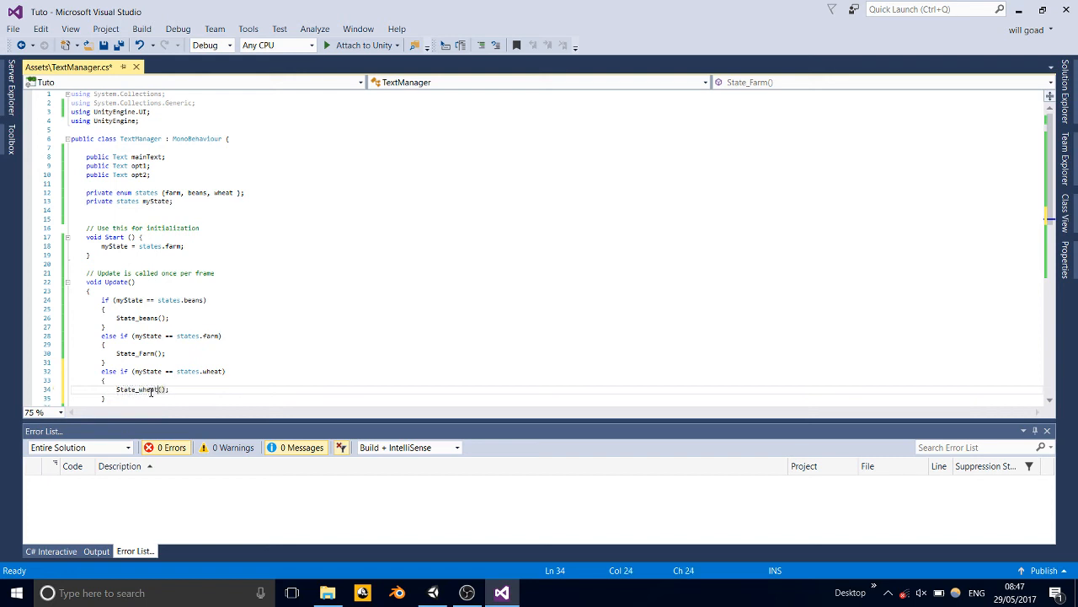
{"action": "key", "text": "ctrl+s"}
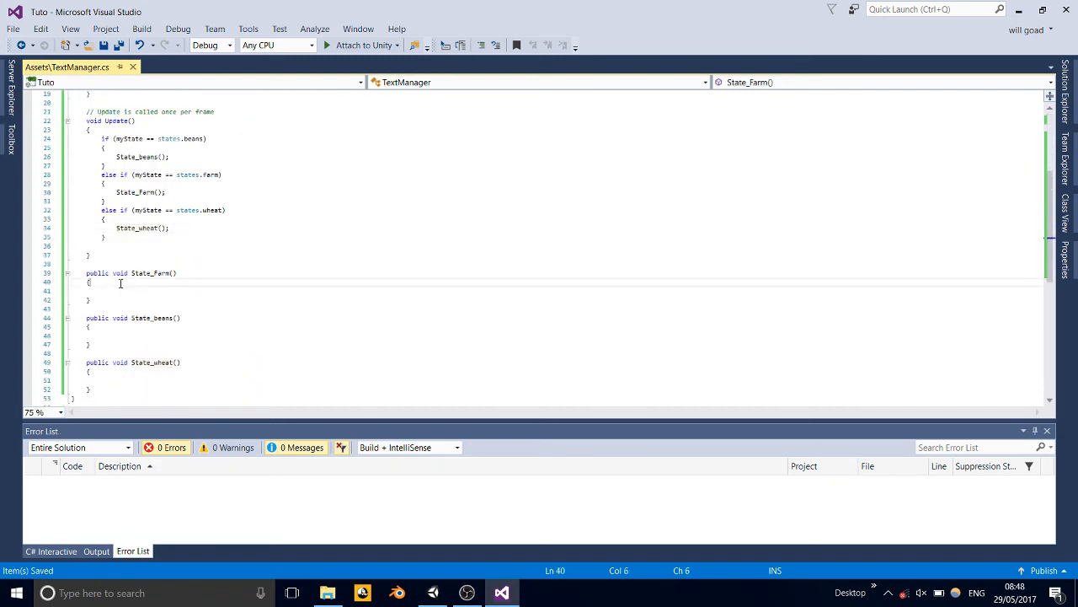
Step: Begin State_Farm with mainText = "Welcome to your and save the script
{"action": "type", "text": "m"}
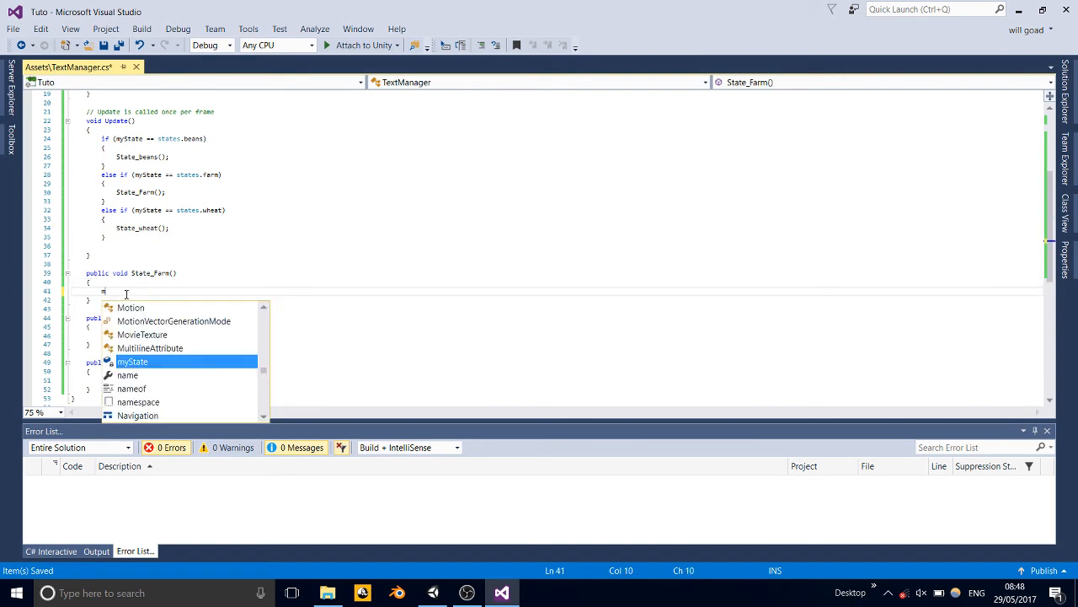
{"action": "type", "text": "ainText"}
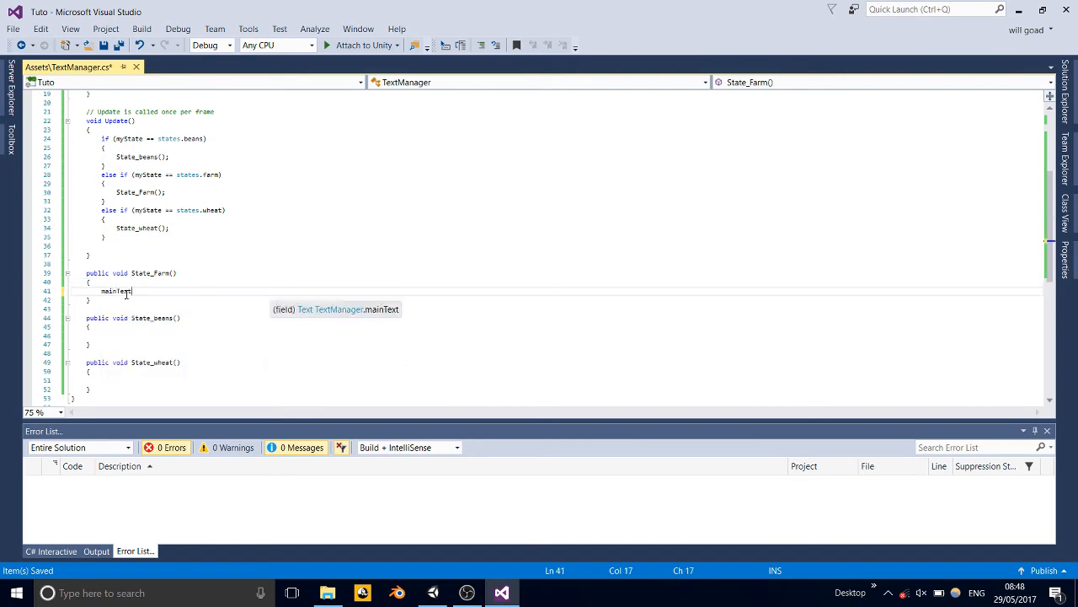
{"action": "type", "text": "="}
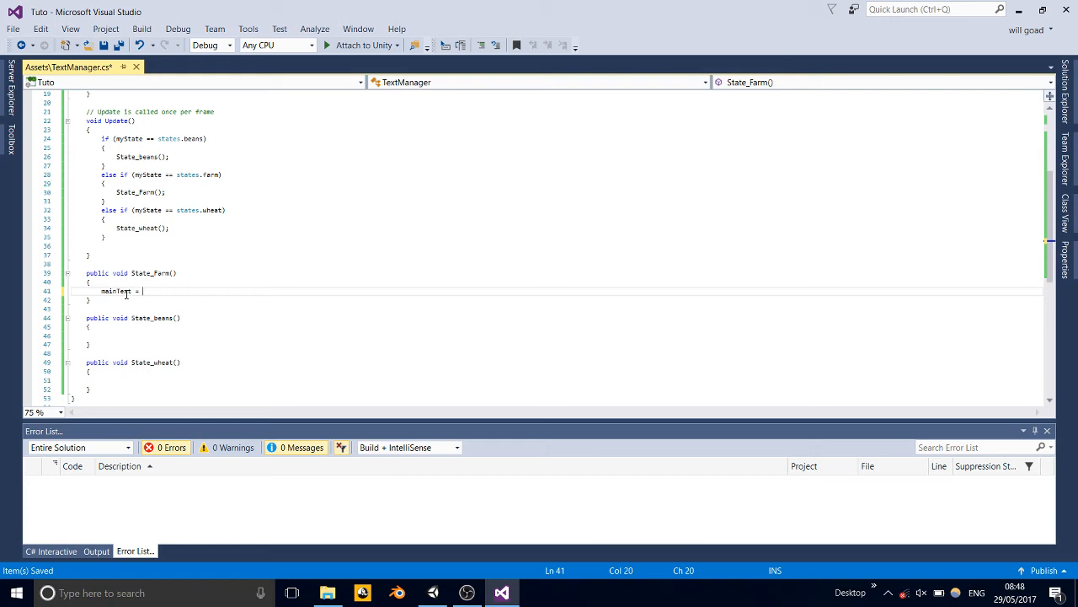
{"action": "type", "text": "\"Welcome"}
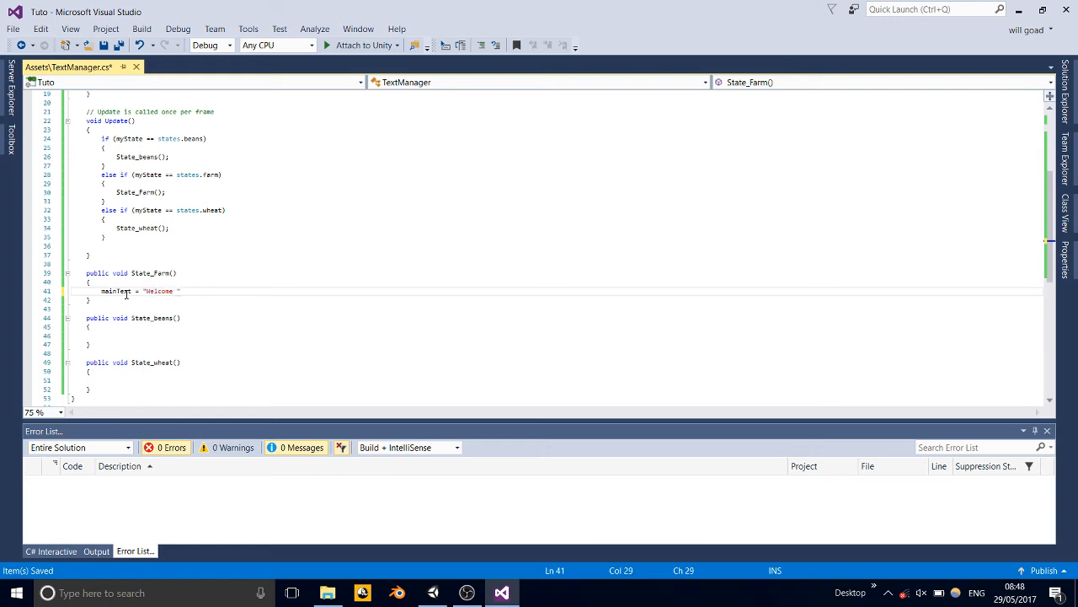
{"action": "type", "text": "to your"}
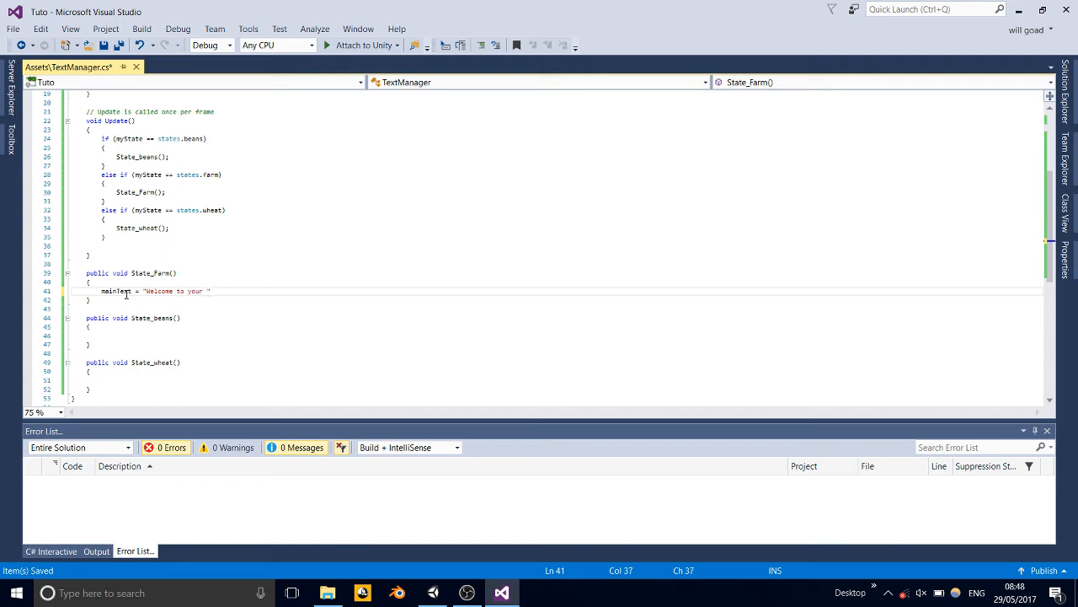
{"action": "key", "text": "Backspace"}
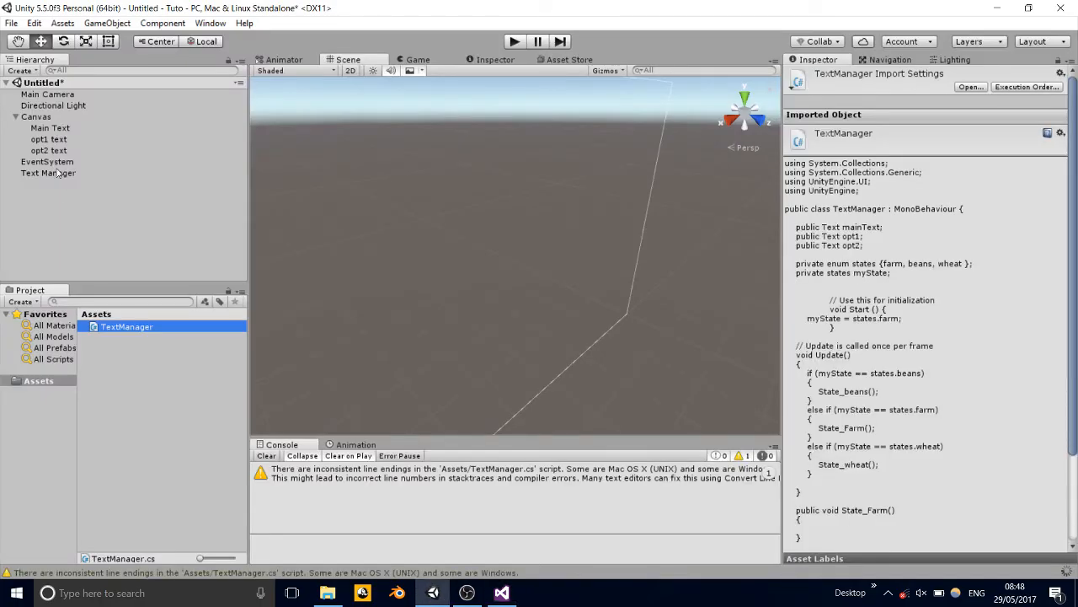
Step: Check the EventSystem and Text Manager objects in the Inspector, then return to Visual Studio
{"action": "left_click", "coordinate": [47, 161]}
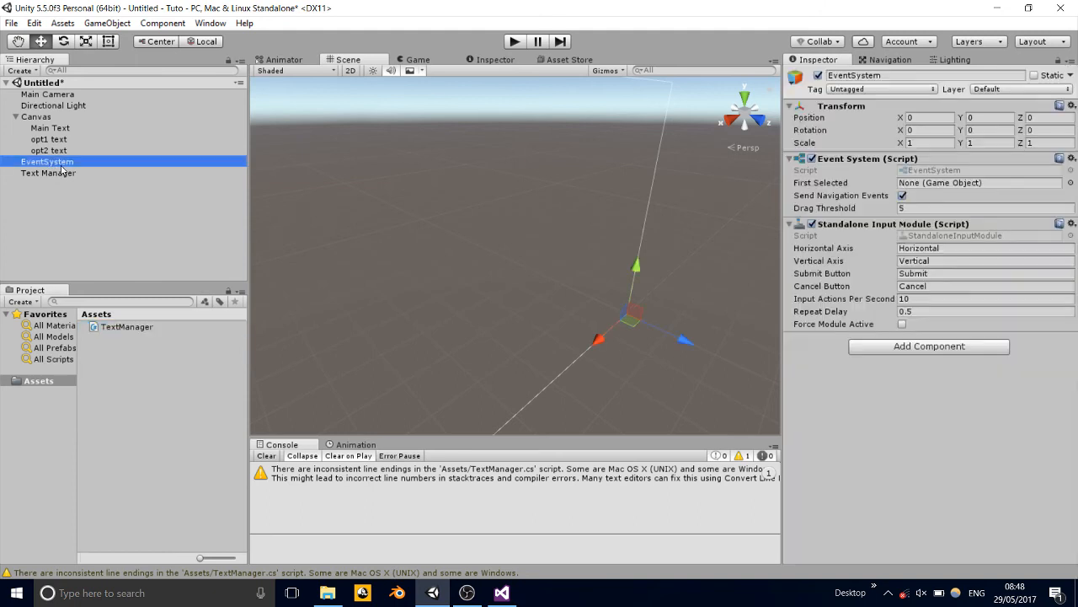
{"action": "left_click", "coordinate": [48, 172]}
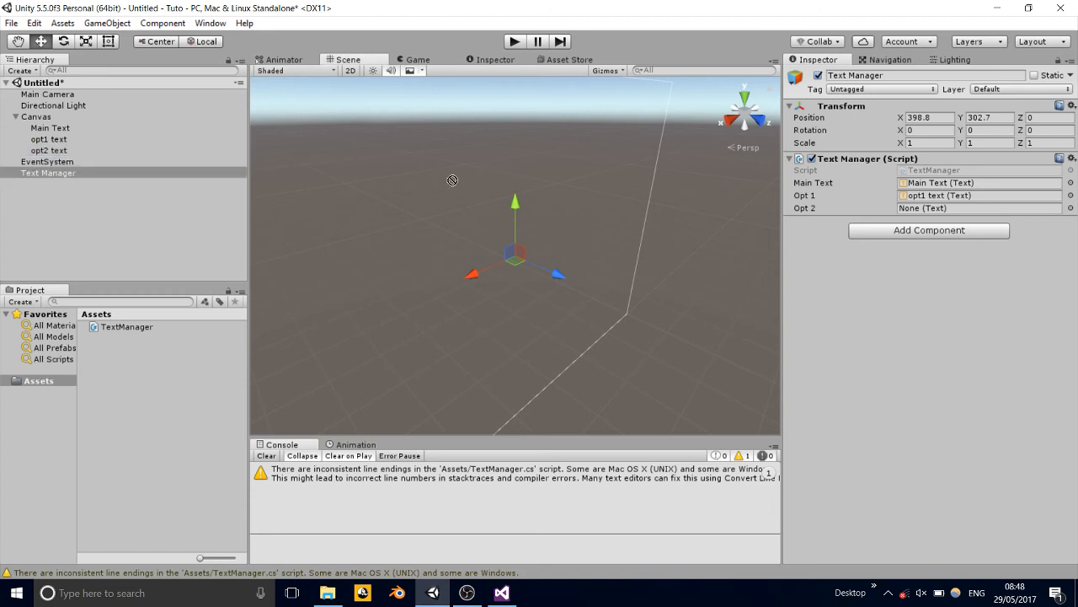
{"action": "left_click", "coordinate": [978, 208]}
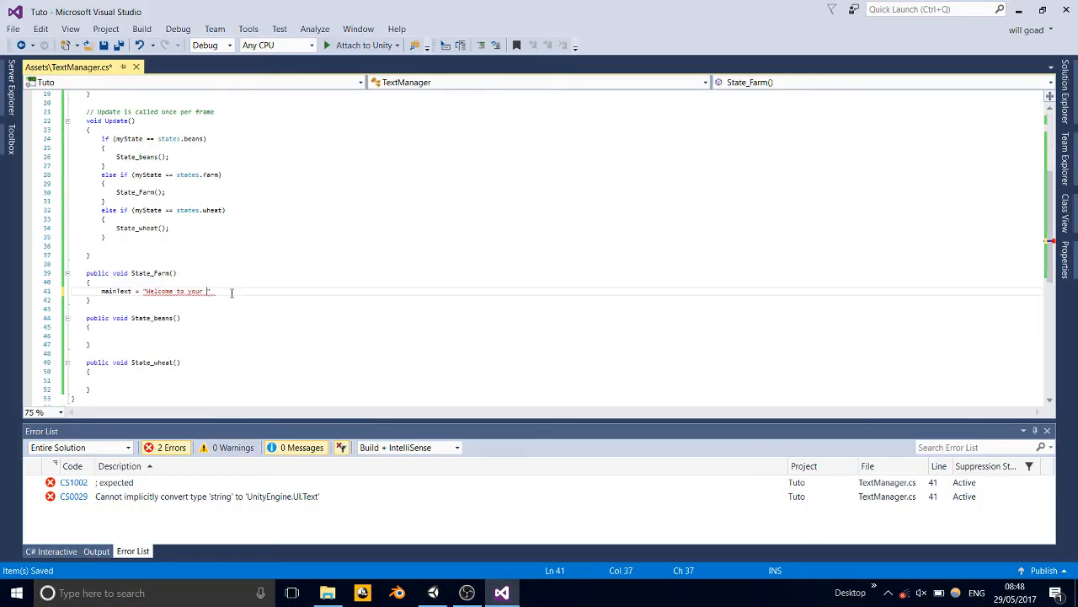
Step: Finish the line as mainText.text = "Welcome to your Farm, What do you want to Plant?";
{"action": "type", "text": "H"}
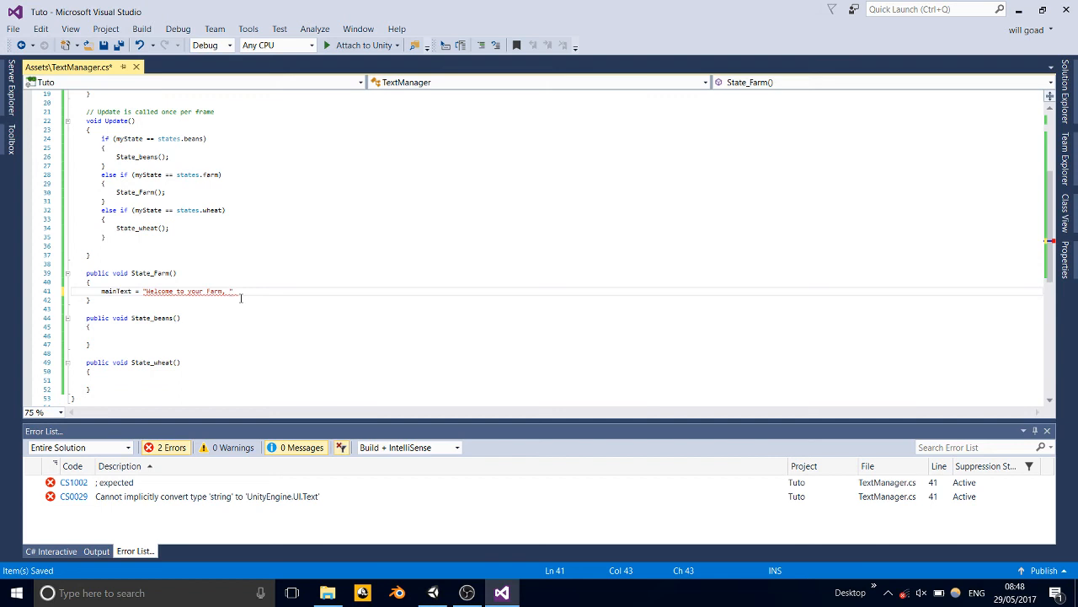
{"action": "type", "text": "w"}
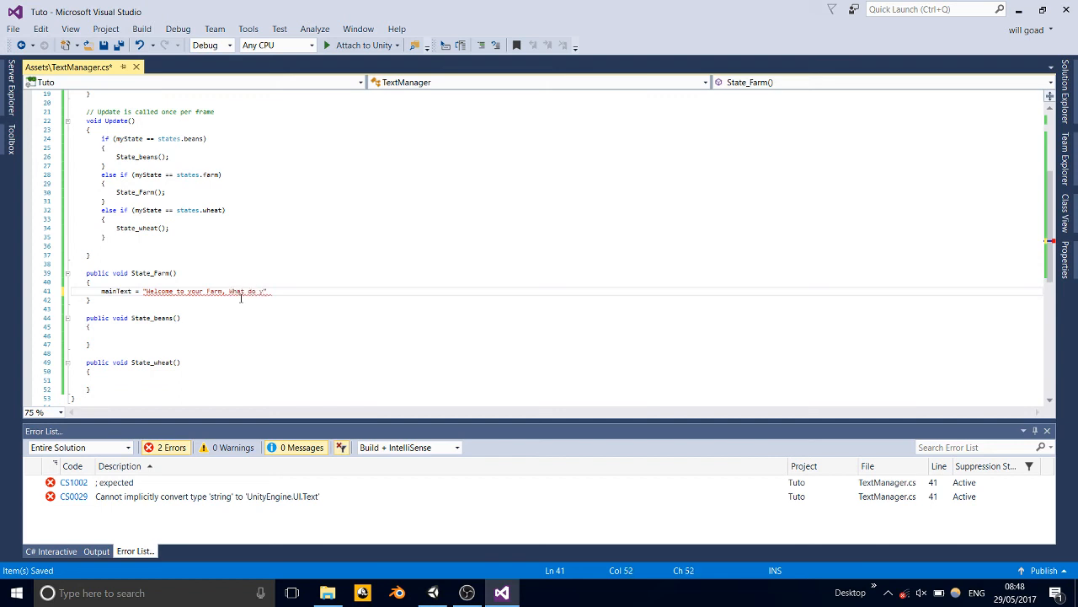
{"action": "type", "text": "ou want to"}
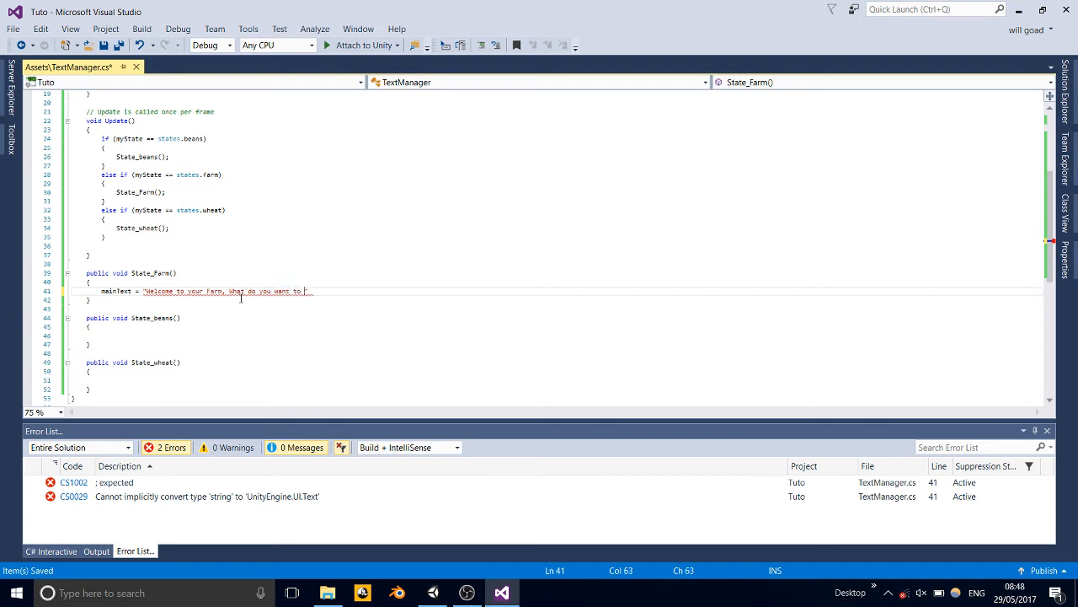
{"action": "type", "text": "Plant?"}
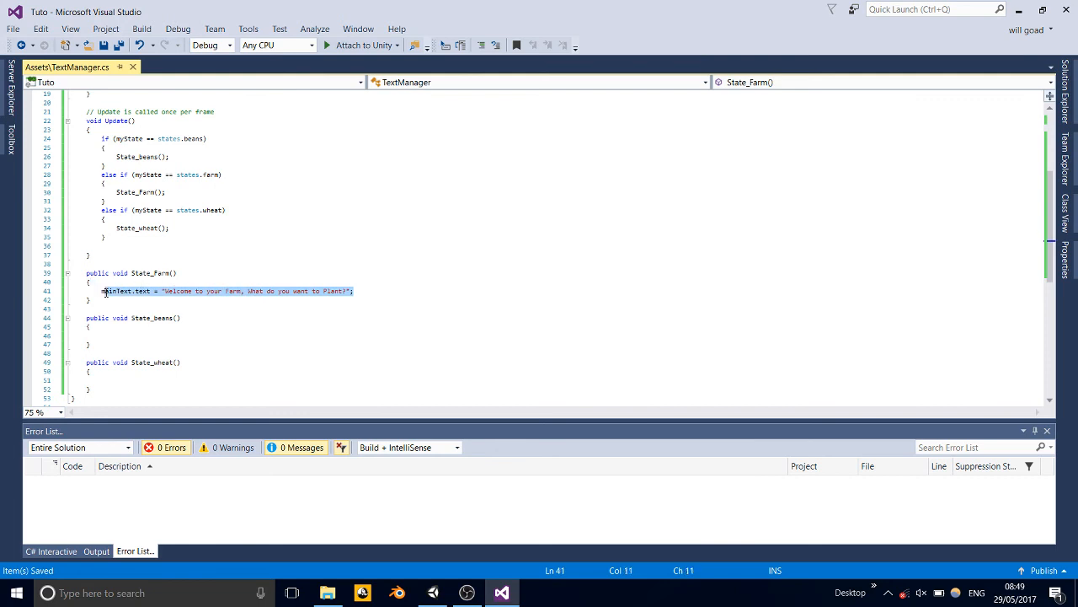
Step: Add opt1.text "Wheat. Press W." and opt2.text "Beans. Press B." lines, then save
{"action": "left_click", "coordinate": [407, 291]}
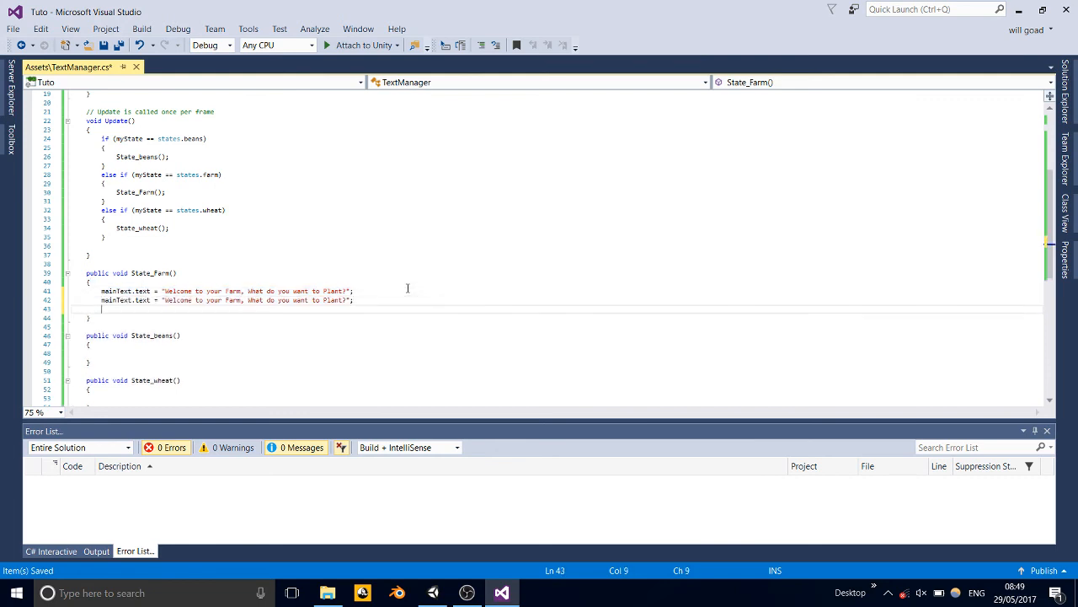
{"action": "type", "text": "mainText.text = \"Welcome to your Farm, What do you want to Plant?\";"}
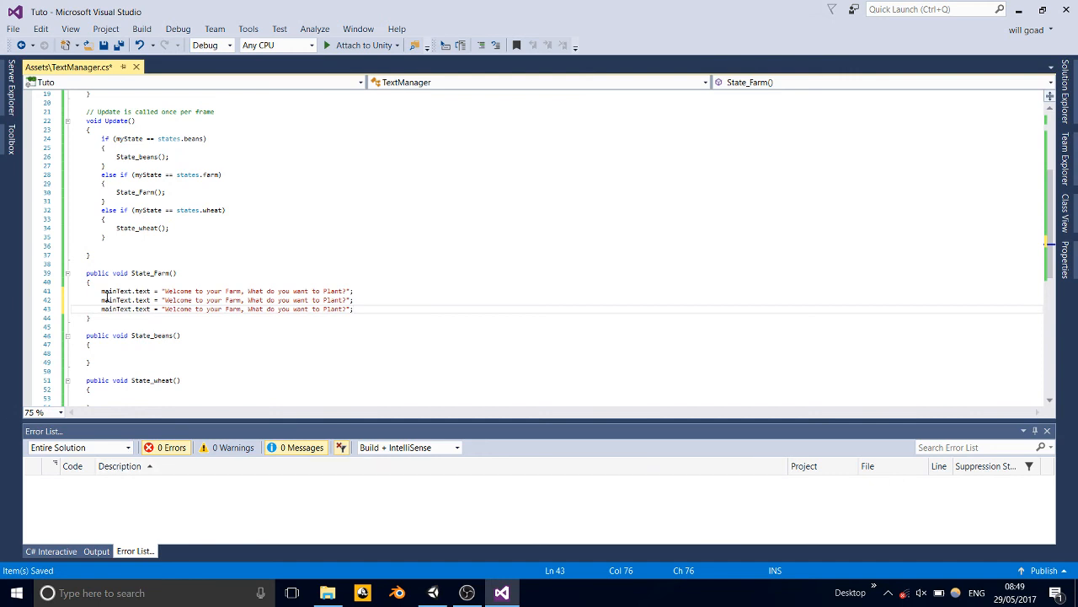
{"action": "type", "text": "opt2.text = \"\";"}
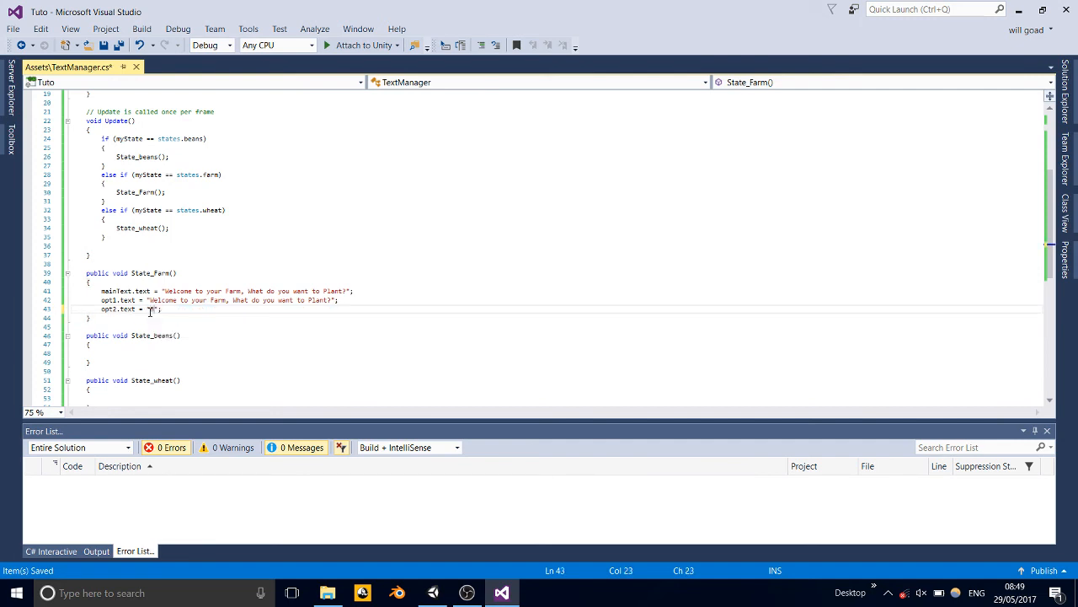
{"action": "type", "text": "beans. Press B."}
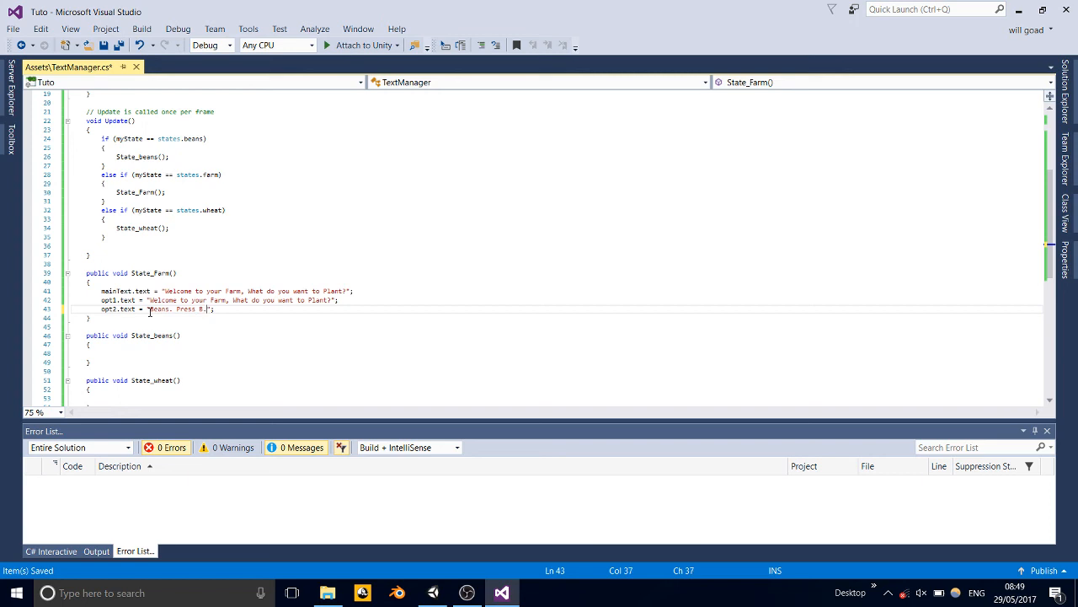
{"action": "mouse_move", "coordinate": [331, 290]}
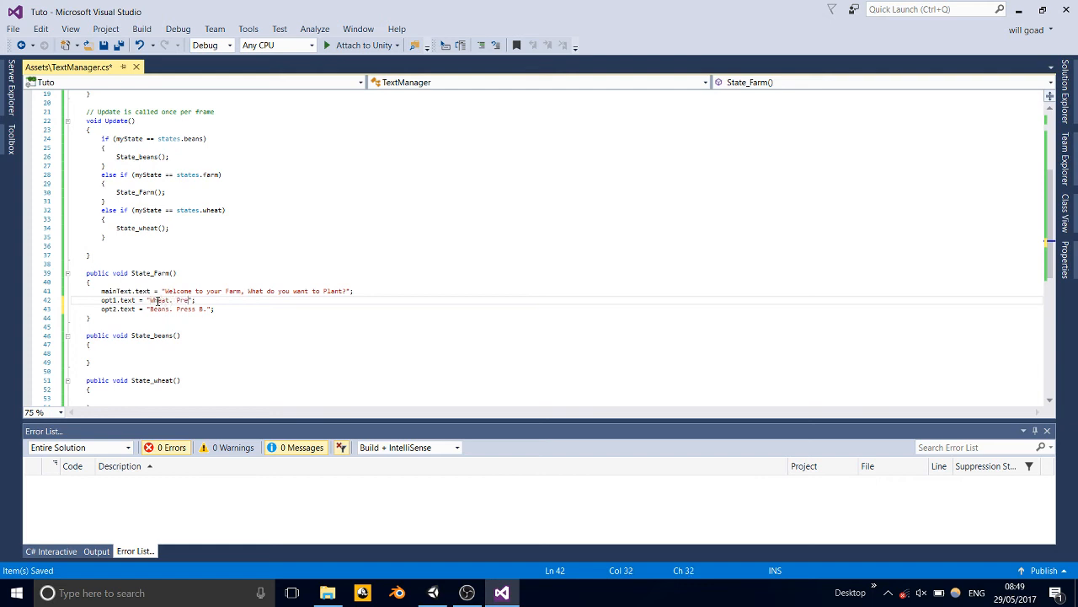
{"action": "type", "text": "ss W."}
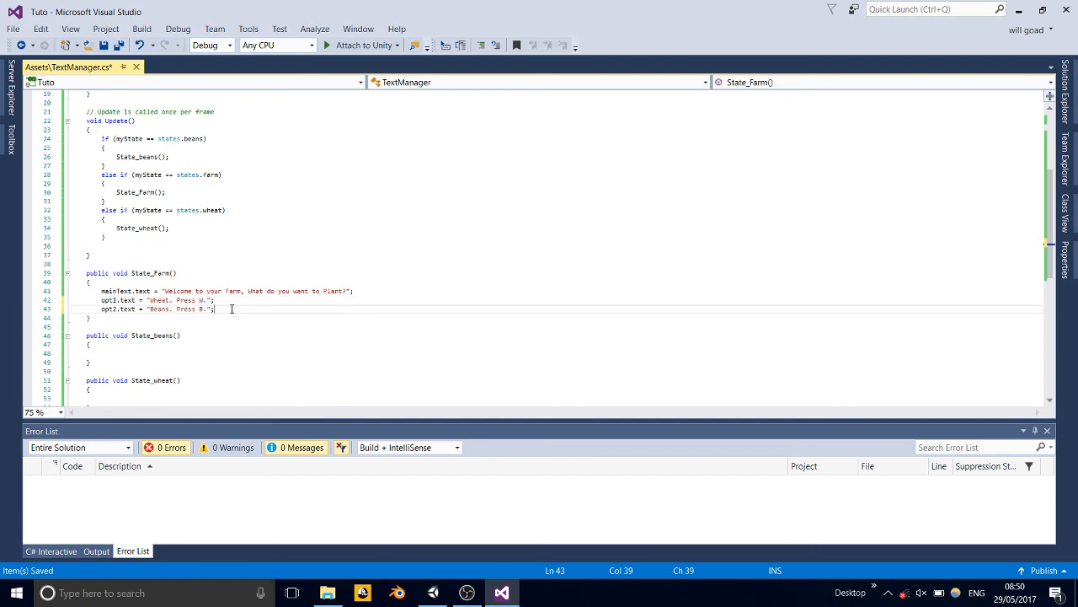
Step: Write if (Input.GetKeyDown(KeyCode.W)) { myState = states. } in State_Farm
{"action": "type", "text": "if"}
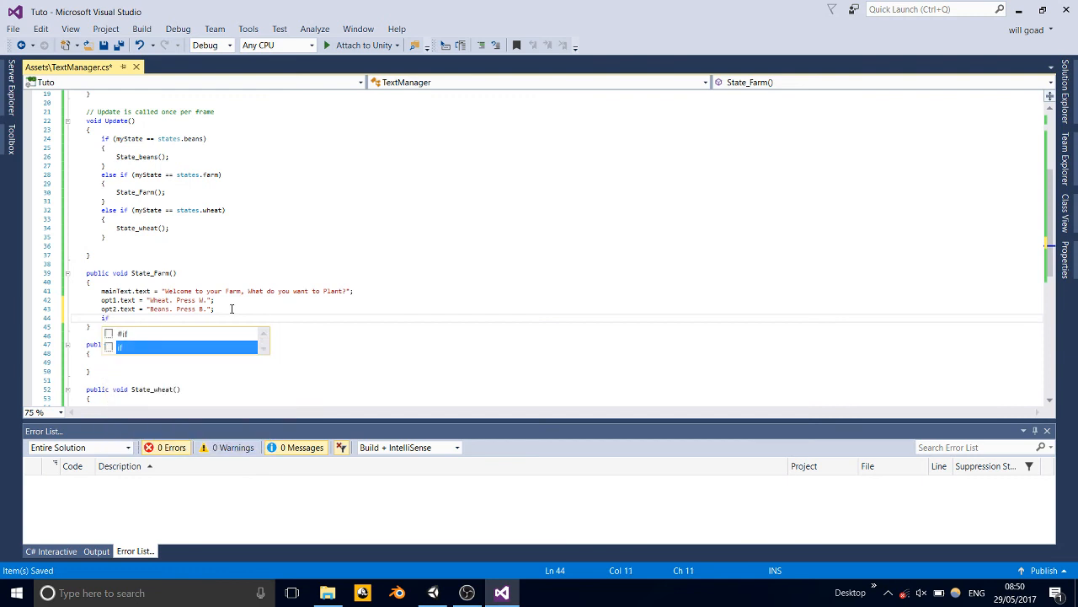
{"action": "type", "text": "inp)"}
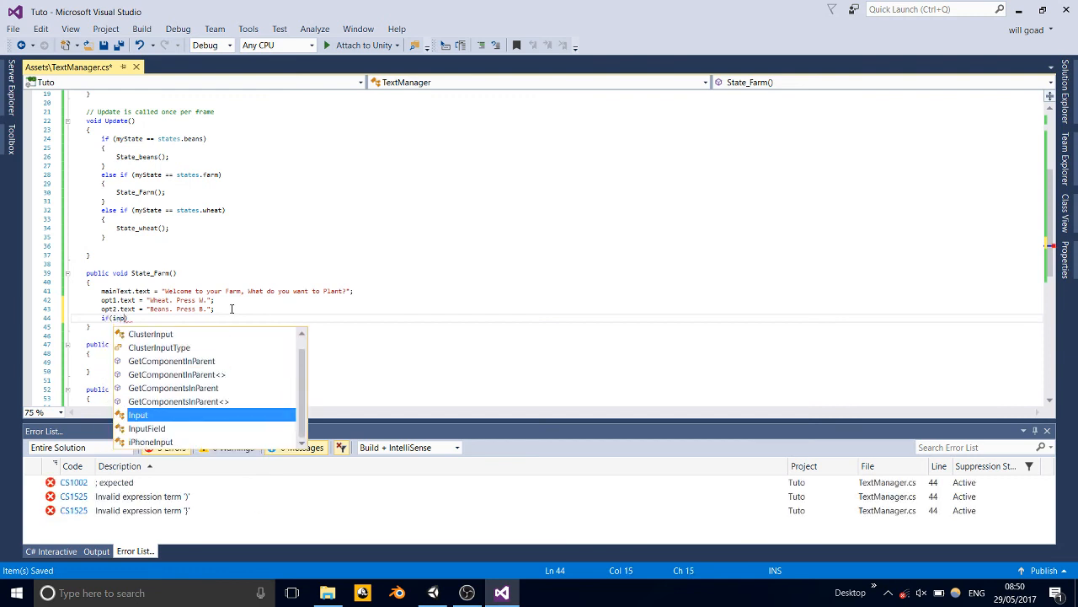
{"action": "type", "text": ".Gd"}
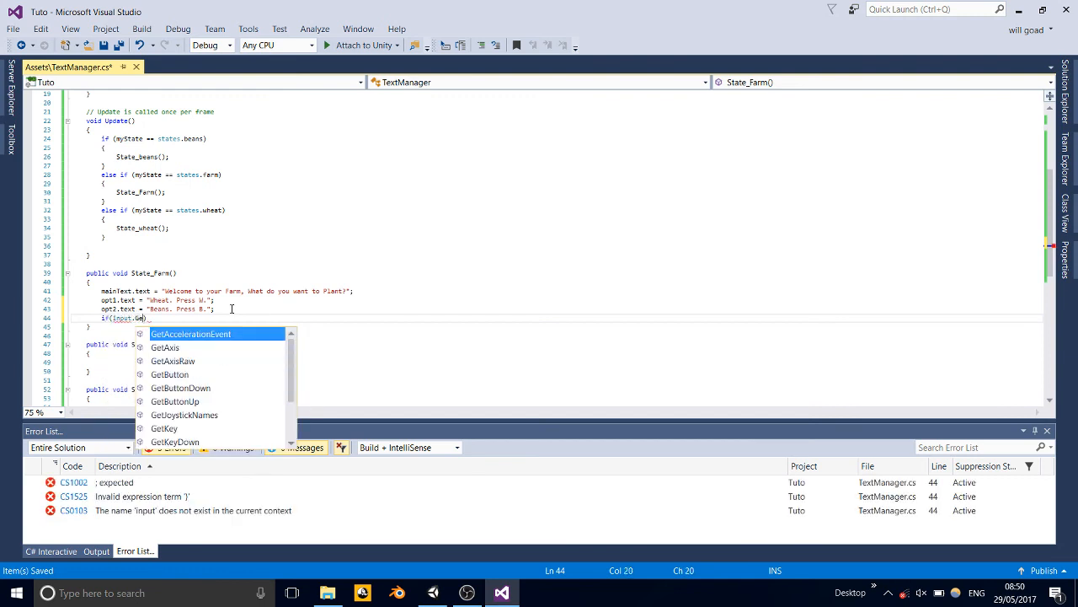
{"action": "type", "text": "eyDown(KeyCode."}
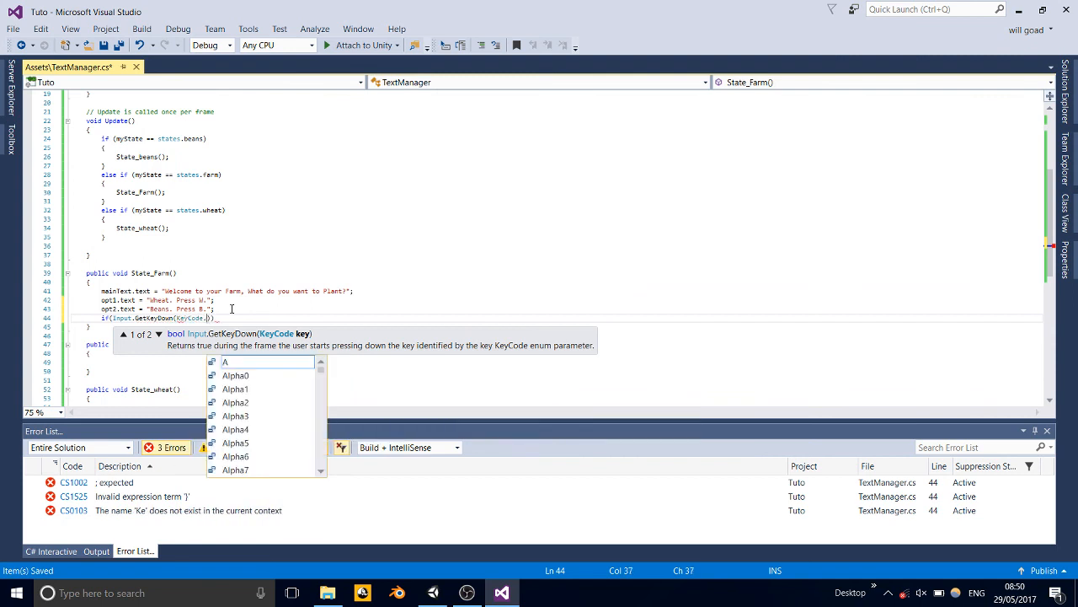
{"action": "type", "text": "W"}
{"action": "type", "text": "{"}
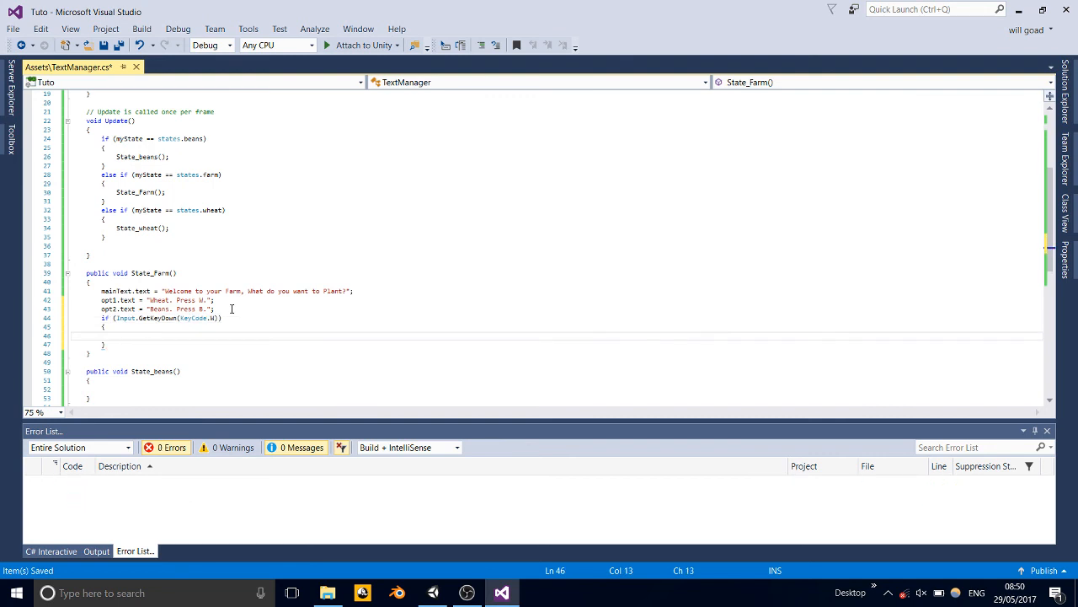
{"action": "type", "text": "myState"}
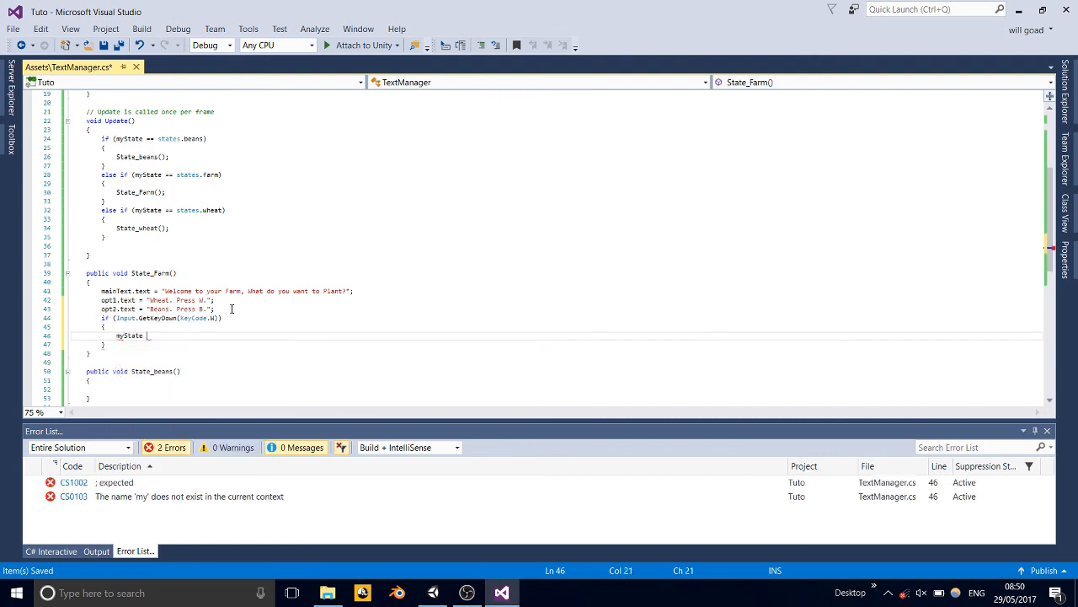
{"action": "type", "text": "="}
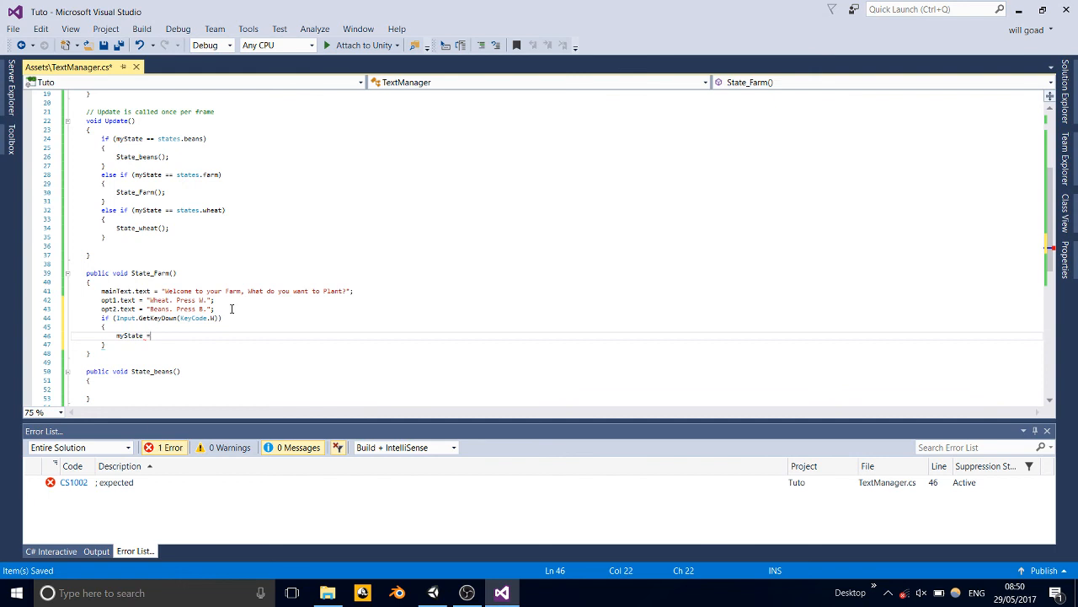
{"action": "type", "text": "states"}
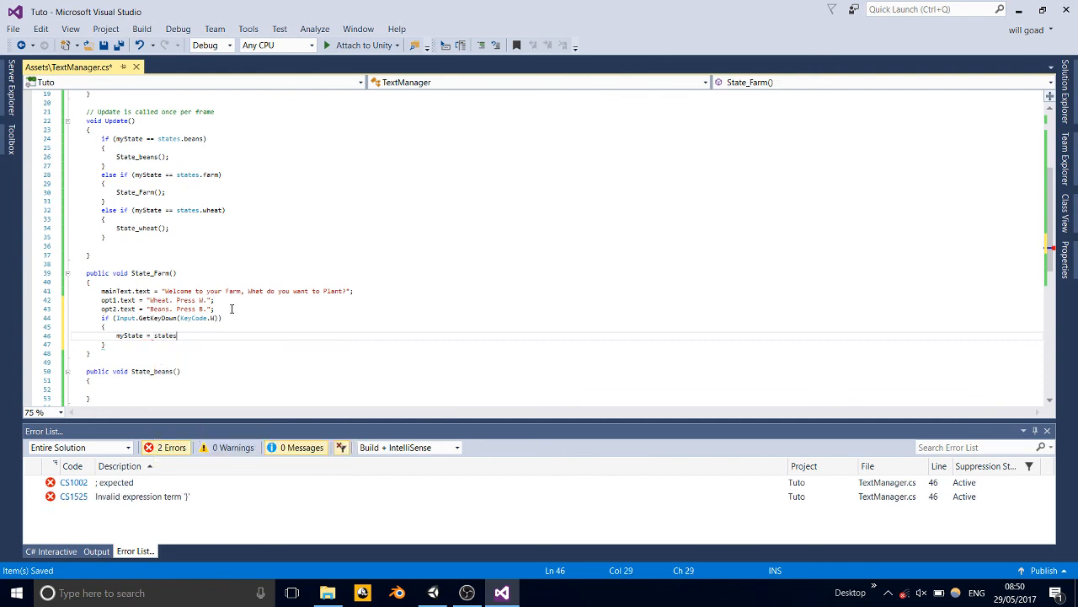
{"action": "type", "text": ".wheat;"}
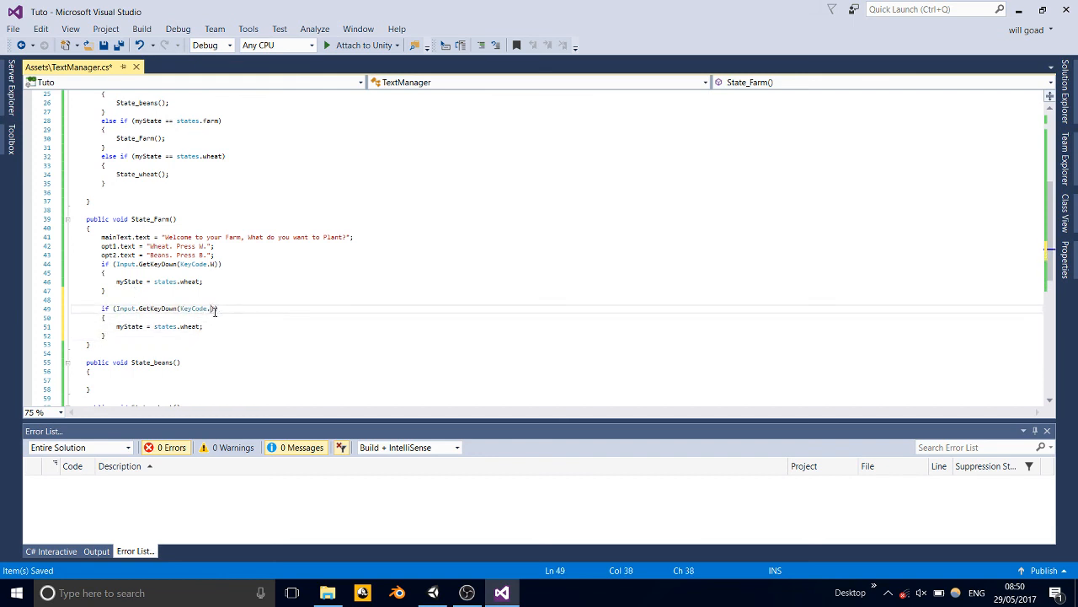
Step: Change the copied key check to KeyCode.B, setting myState to states.beans
{"action": "type", "text": "B"}
{"action": "left_click", "coordinate": [159, 326]}
{"action": "type", "text": "beans"}
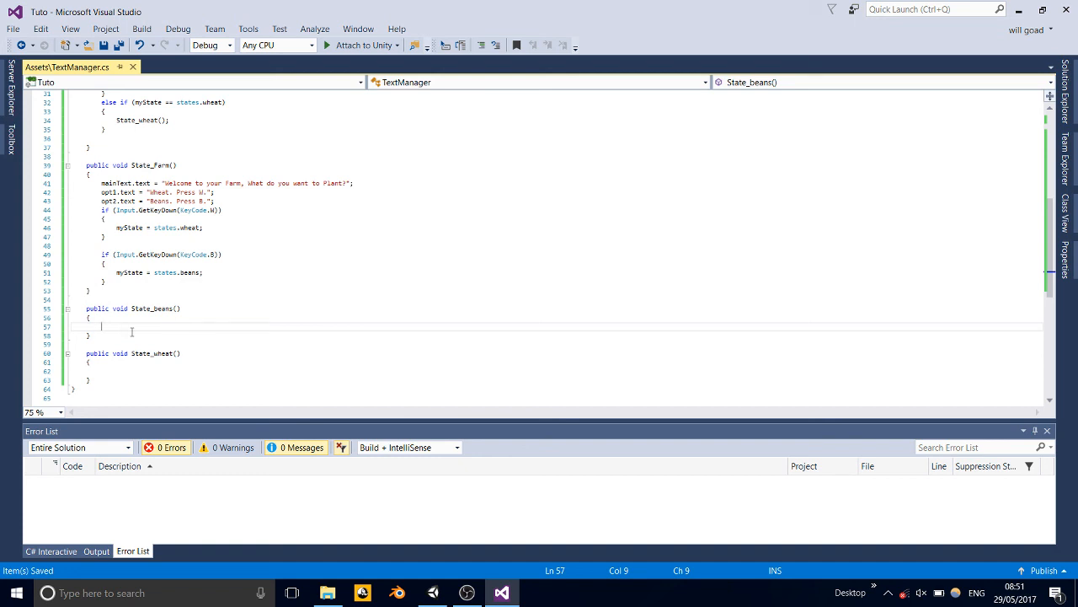
Step: Write mainText.text = "You planted Beans!. "; inside State_beans
{"action": "type", "text": "mainText"}
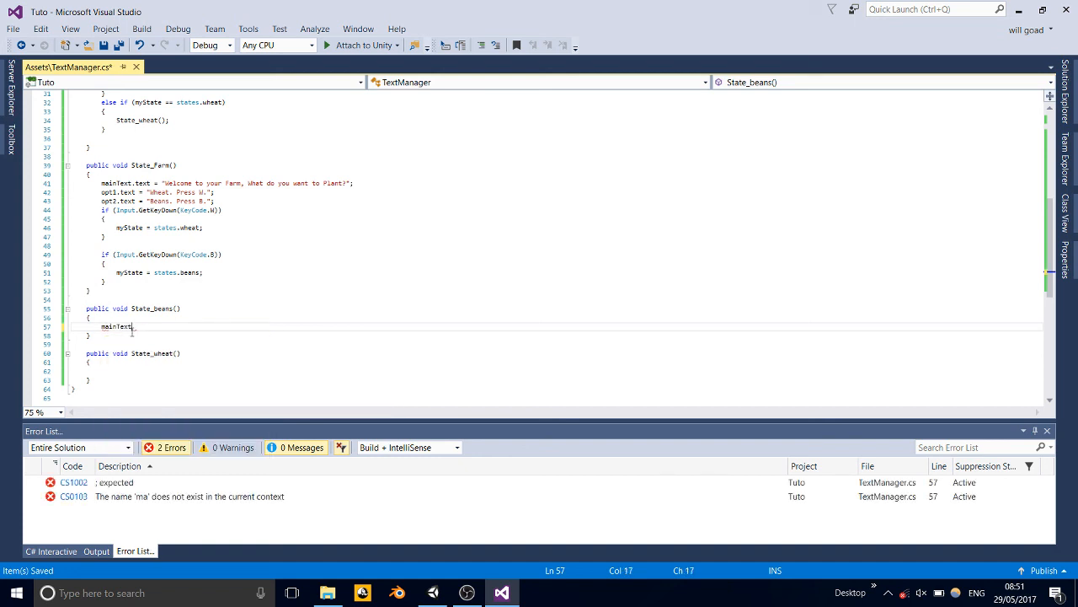
{"action": "type", "text": "= \"You"}
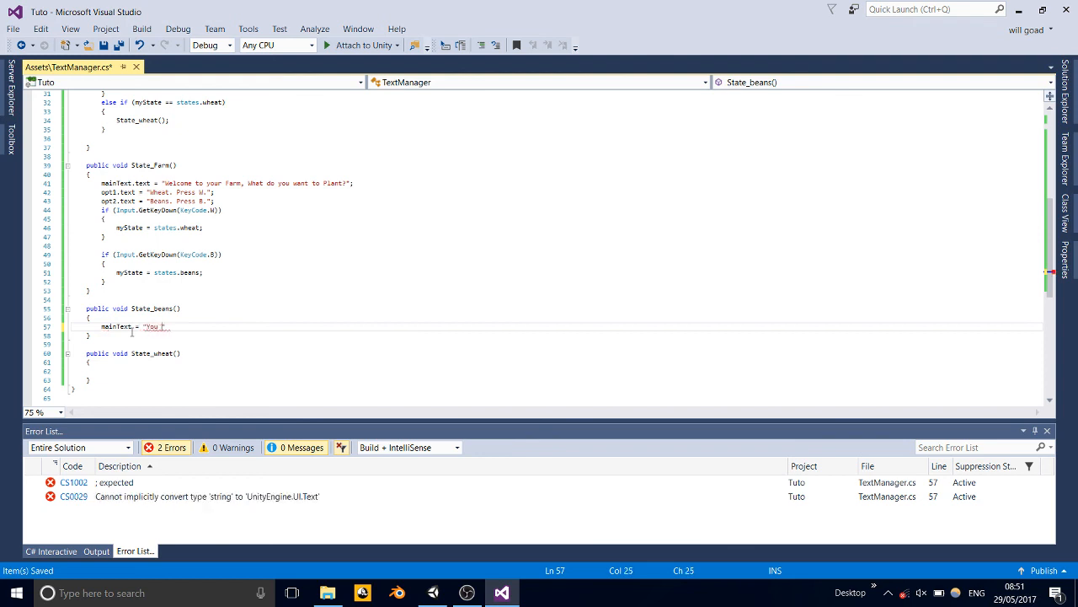
{"action": "type", "text": "planted Bean"}
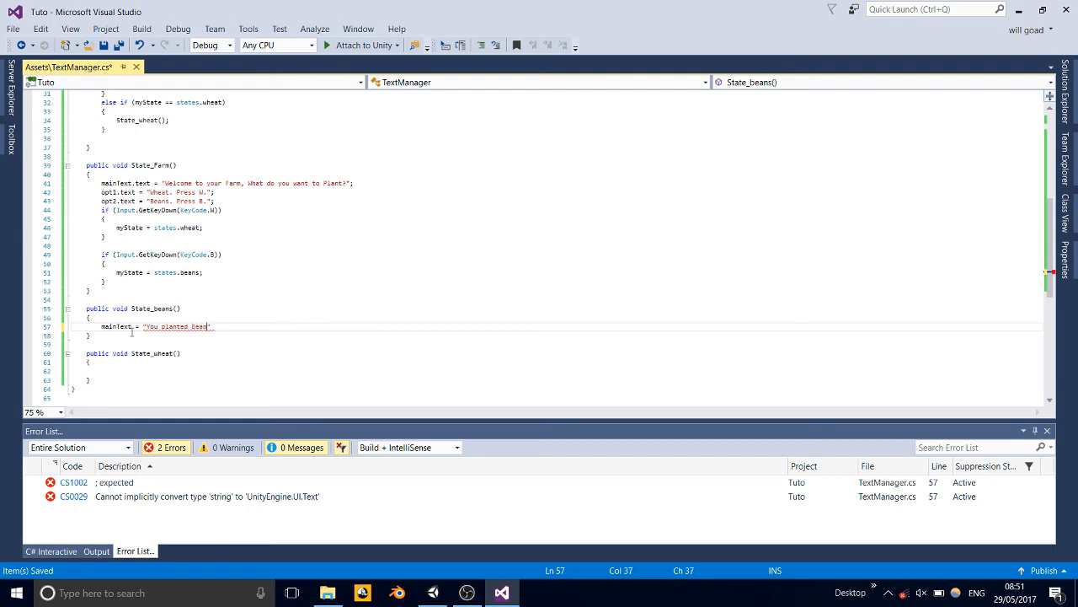
{"action": "type", "text": "s!"}
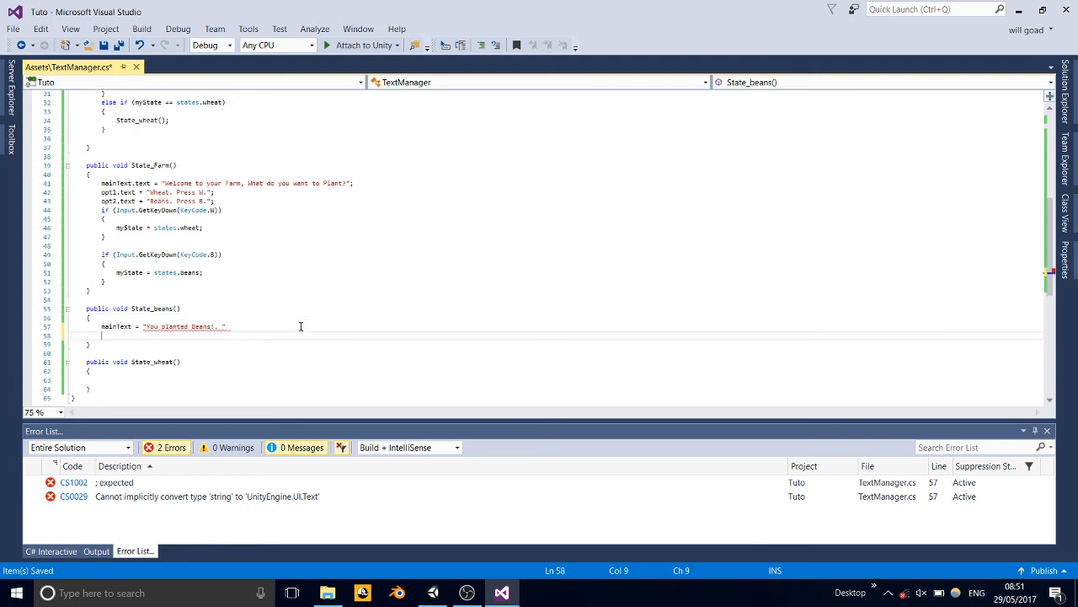
Step: Try out an opt1.text assignment in State_beans, then delete that trial line
{"action": "type", "text": "opt1.text"}
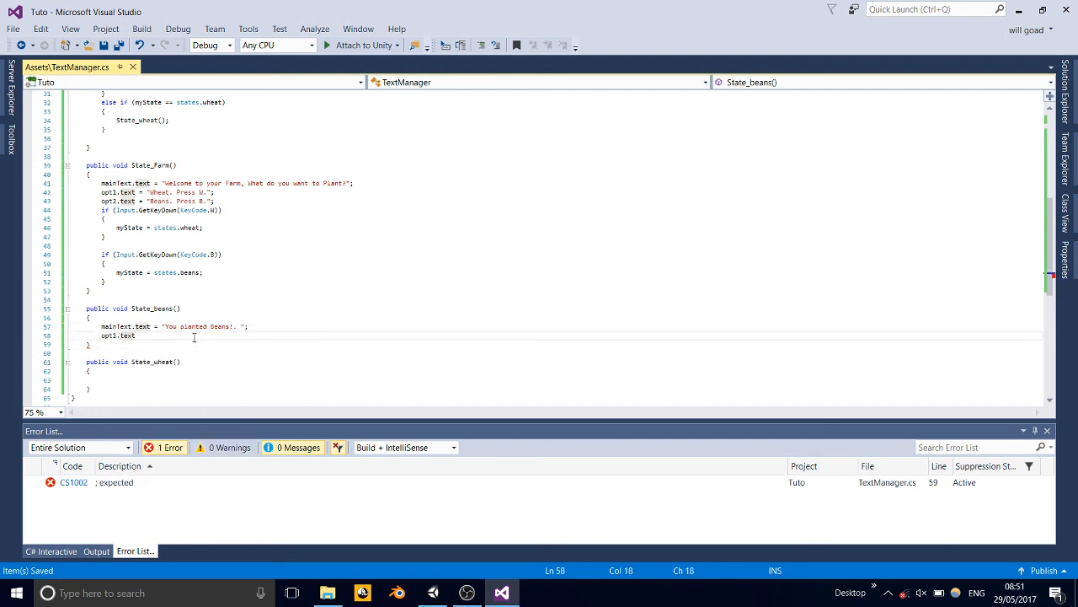
{"action": "type", "text": "="}
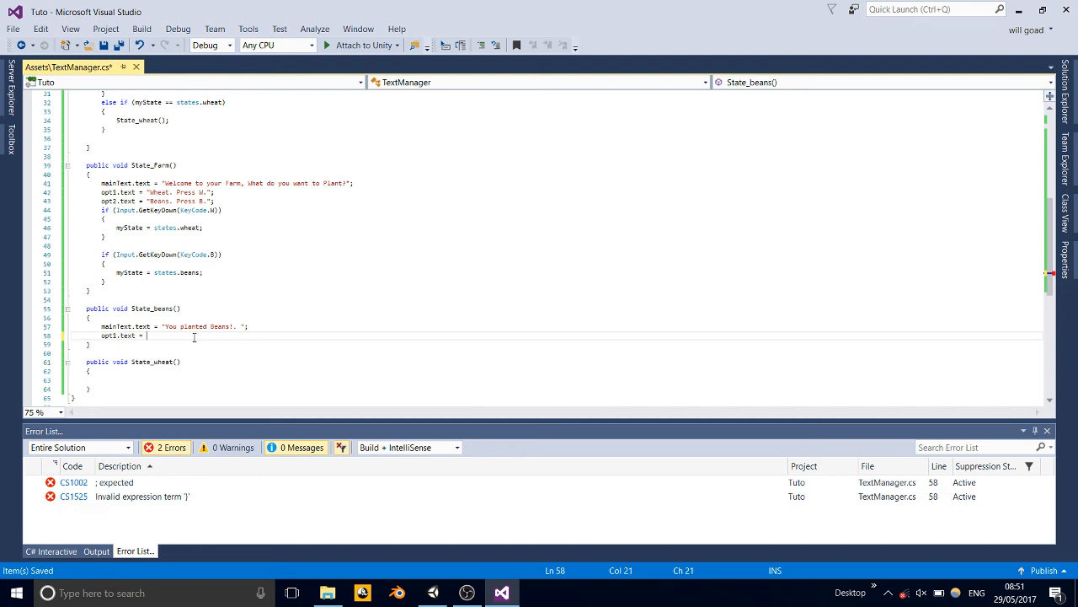
{"action": "type", "text": "\"\""}
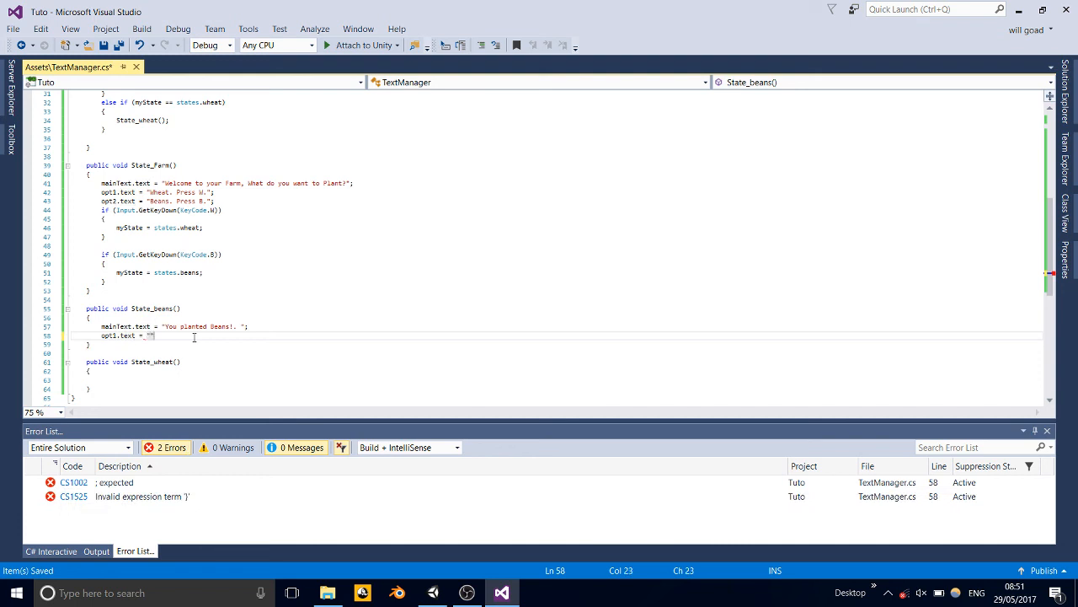
{"action": "type", "text": "\""}
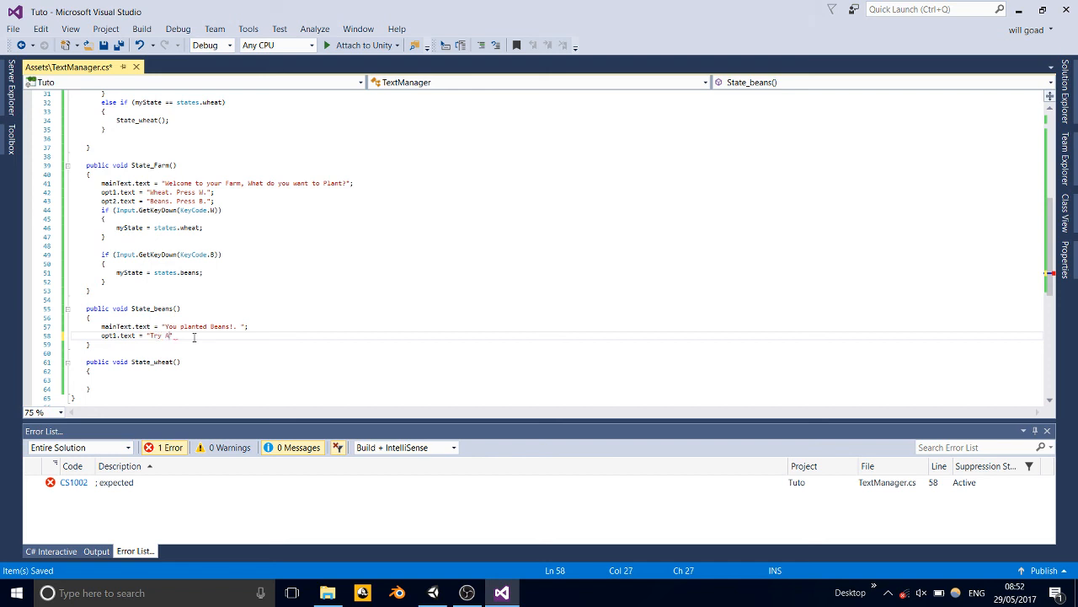
{"action": "type", "text": "gain"}
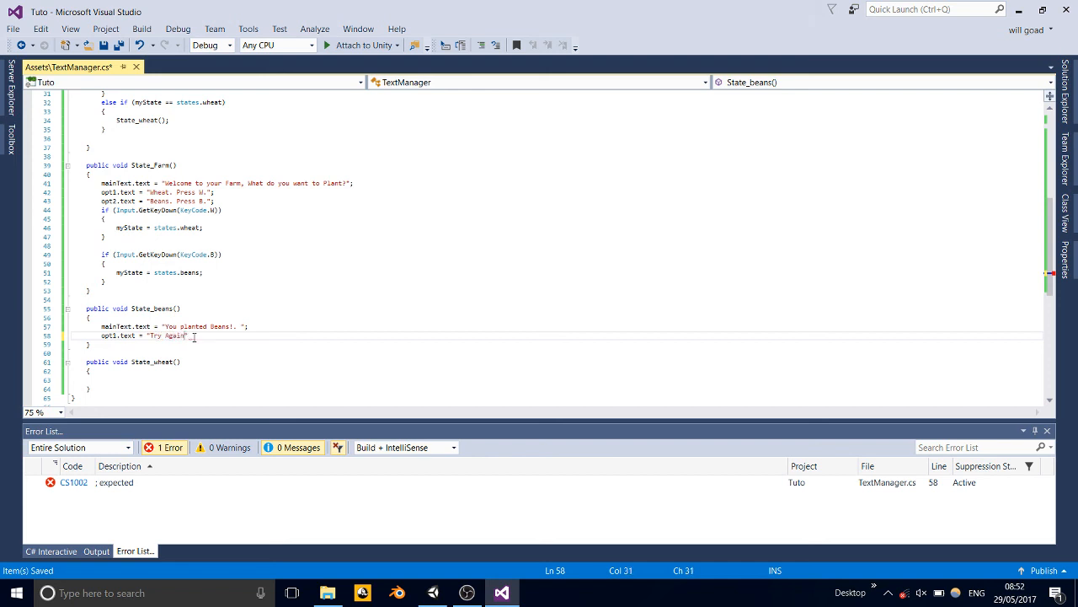
{"action": "type", "text": ","}
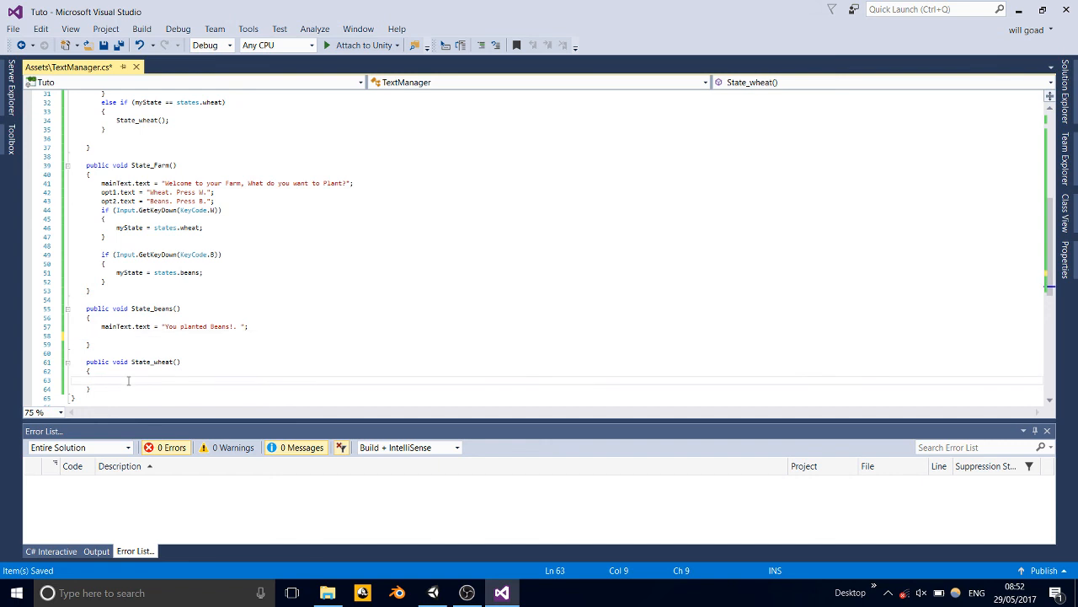
Step: Write mainText.text = "You planted Wheat!"; inside State_wheat
{"action": "type", "text": "mainText"}
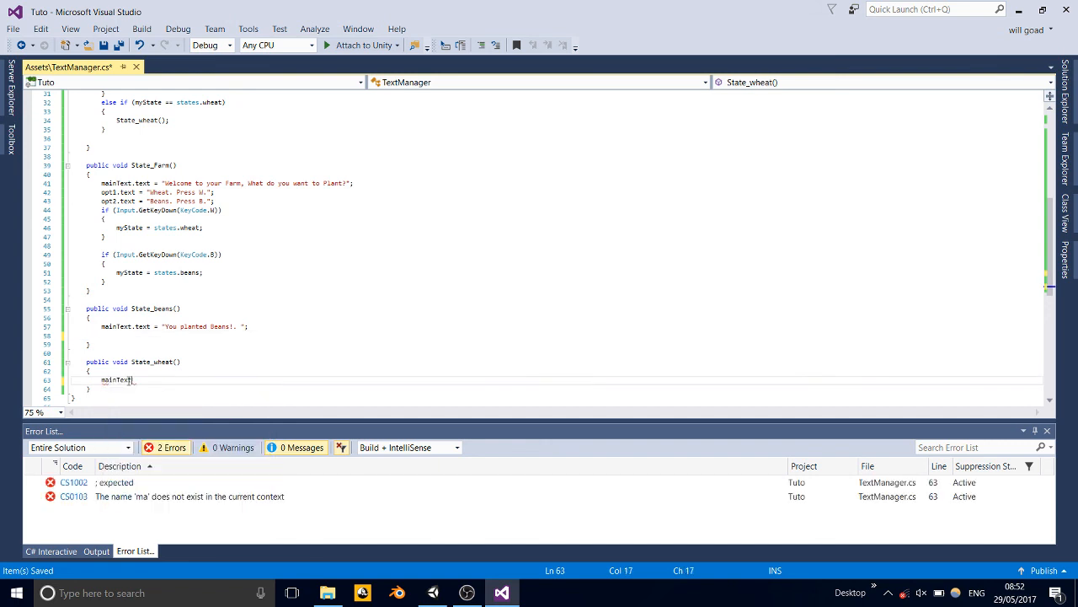
{"action": "type", "text": ".text = \"\";"}
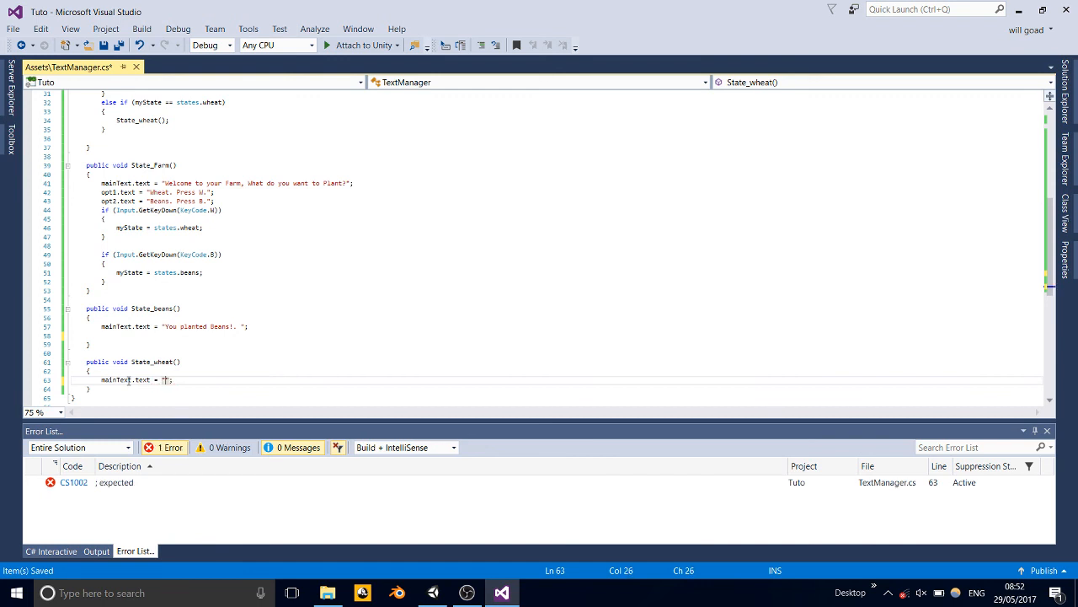
{"action": "type", "text": "You planted"}
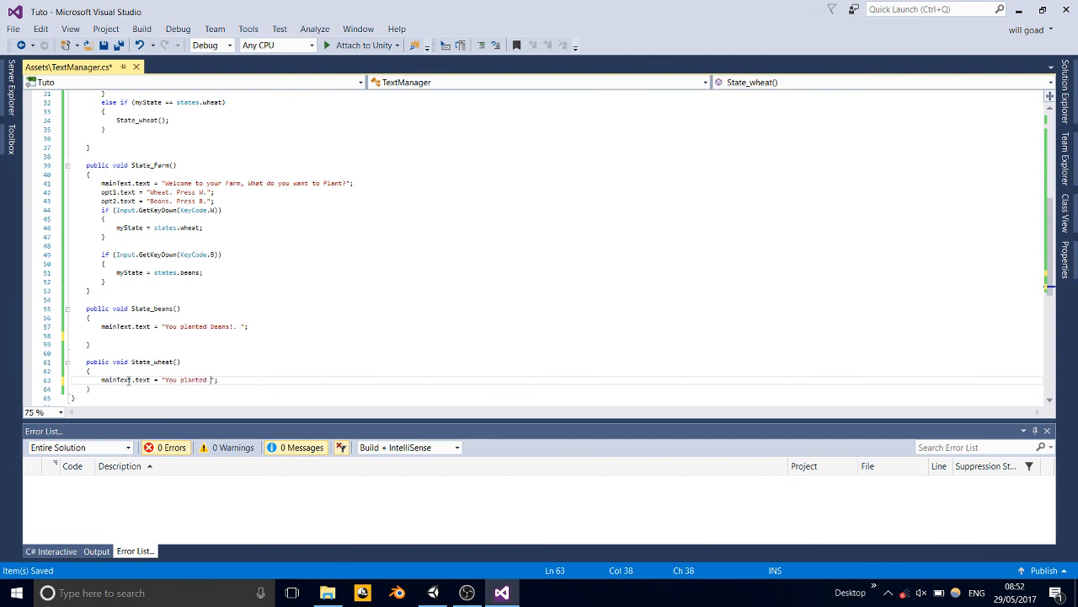
{"action": "type", "text": "Wheat"}
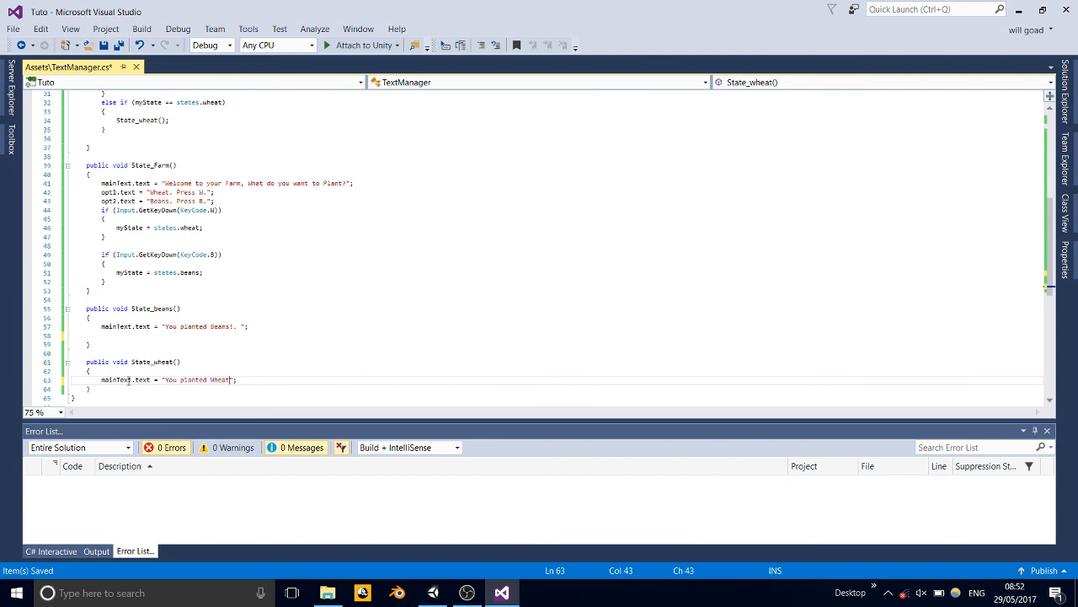
{"action": "type", "text": "!"}
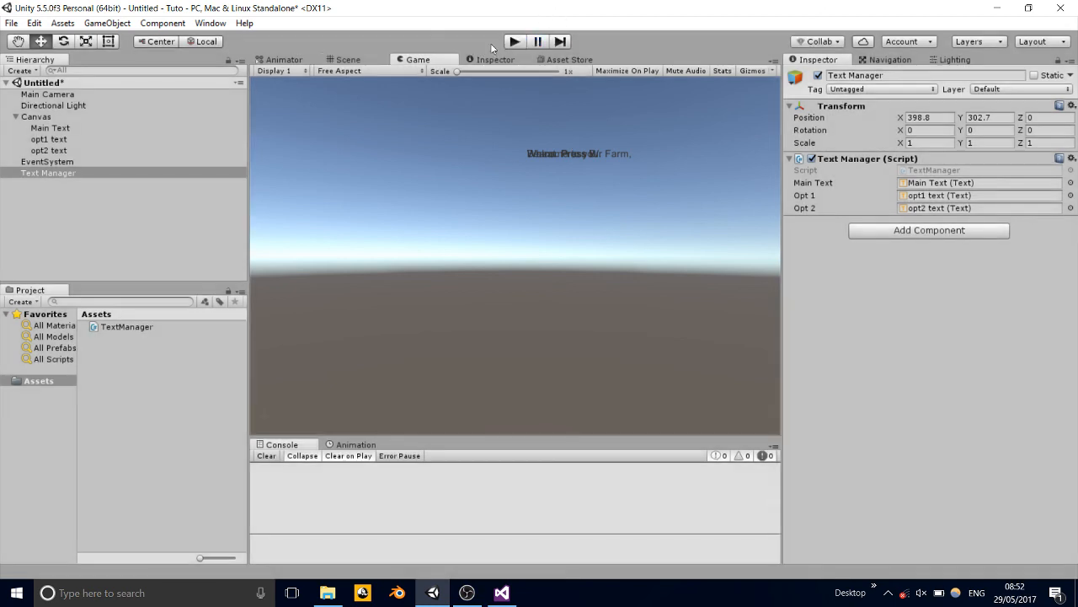
Step: In the Scene view, drag opt1 text away from the welcome line and select opt2 text
{"action": "left_click", "coordinate": [348, 59]}
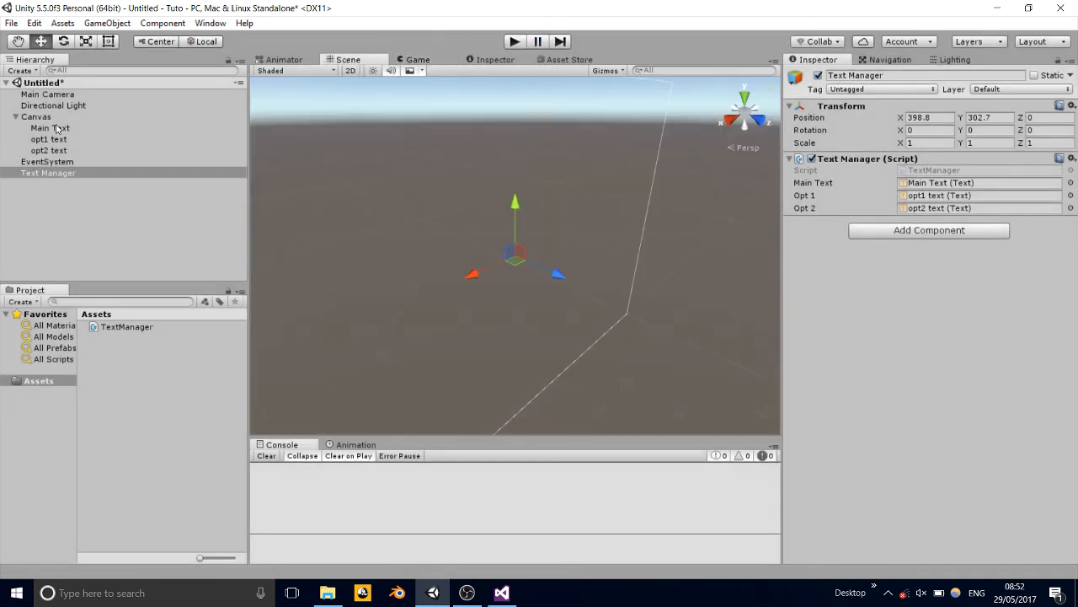
{"action": "left_click", "coordinate": [48, 139]}
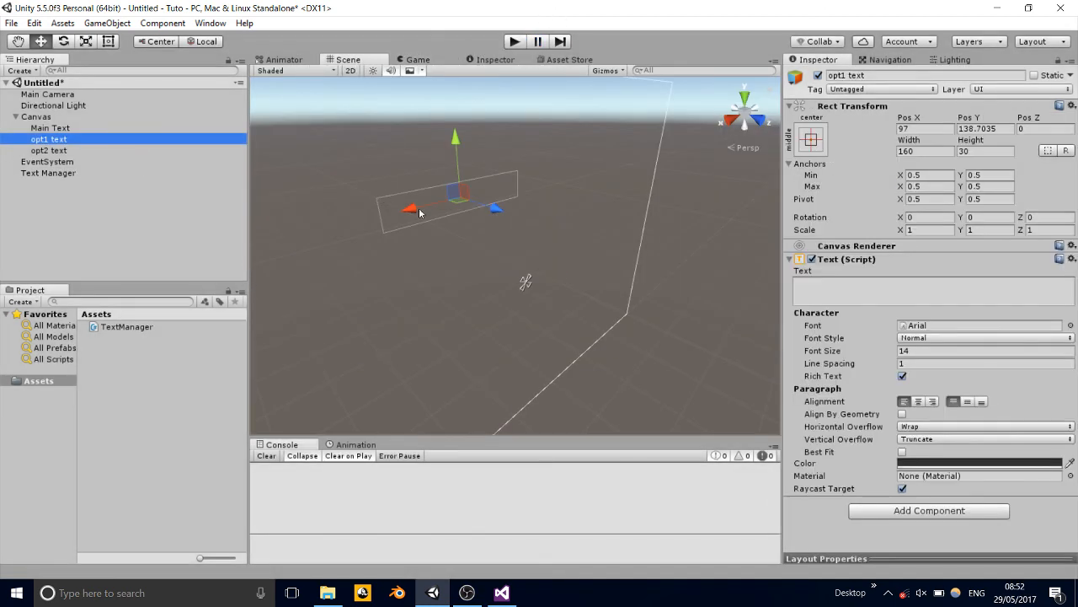
{"action": "left_click_drag", "start_coordinate": [455, 137], "coordinate": [461, 199]}
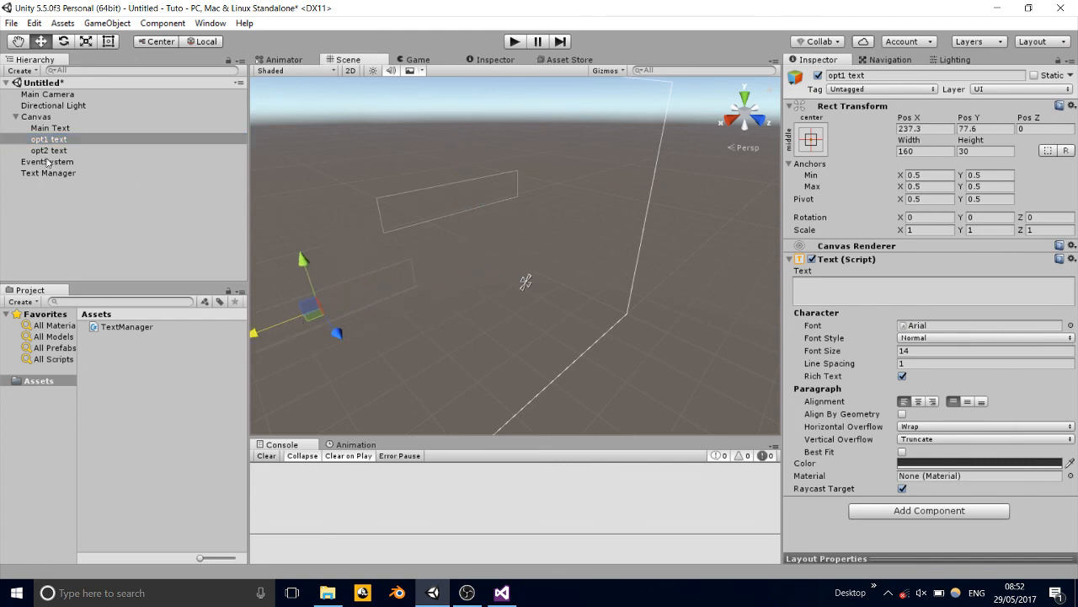
{"action": "left_click", "coordinate": [49, 150]}
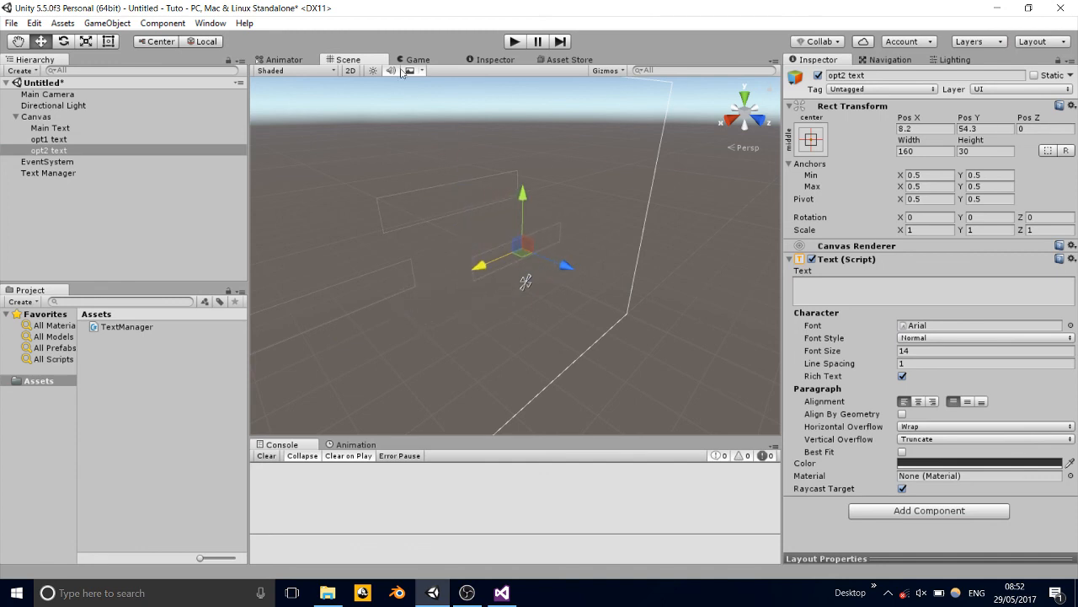
Step: Play-test the farm menu in the Game view, stop it, and return to Visual Studio
{"action": "left_click", "coordinate": [418, 58]}
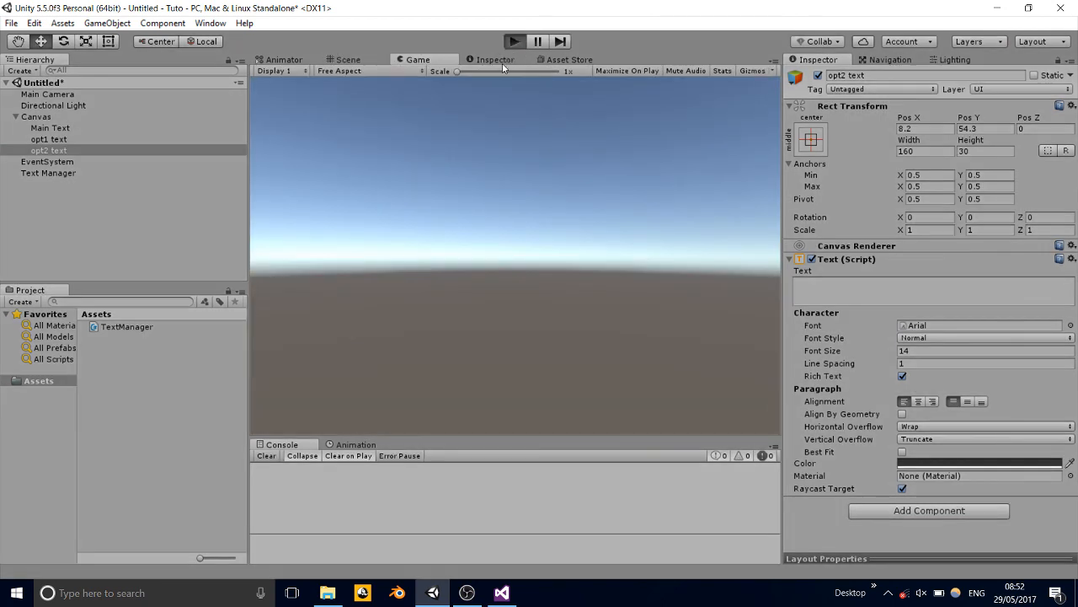
{"action": "left_click", "coordinate": [514, 41]}
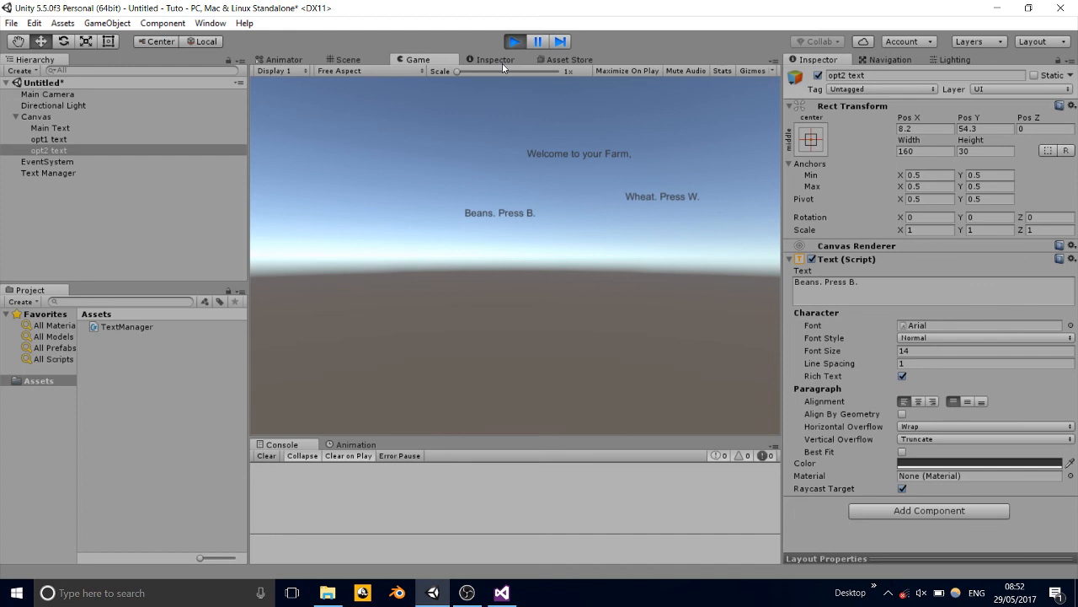
{"action": "key", "text": "b"}
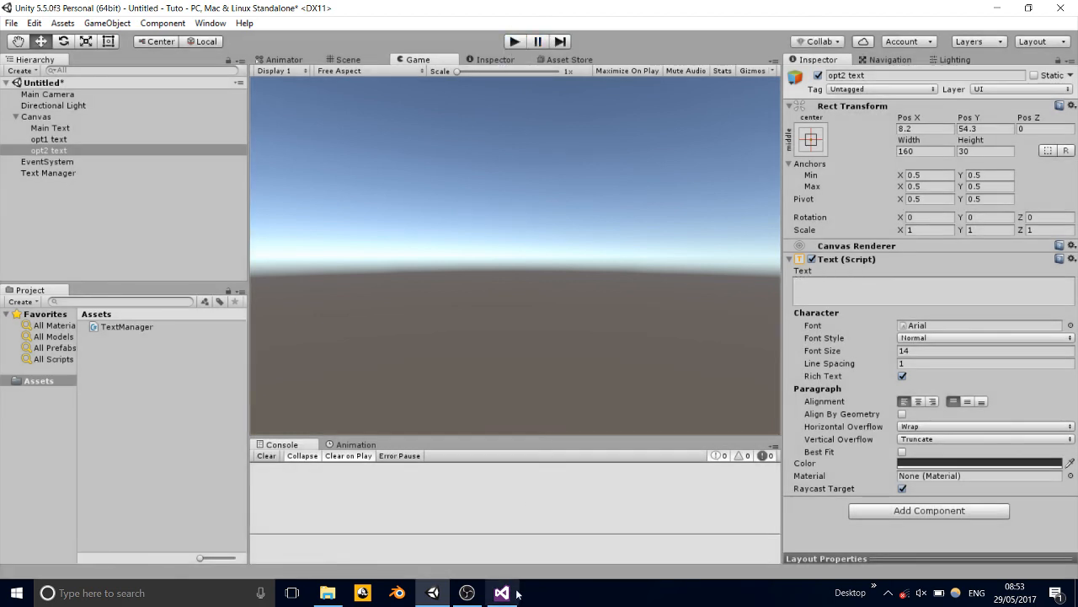
{"action": "left_click", "coordinate": [502, 593]}
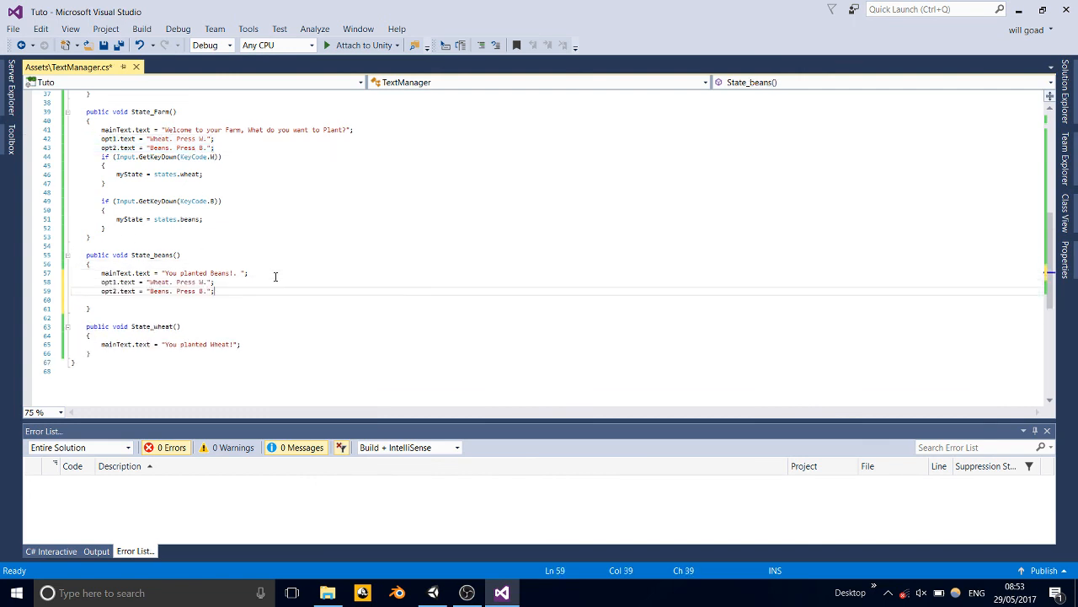
{"action": "mouse_move", "coordinate": [206, 291]}
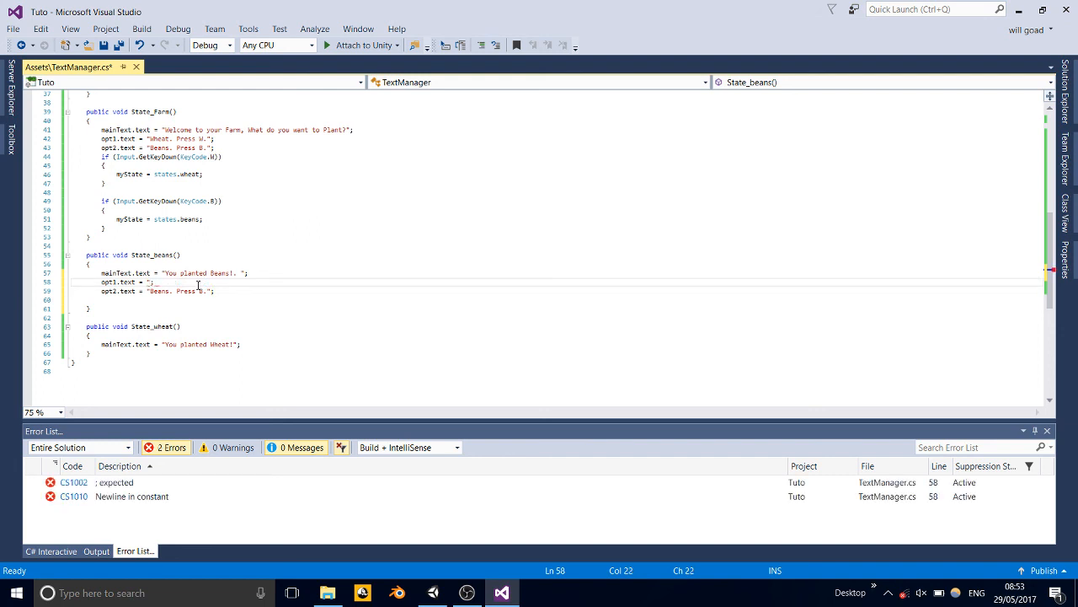
Step: Set both opt1.text and opt2.text to "" in State_beans, save, and return to Unity
{"action": "type", "text": "\""}
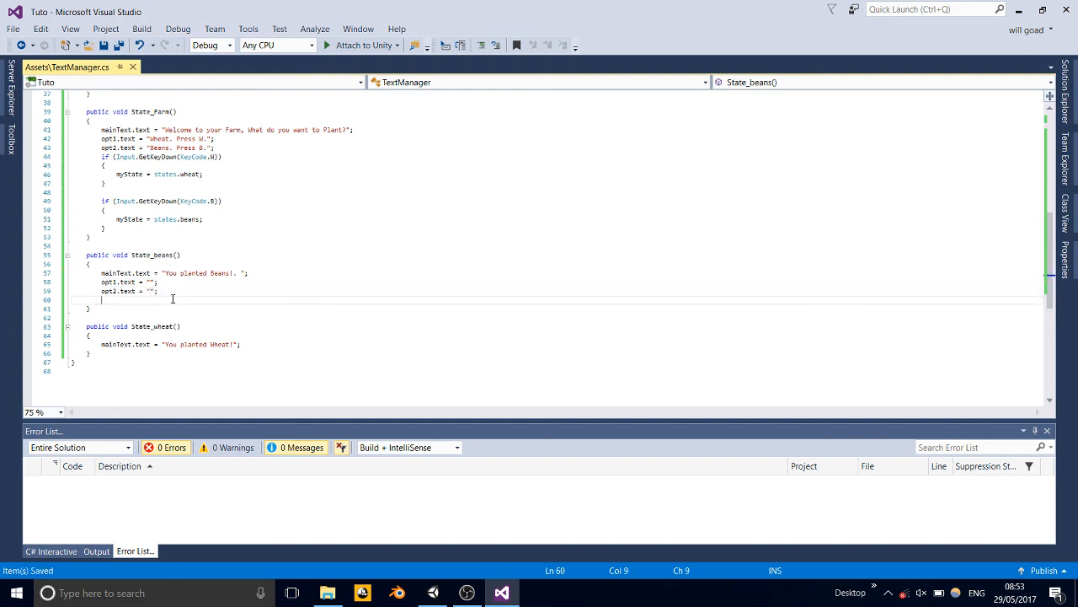
{"action": "left_click_drag", "start_coordinate": [106, 299], "coordinate": [156, 281]}
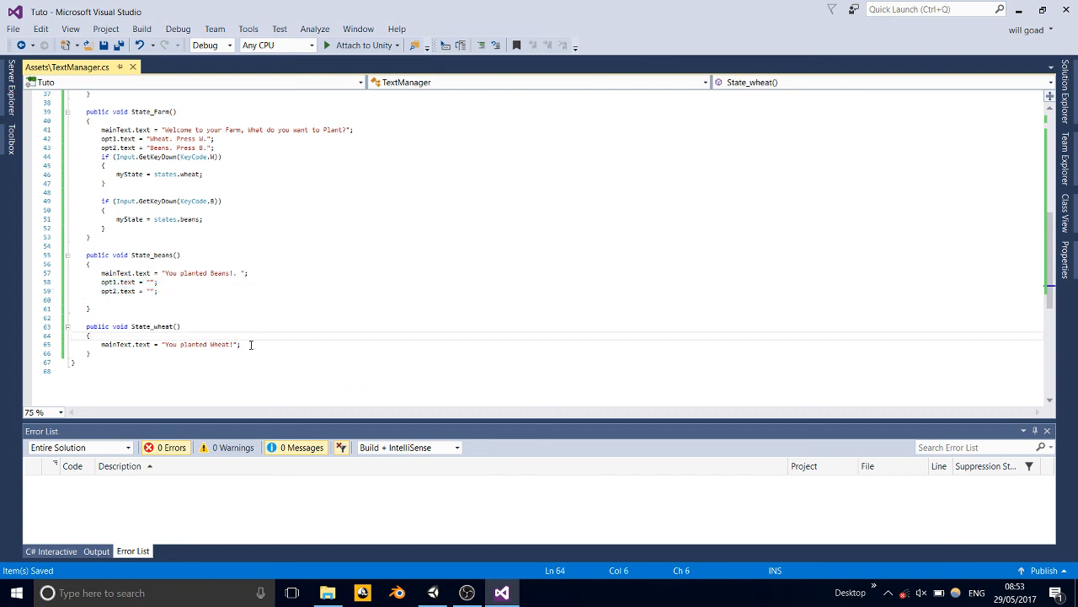
{"action": "key", "text": "Enter"}
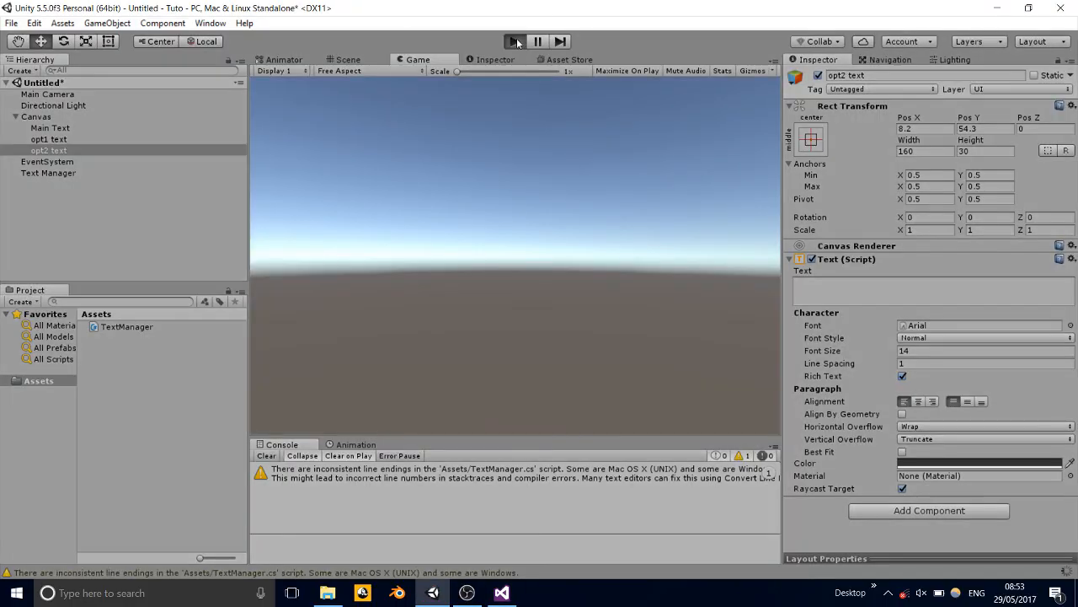
Step: Play the game to check the farm menu, then restart play to plant wheat
{"action": "left_click", "coordinate": [515, 42]}
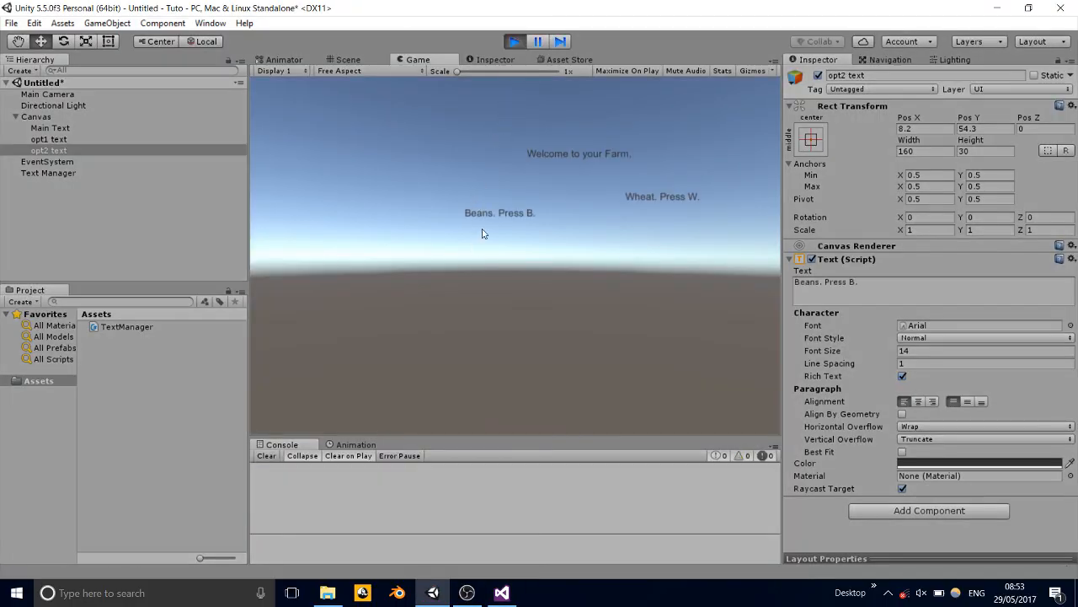
{"action": "key", "text": "b"}
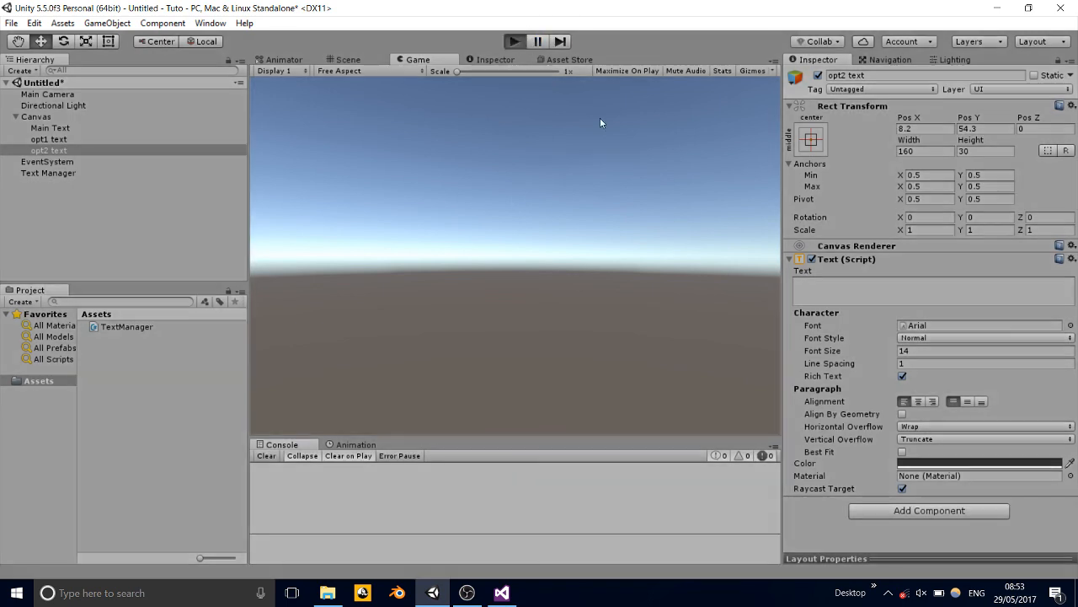
{"action": "left_click", "coordinate": [515, 42]}
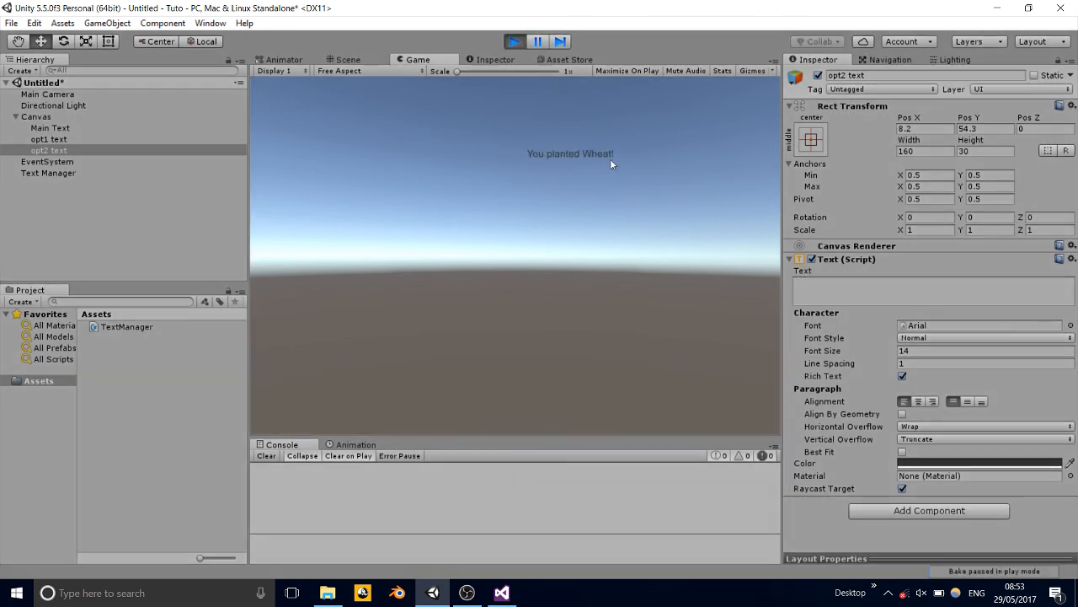